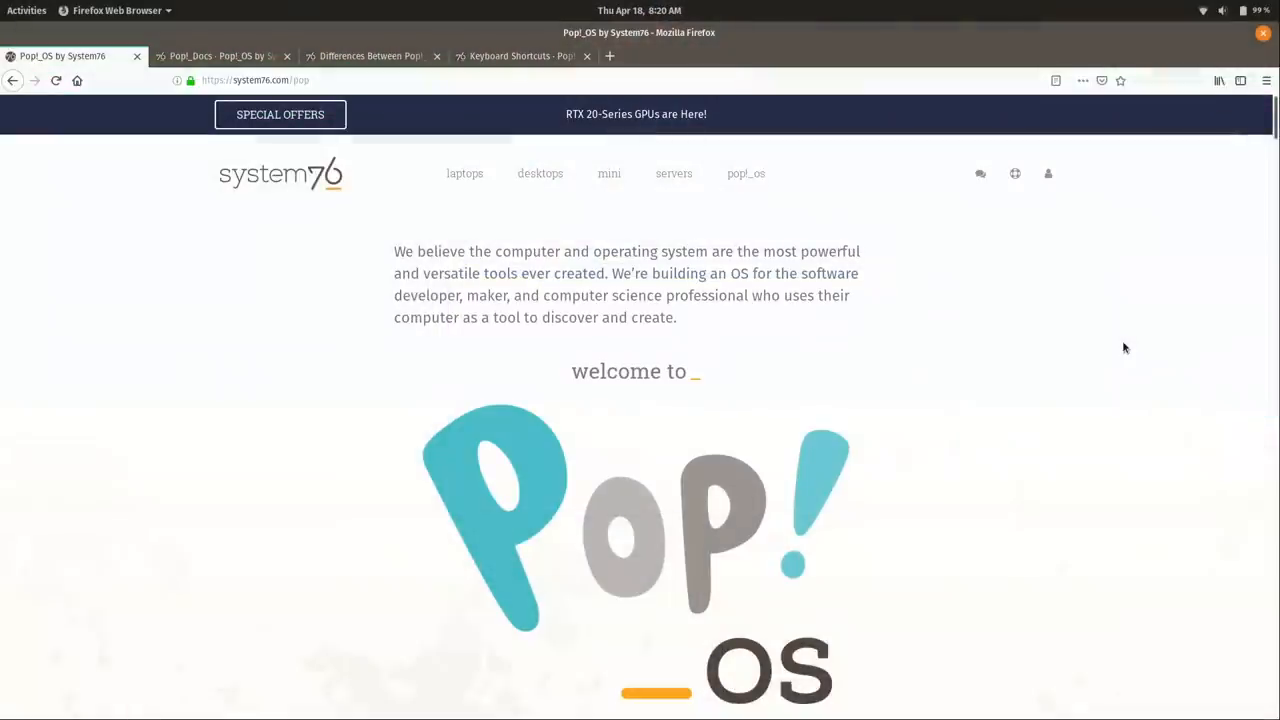
Step: Review the About details for Pop!_OS 18.04 LTS, then close the Settings window
left_click(90, 10)
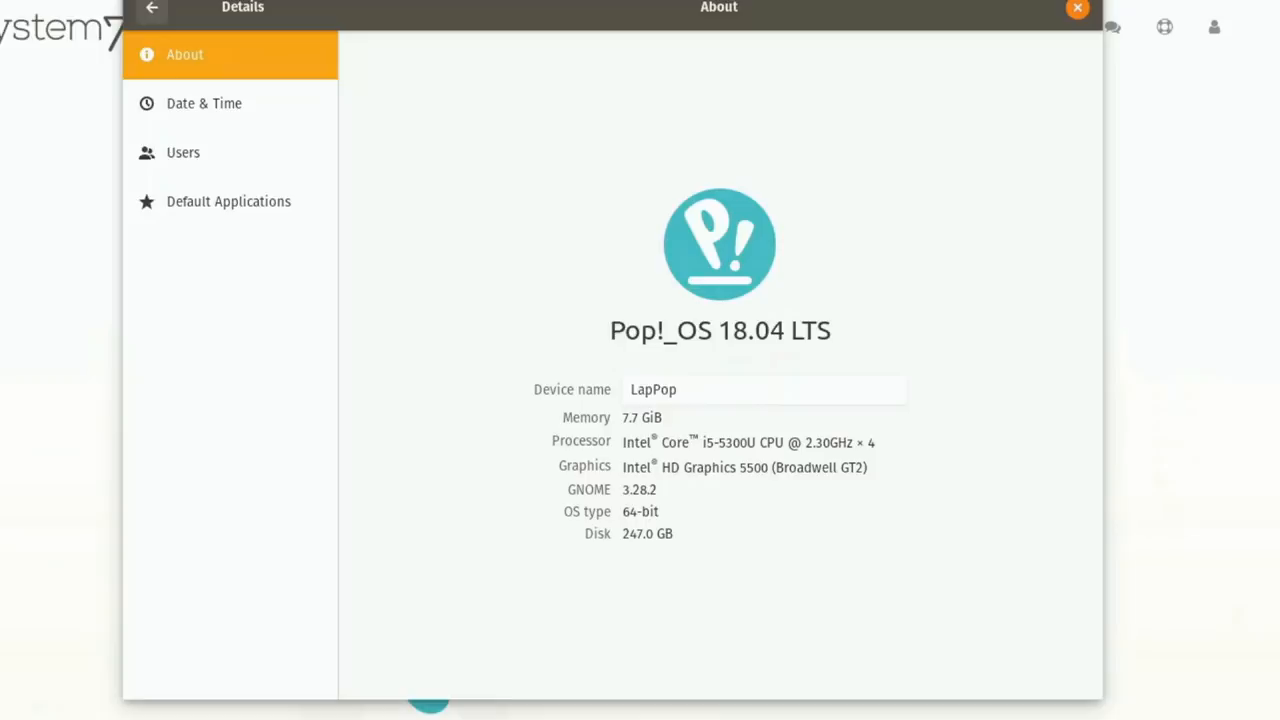
left_click(1076, 8)
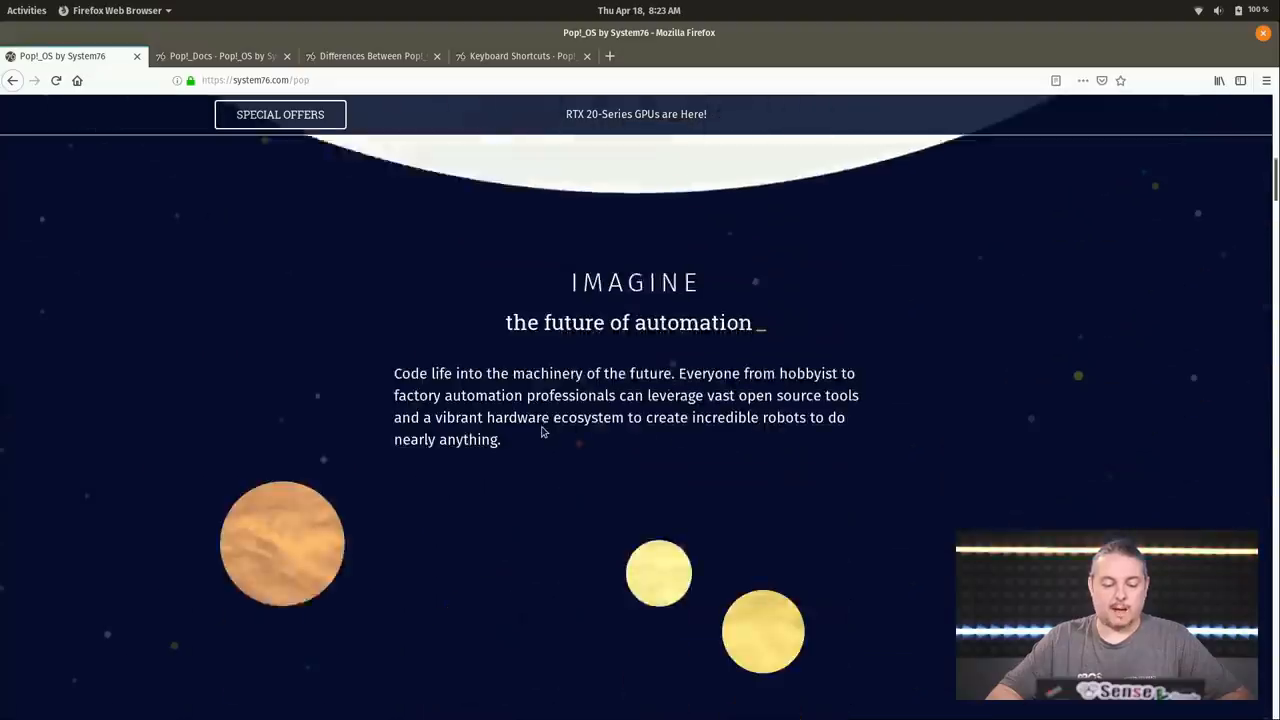
scroll("down", 3)
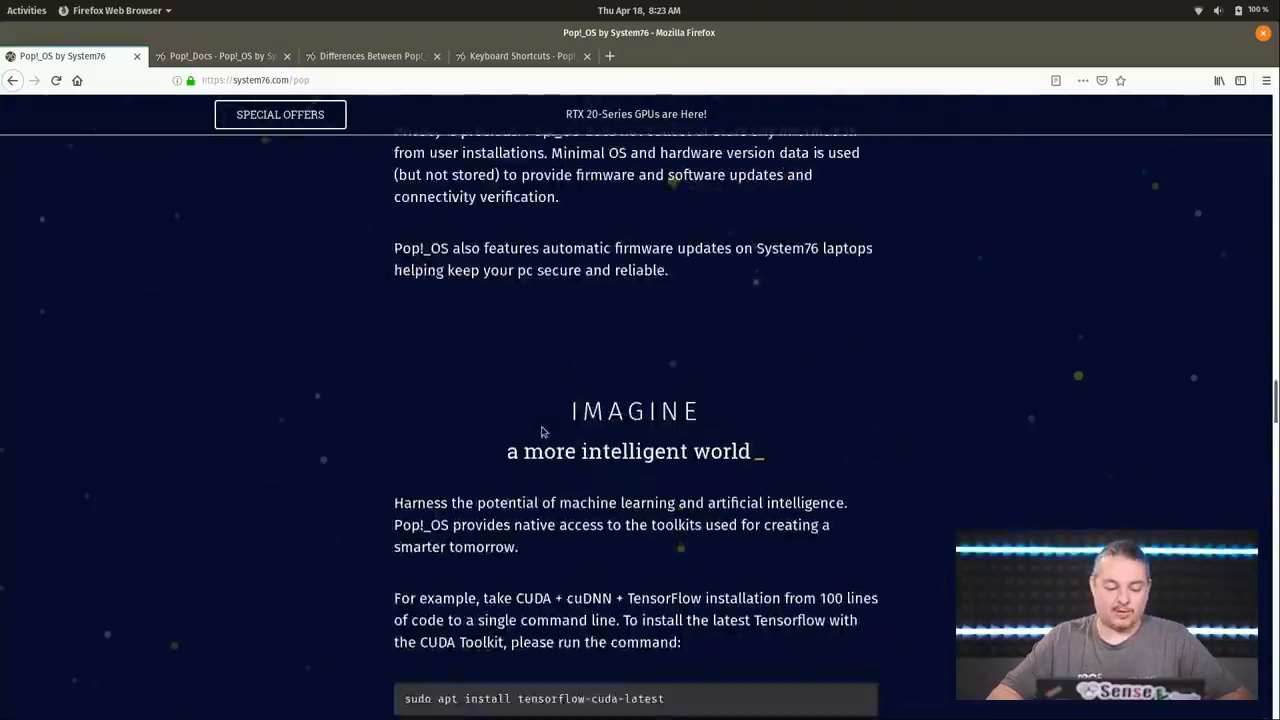
scroll("down", 3)
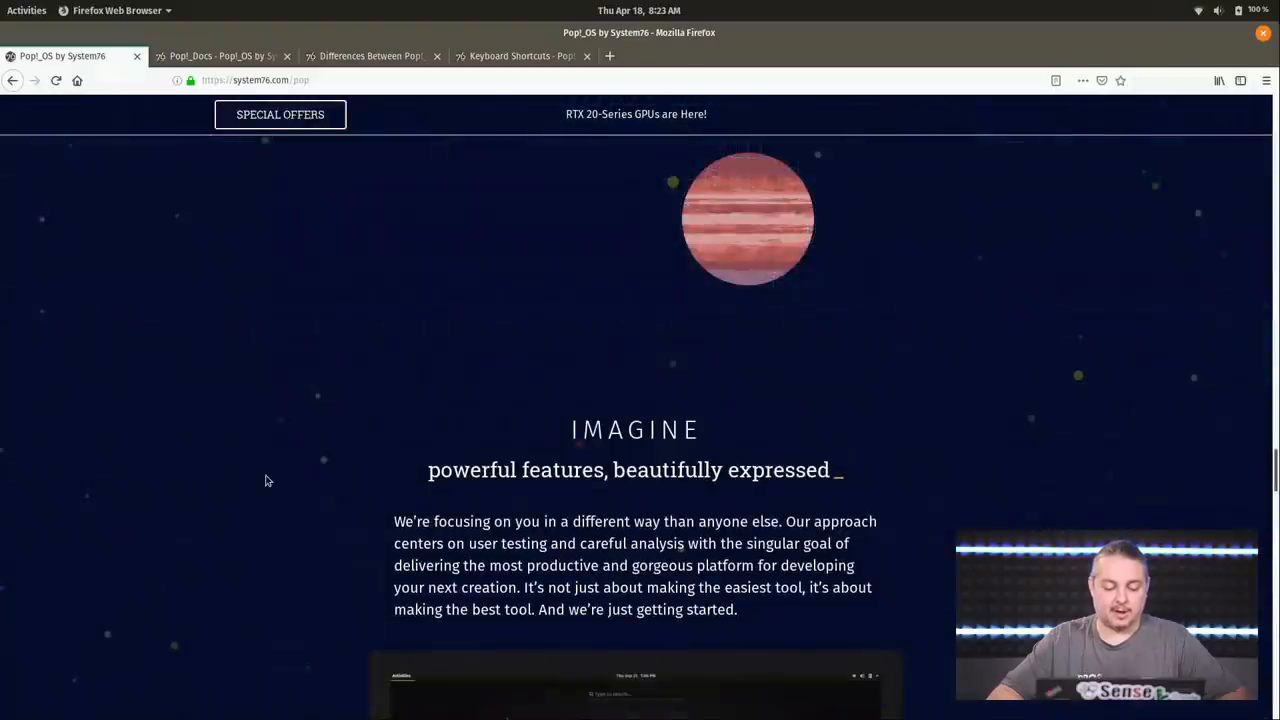
left_click(26, 10)
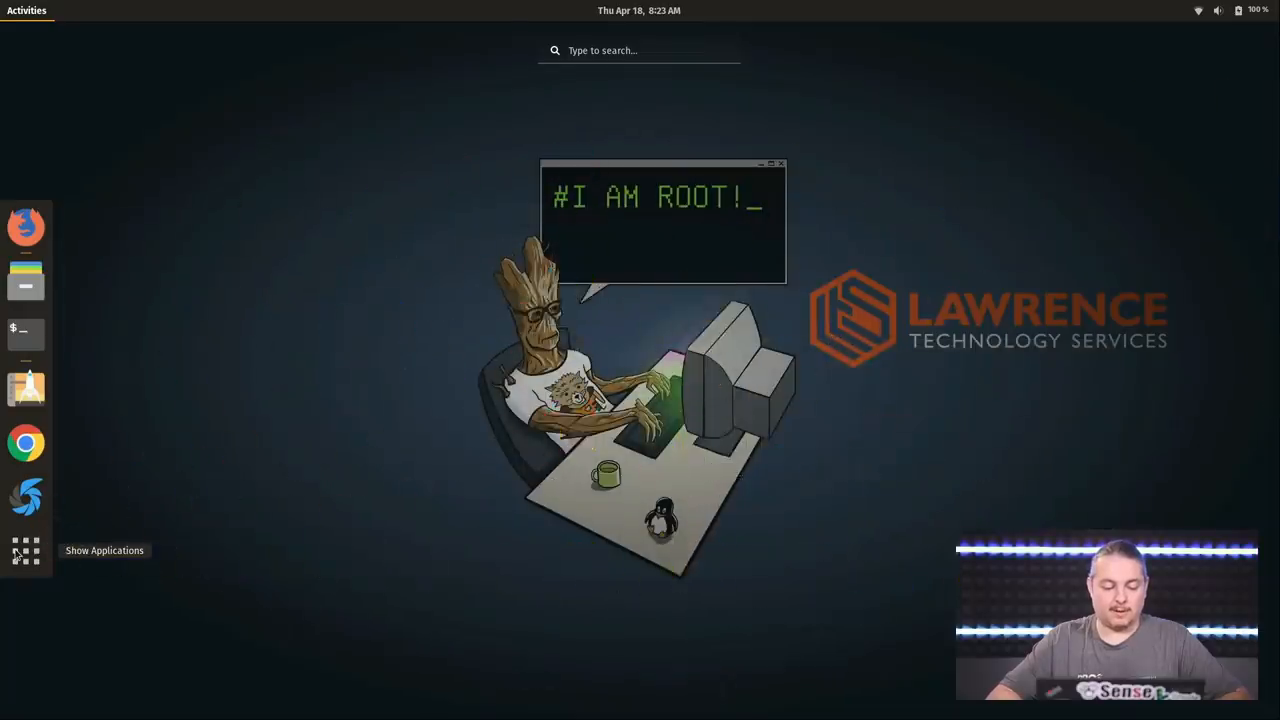
left_click(24, 550)
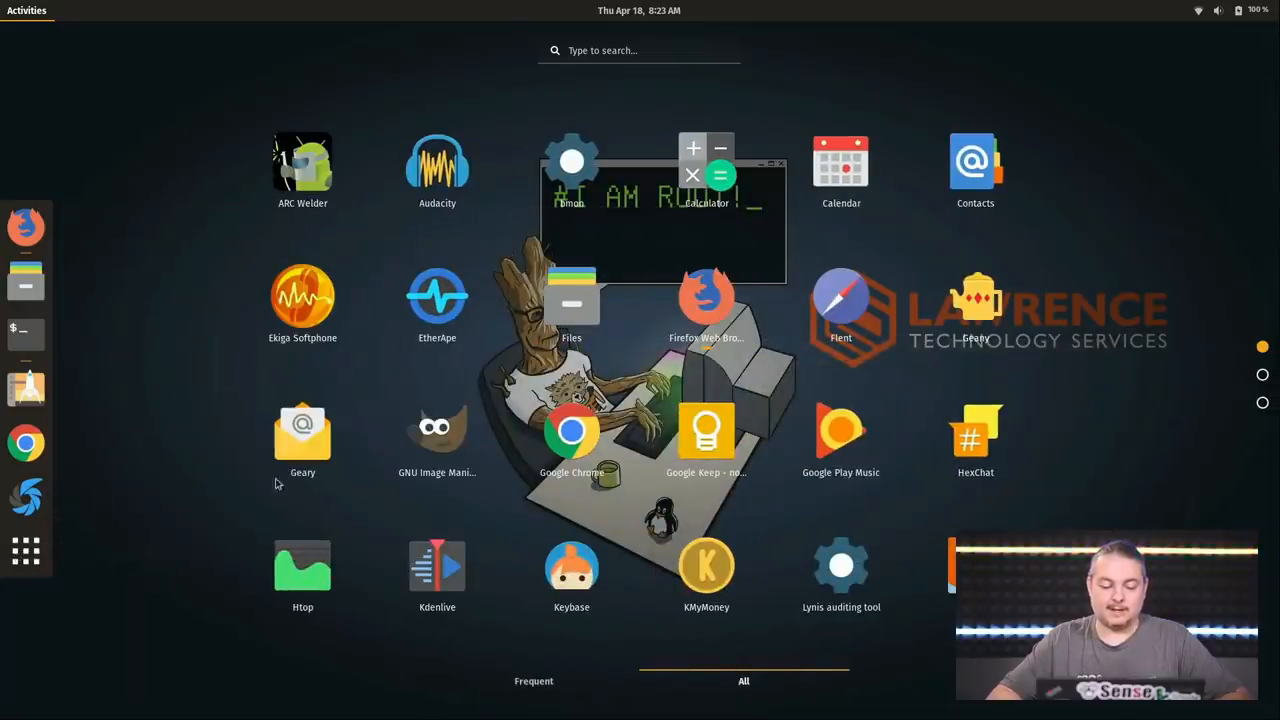
mouse_move(44, 564)
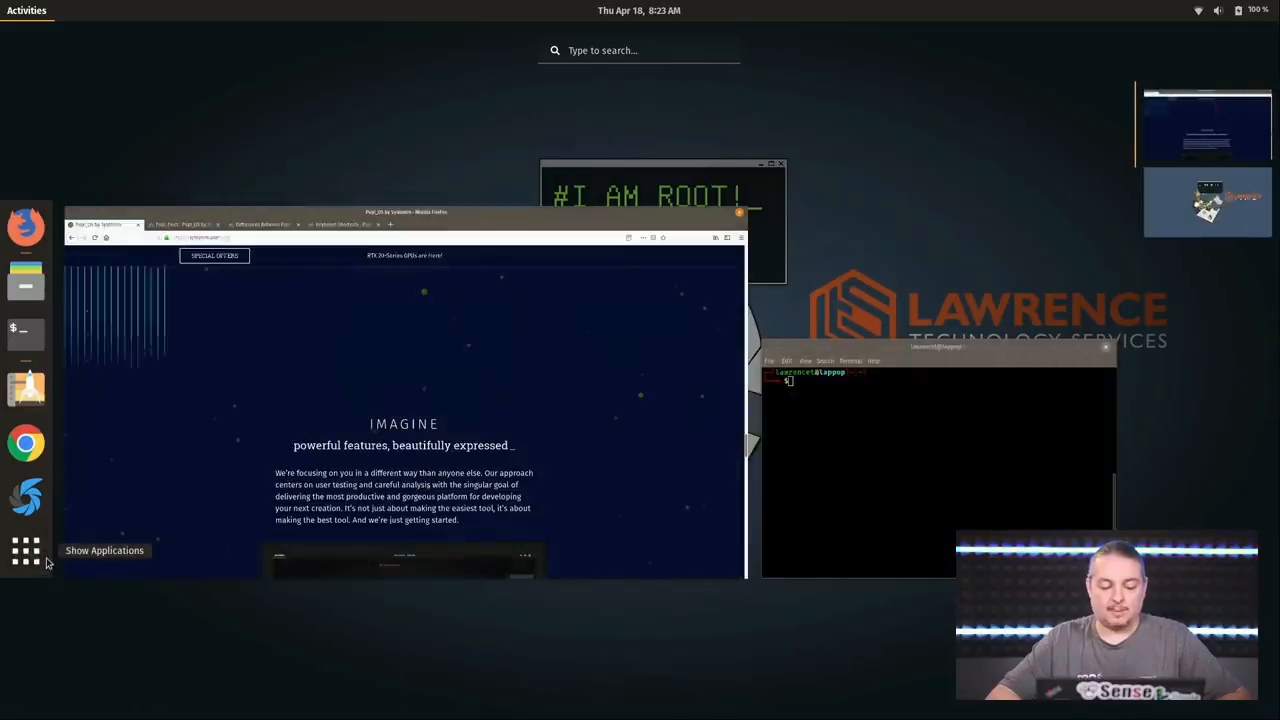
left_click(24, 550)
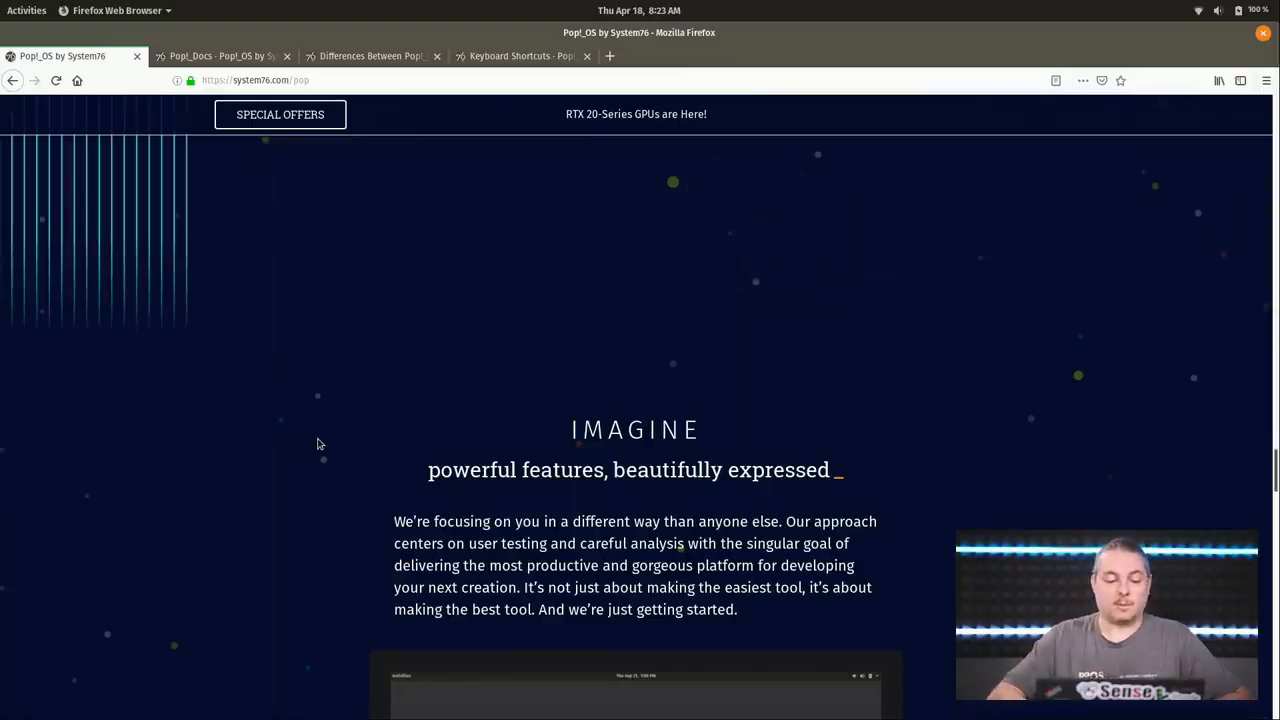
mouse_move(424, 252)
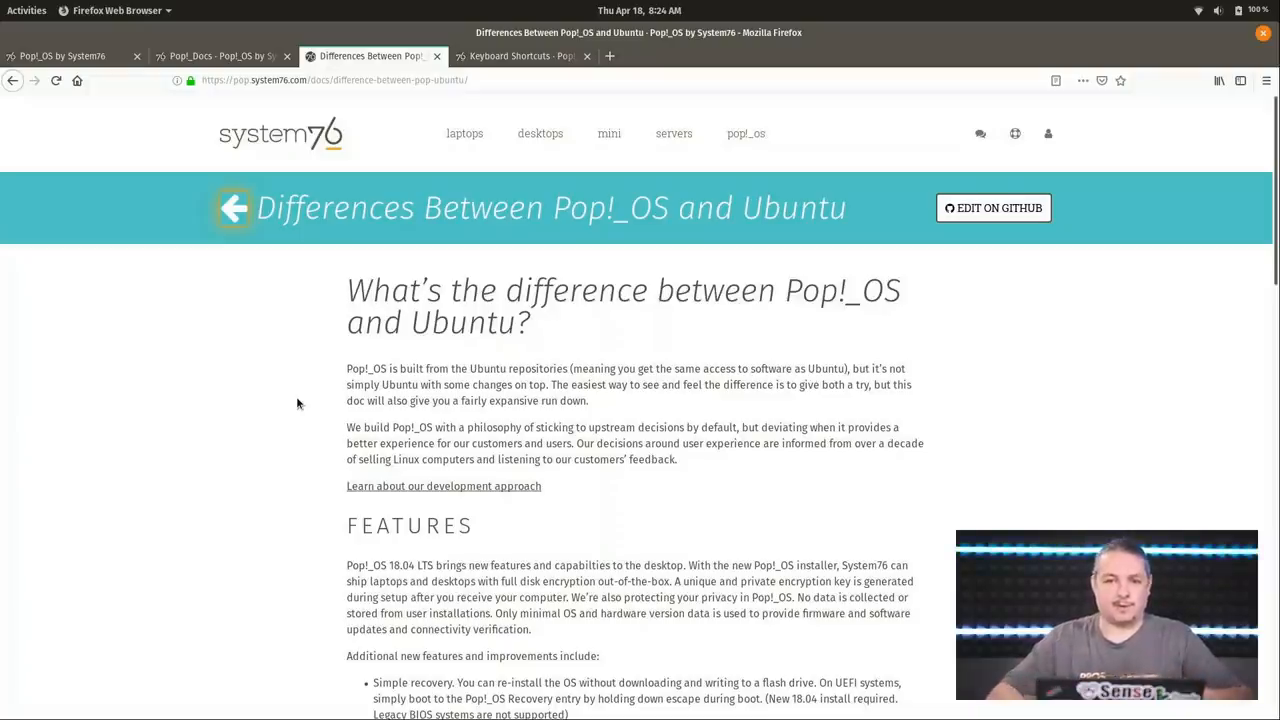
mouse_move(548, 524)
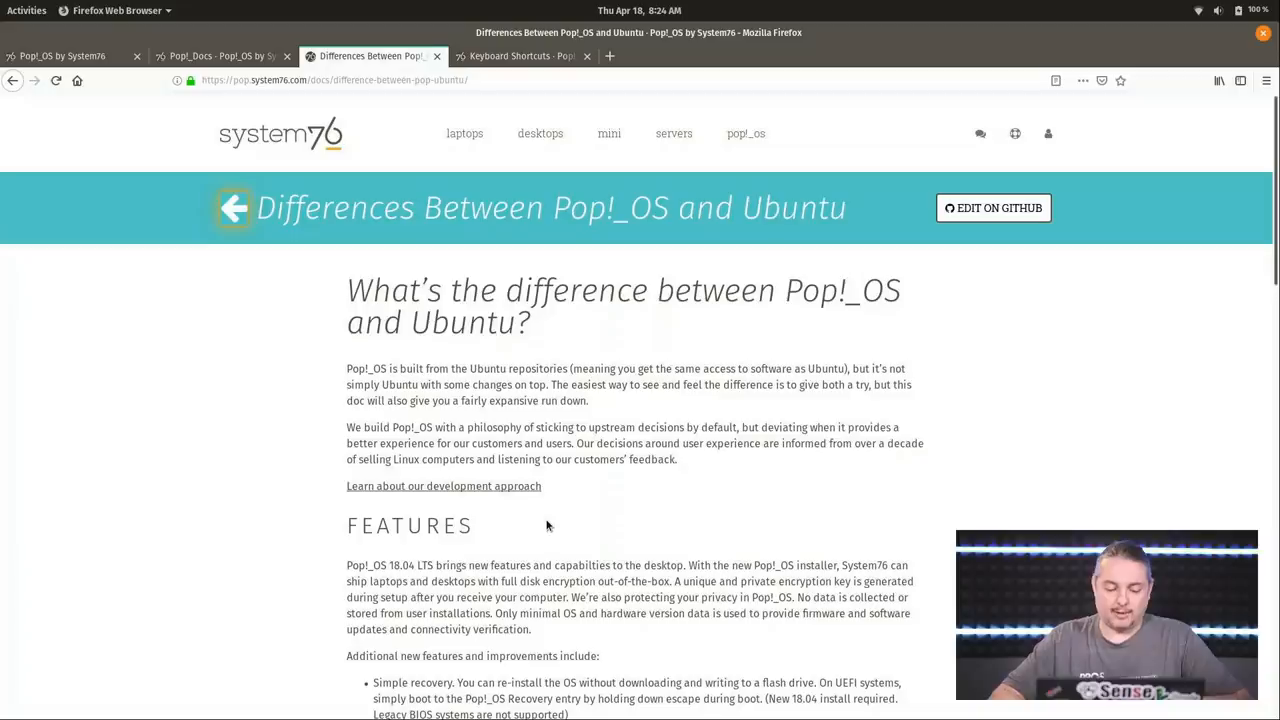
Step: Scroll the Differences Between Pop!_OS and Ubuntu docs page and quit htop in Terminal
scroll("down", 3)
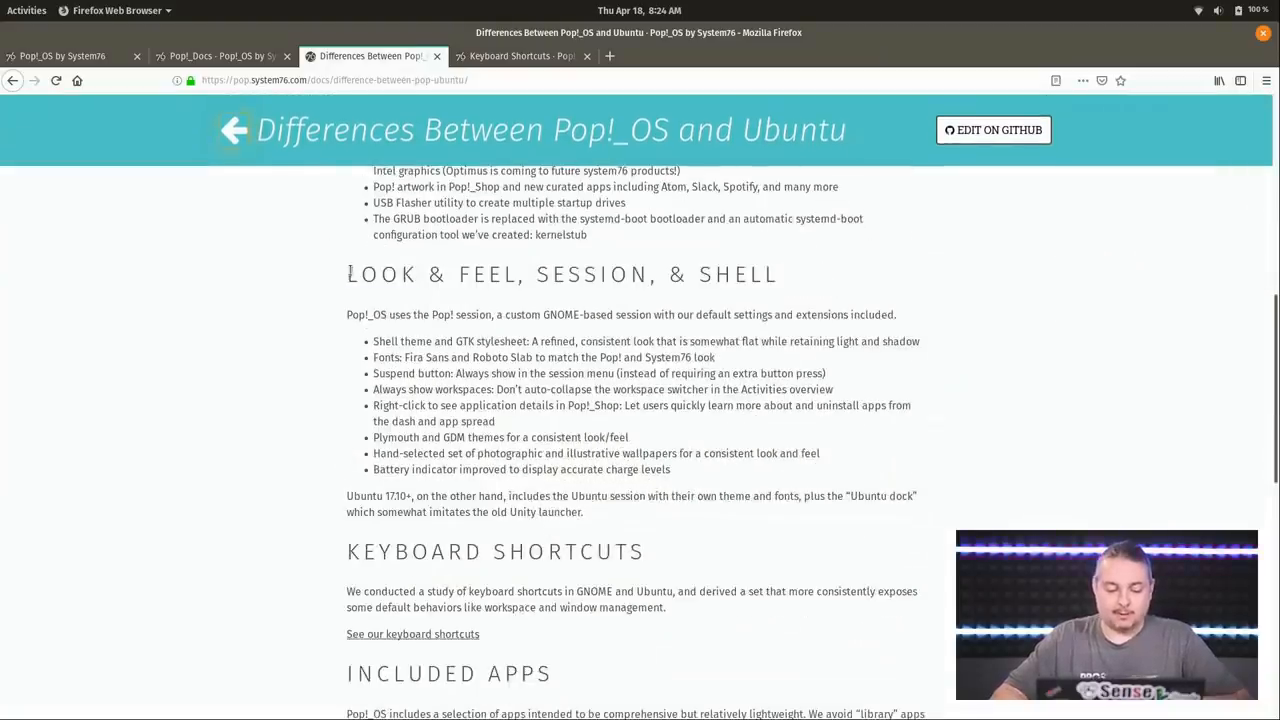
triple_click(560, 274)
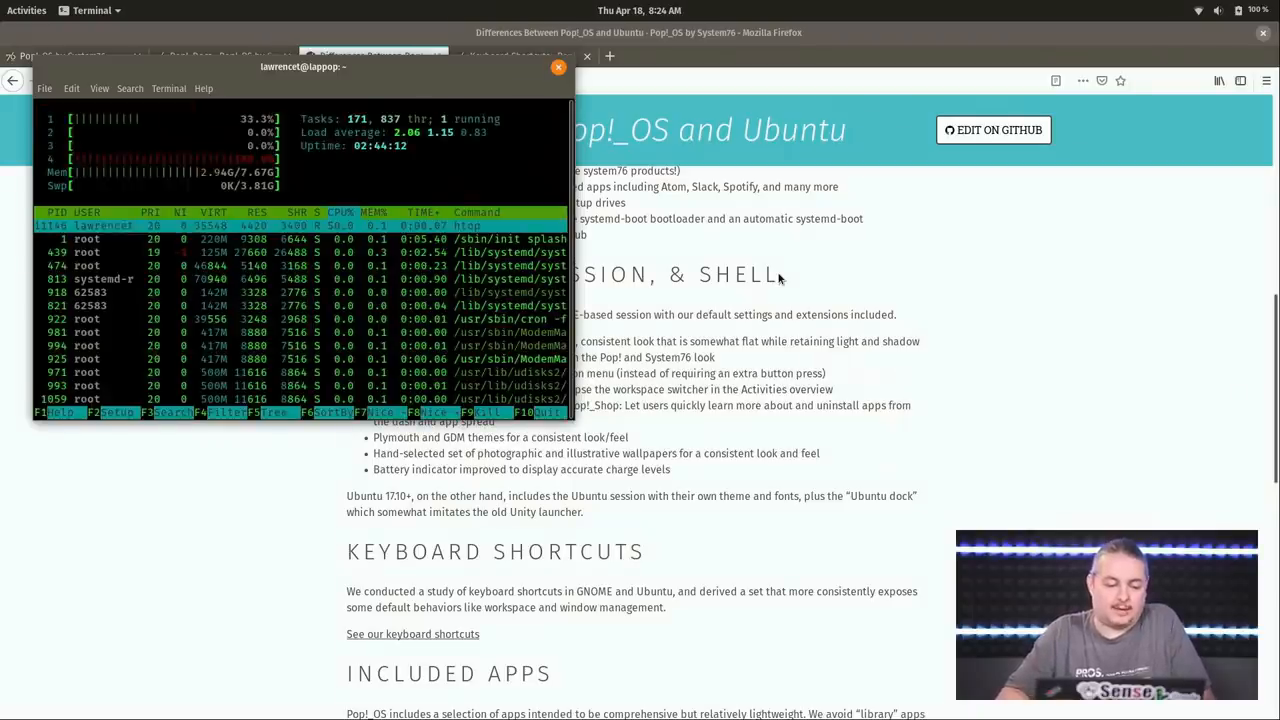
key("q")
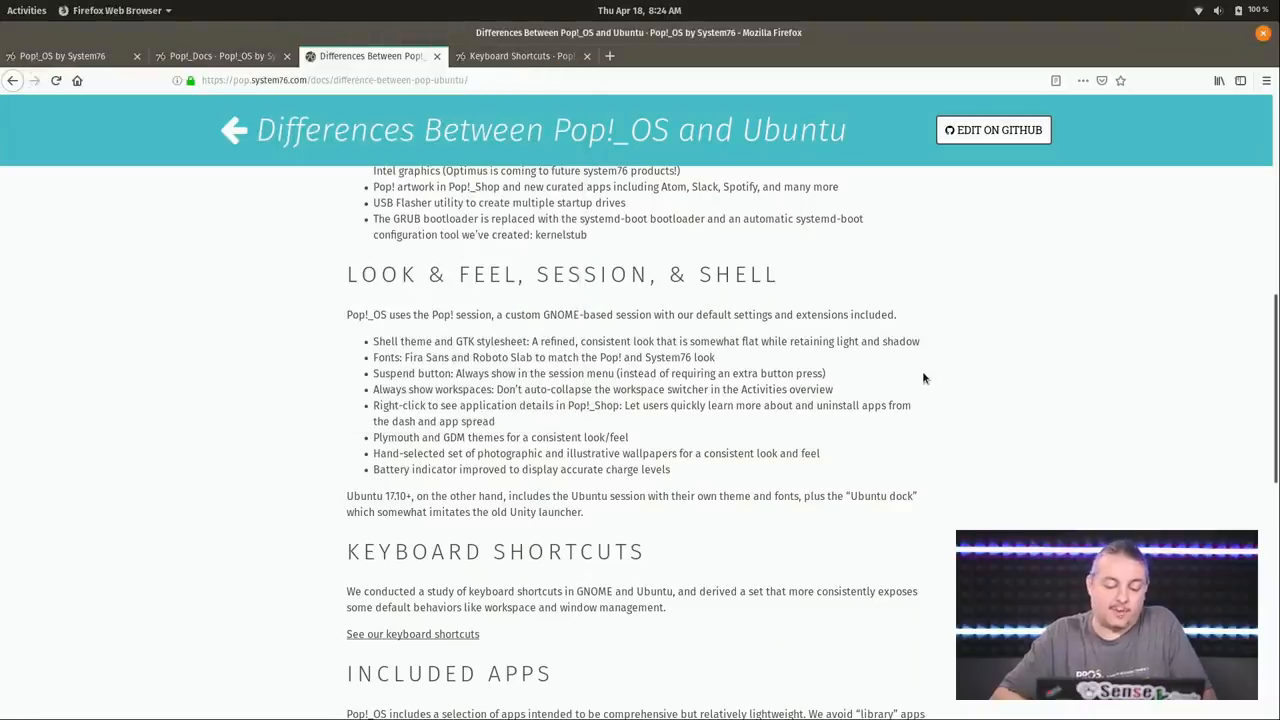
Step: Scroll through the Keyboard Shortcuts and Included Apps sections of the docs page
scroll("down", 3)
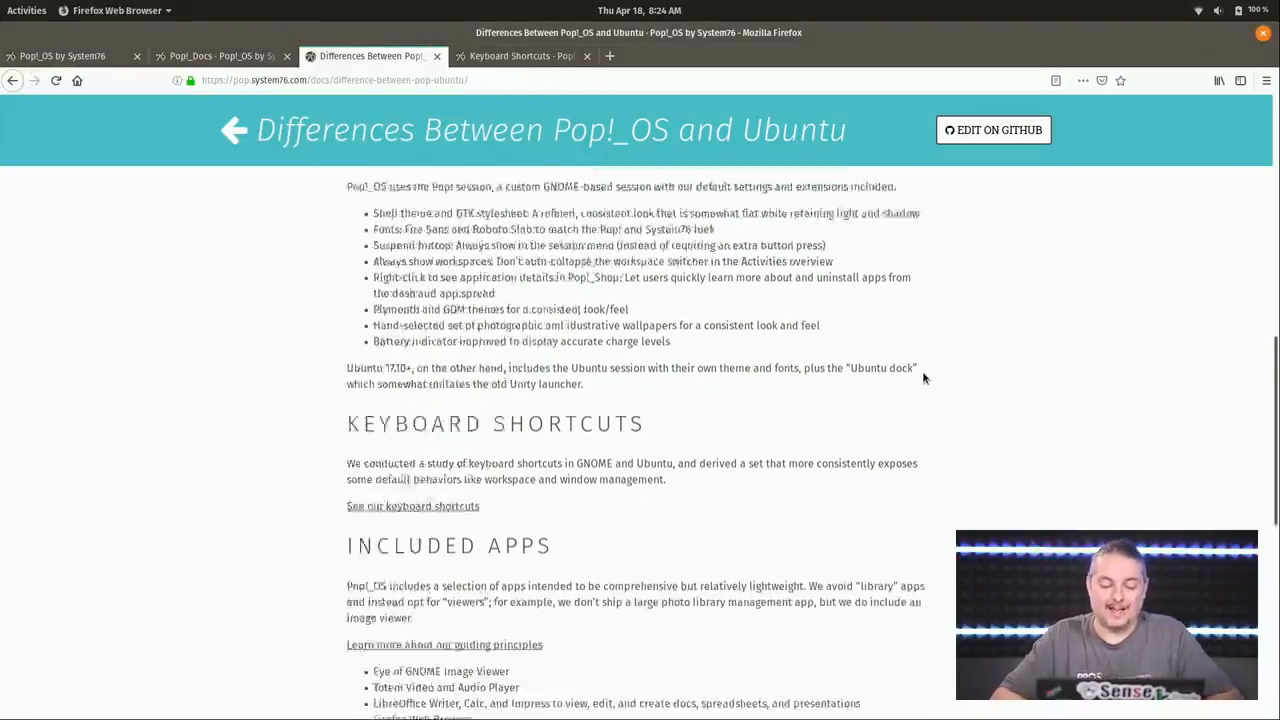
scroll("down", 3)
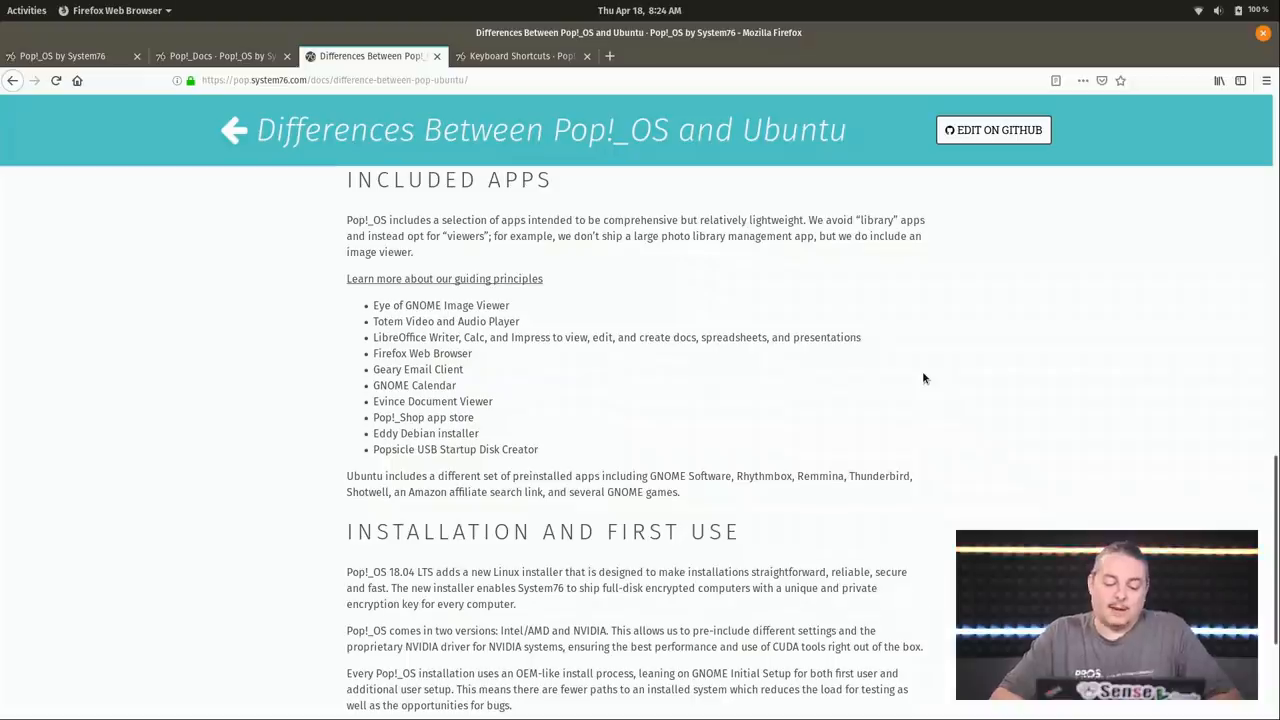
scroll("up", 3)
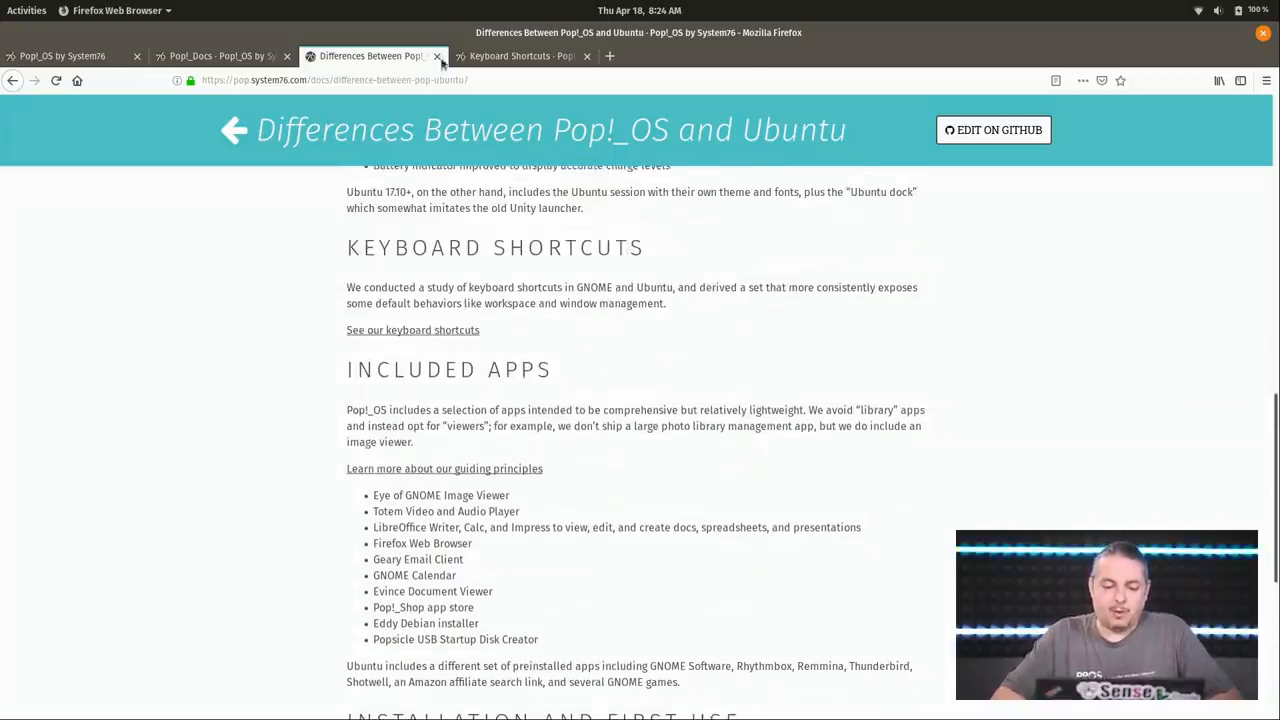
Step: Switch to the Keyboard Shortcuts documentation page and scroll through its shortcut lists
left_click(516, 56)
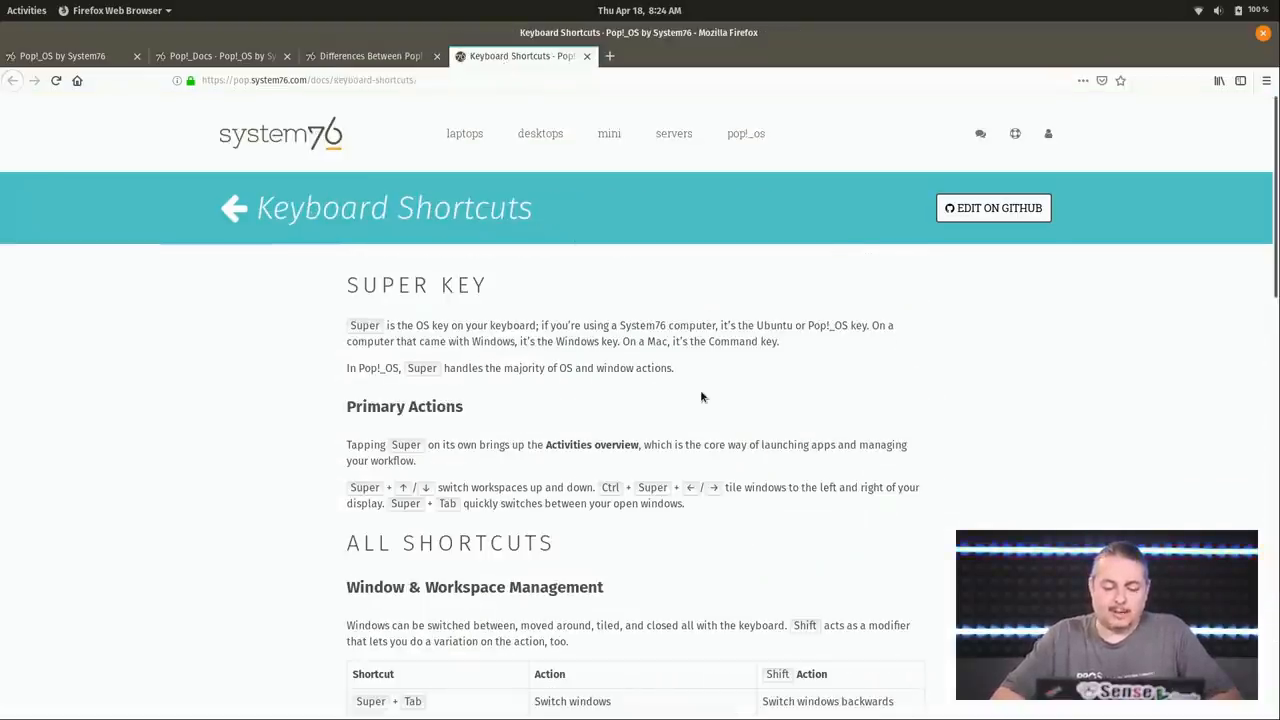
scroll("down", 3)
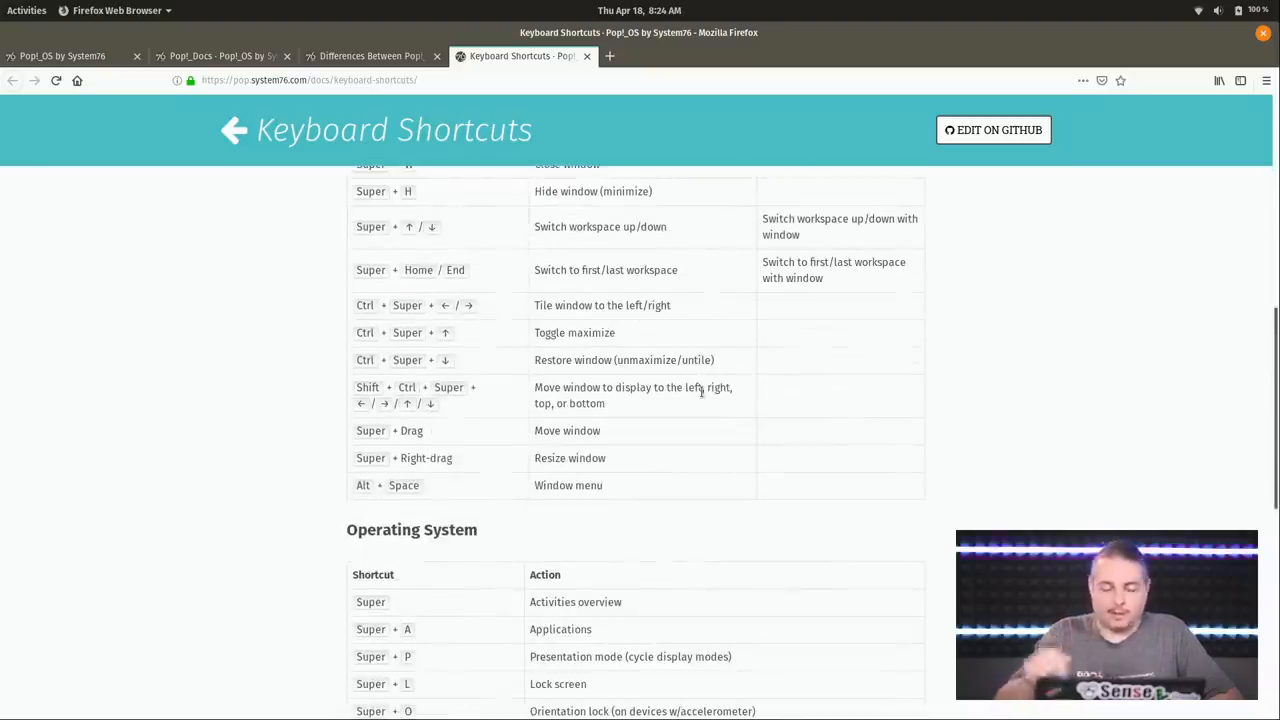
scroll("down", 3)
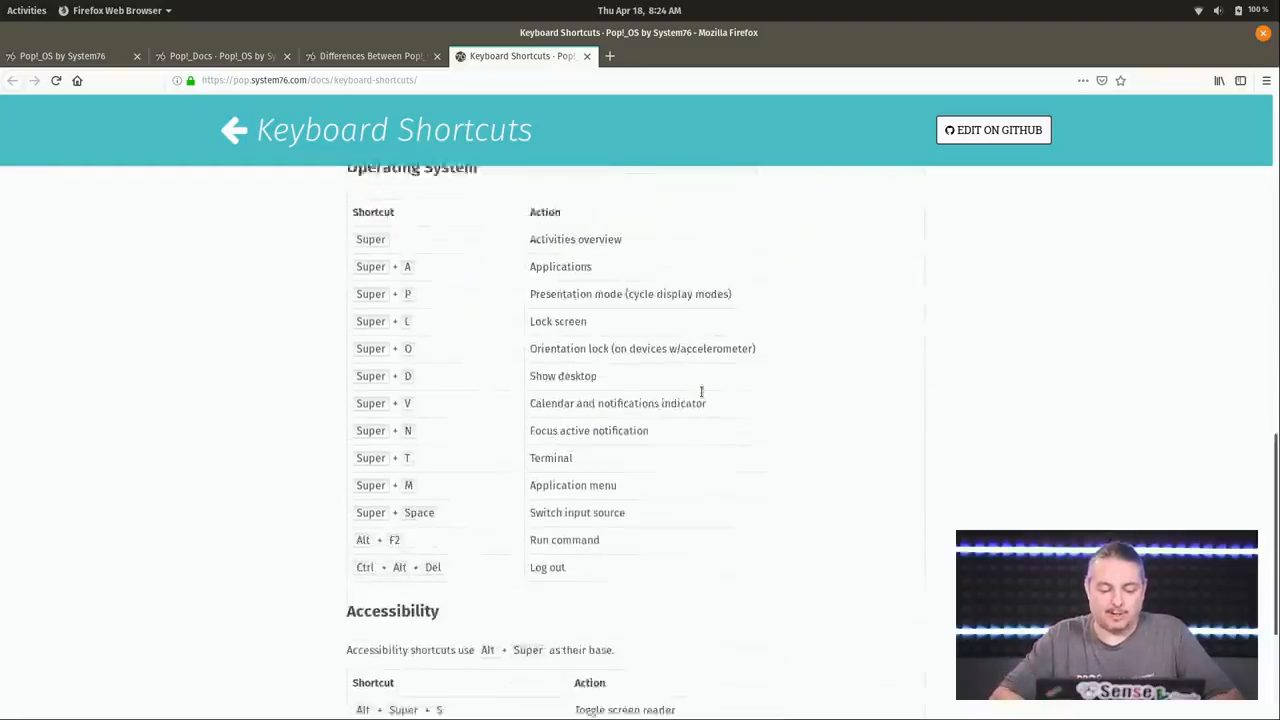
scroll("down", 3)
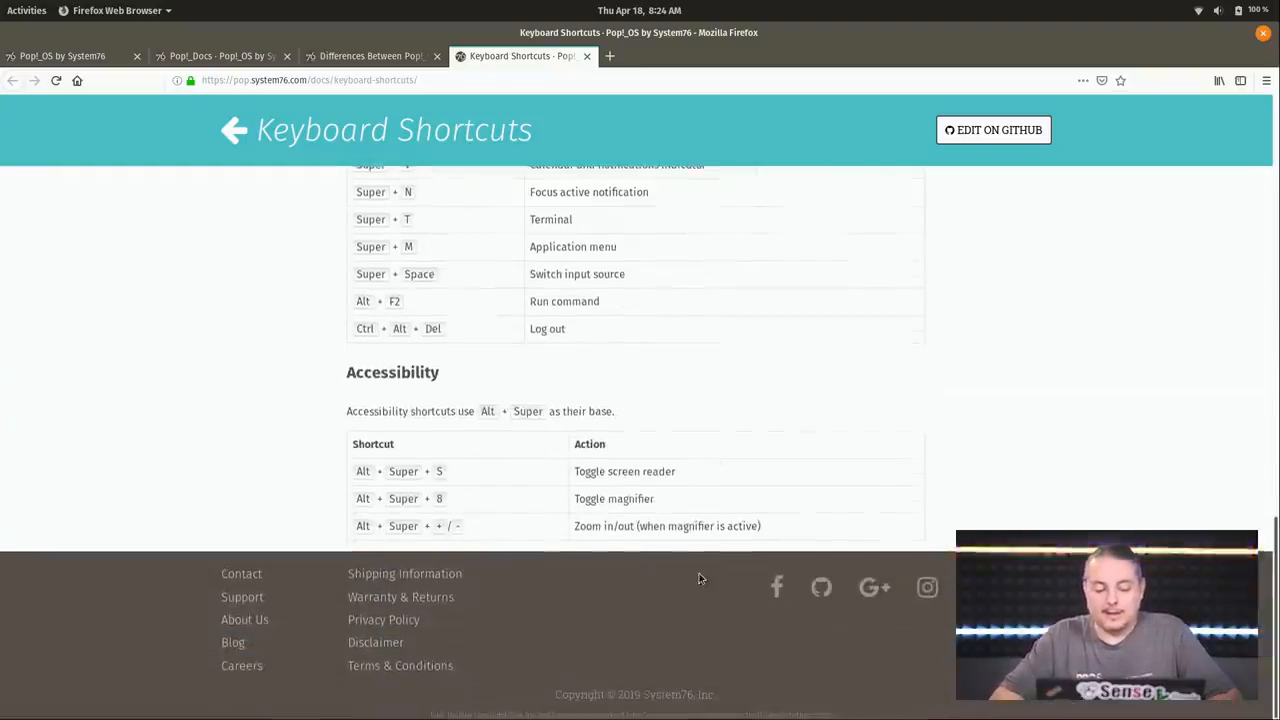
scroll("up", 3)
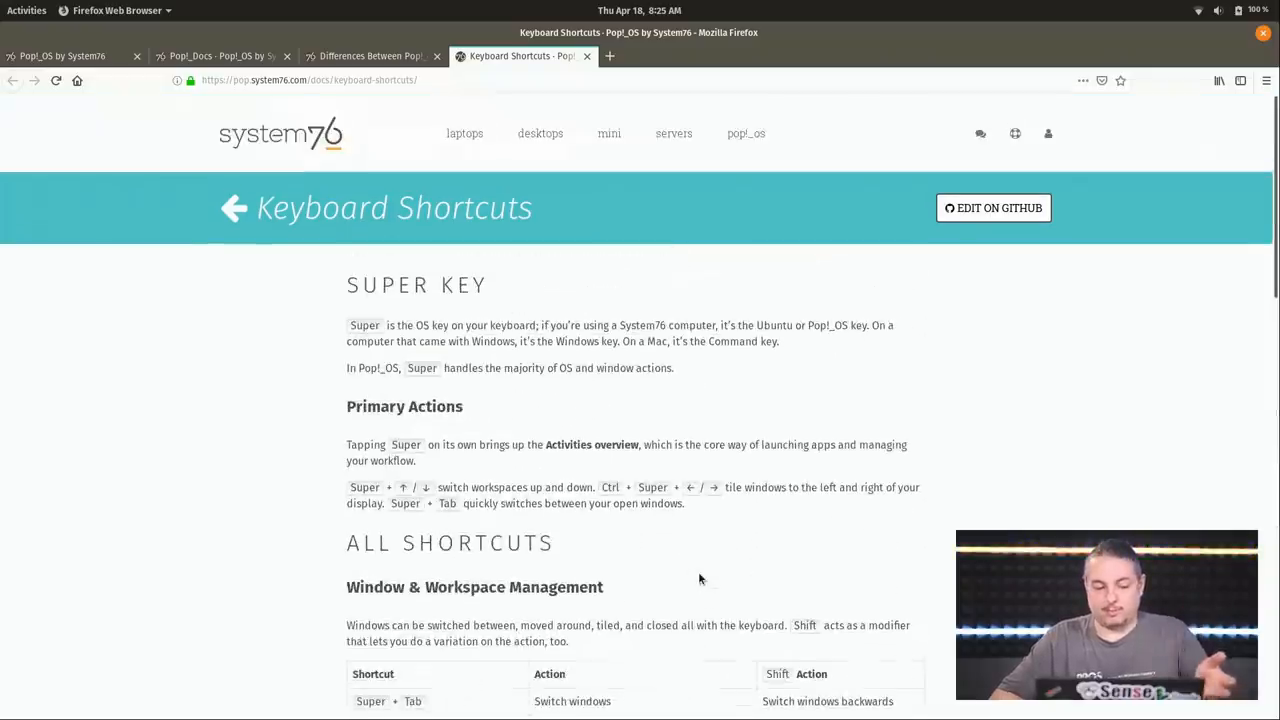
scroll("down", 3)
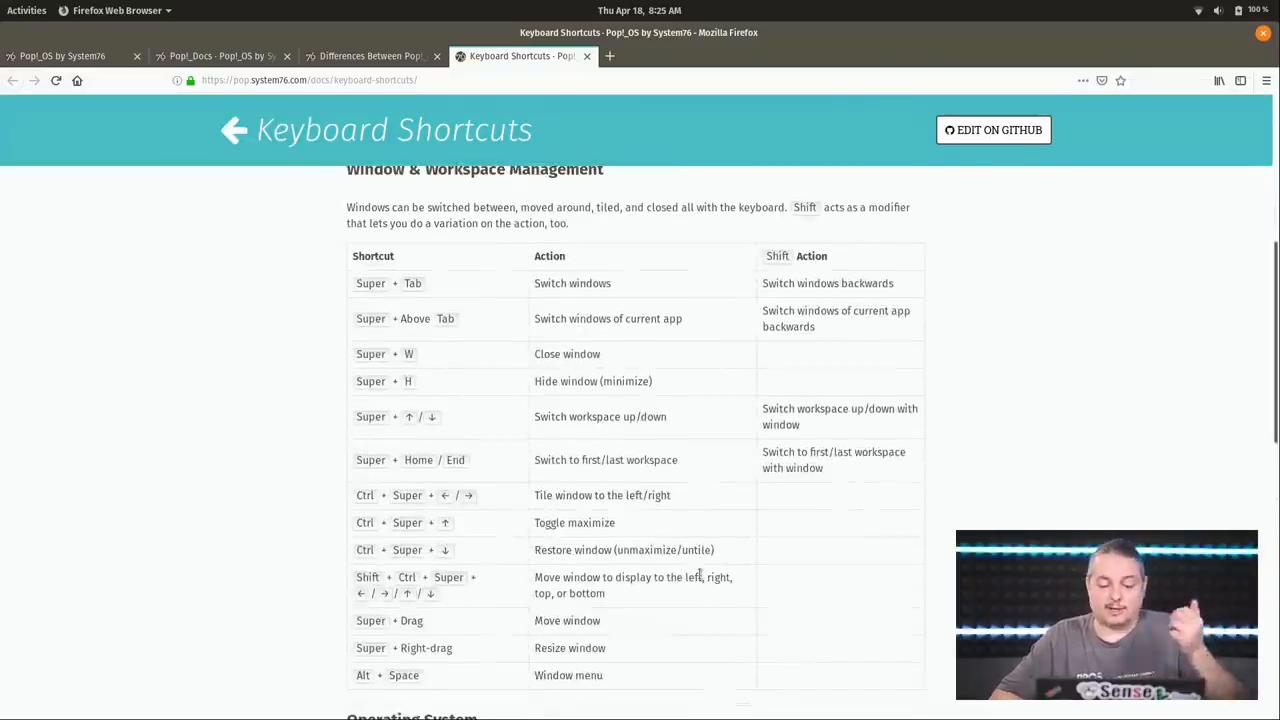
scroll("down", 3)
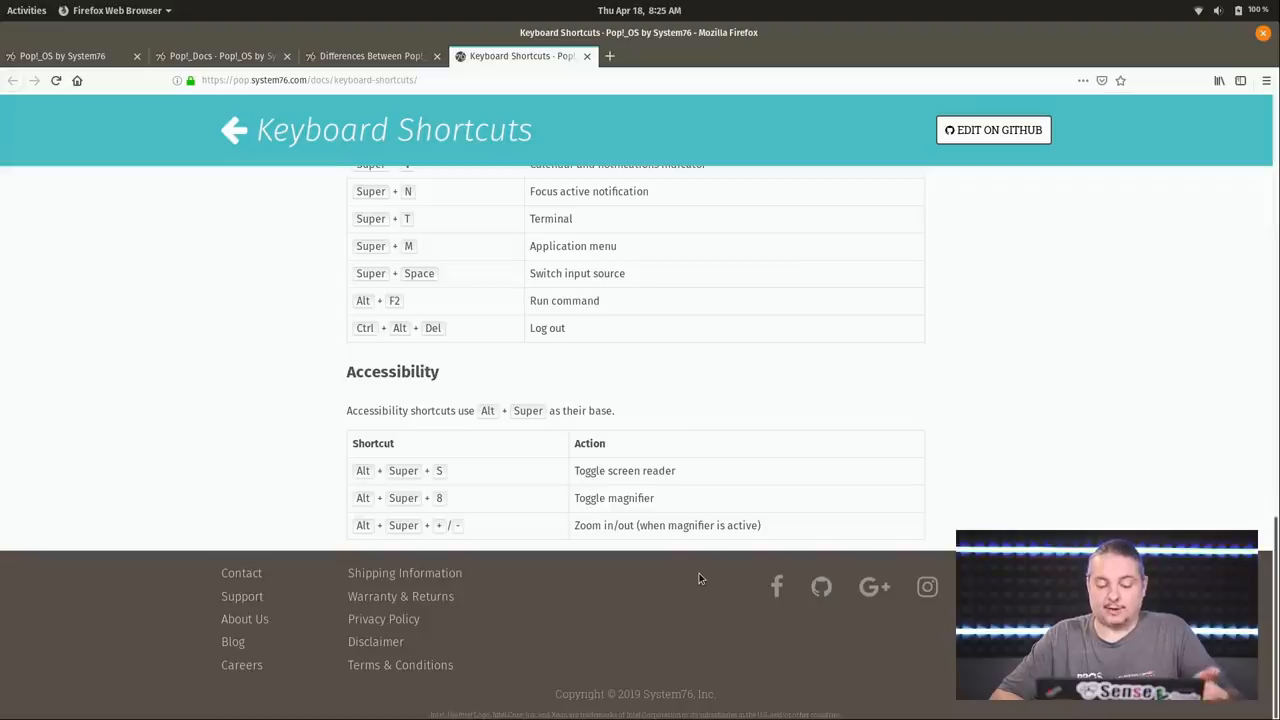
scroll("up", 3)
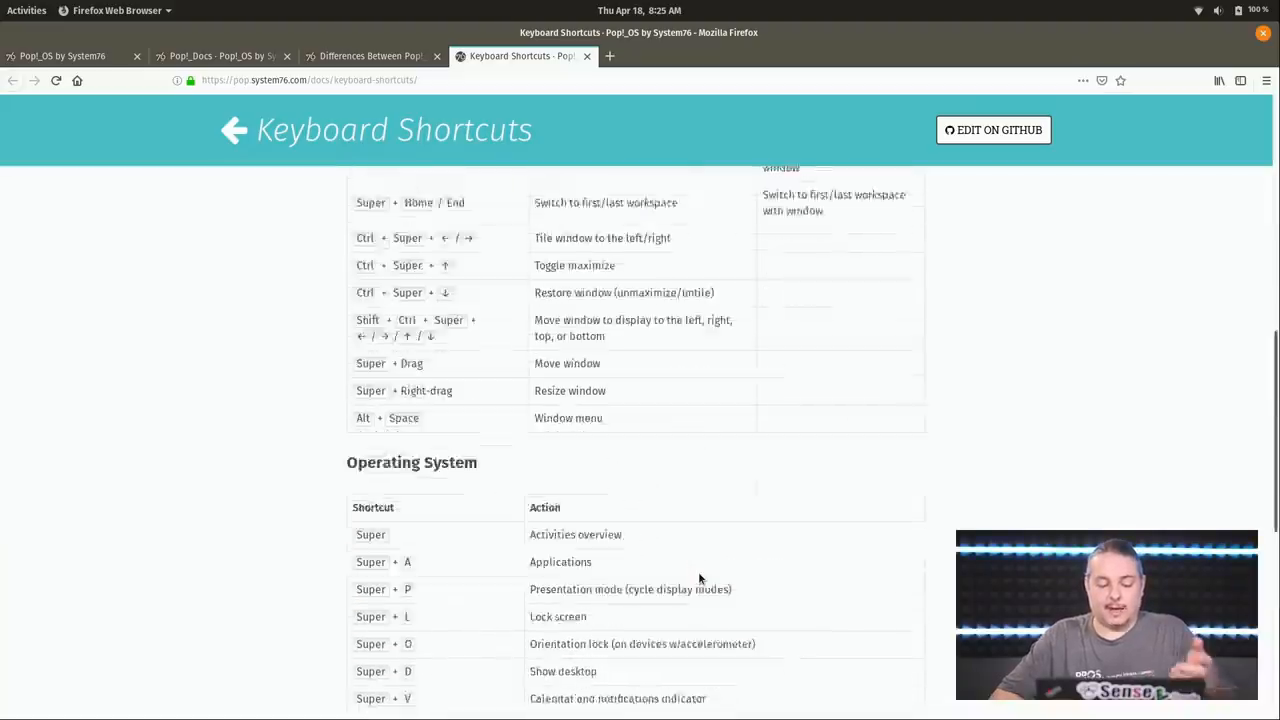
scroll("down", 3)
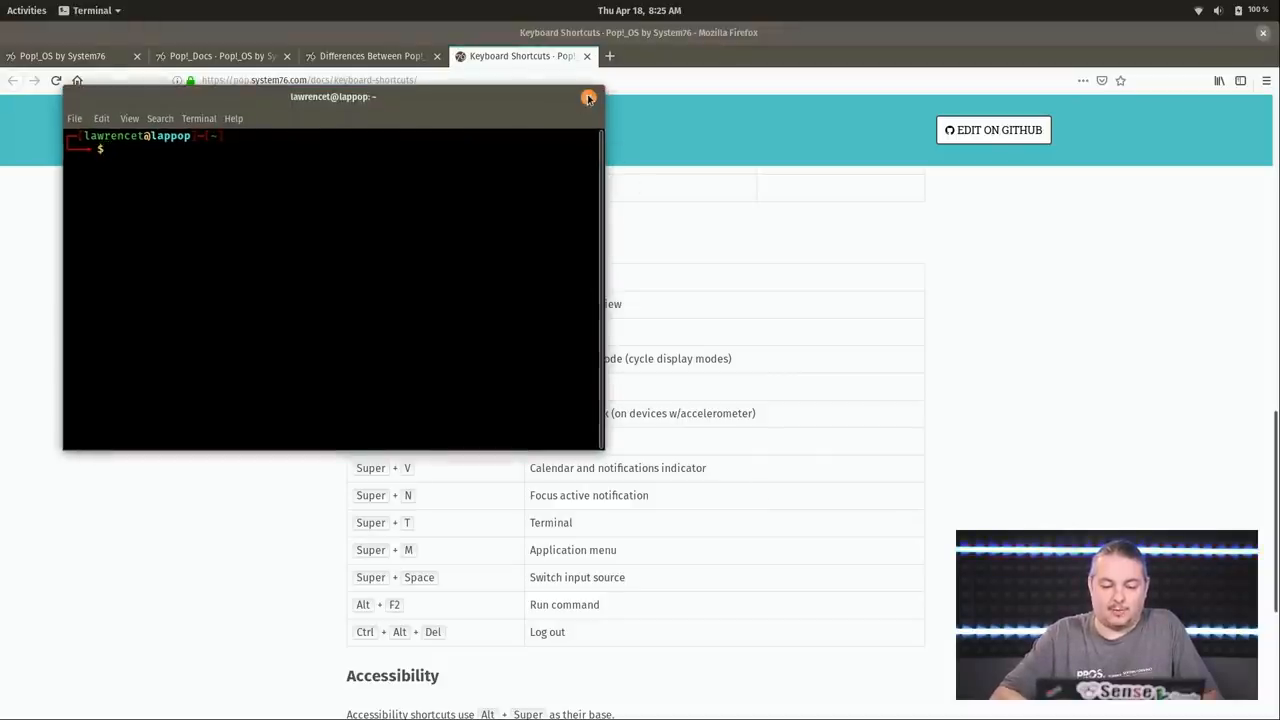
Step: Dismiss the terminal, review the Included Apps list, then launch the Pop!_Shop app store
left_click(588, 96)
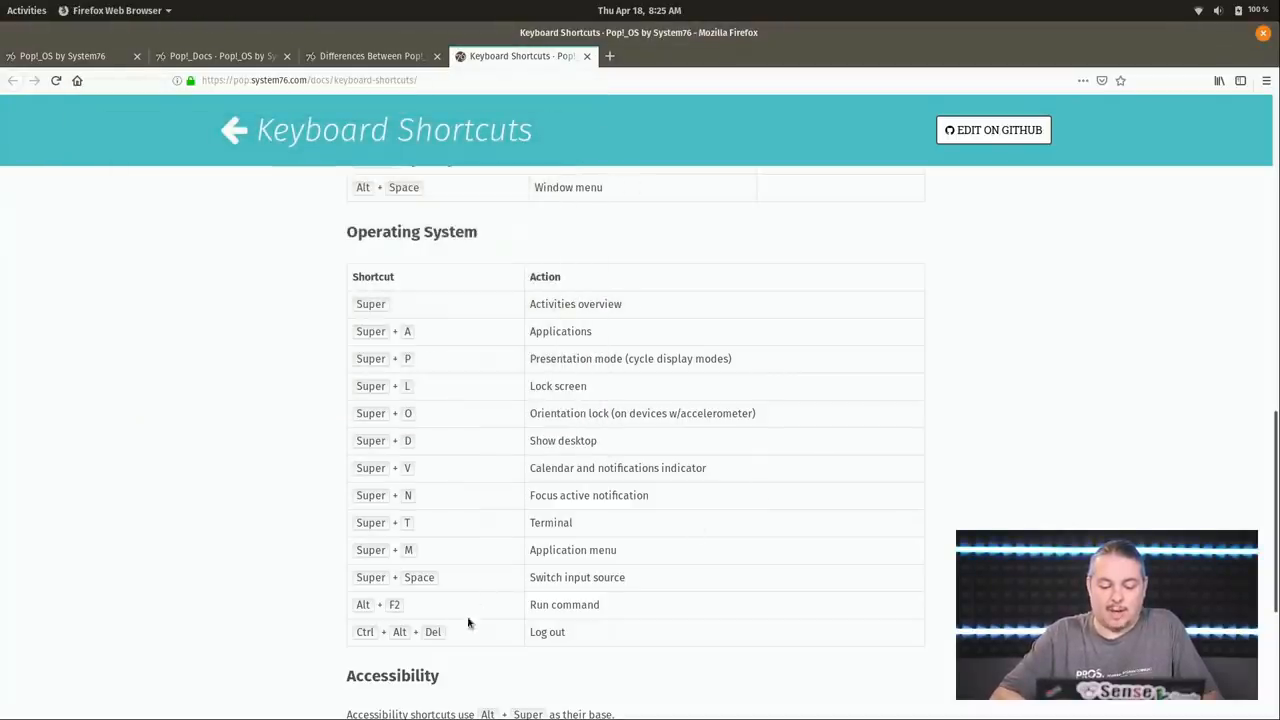
scroll("down", 3)
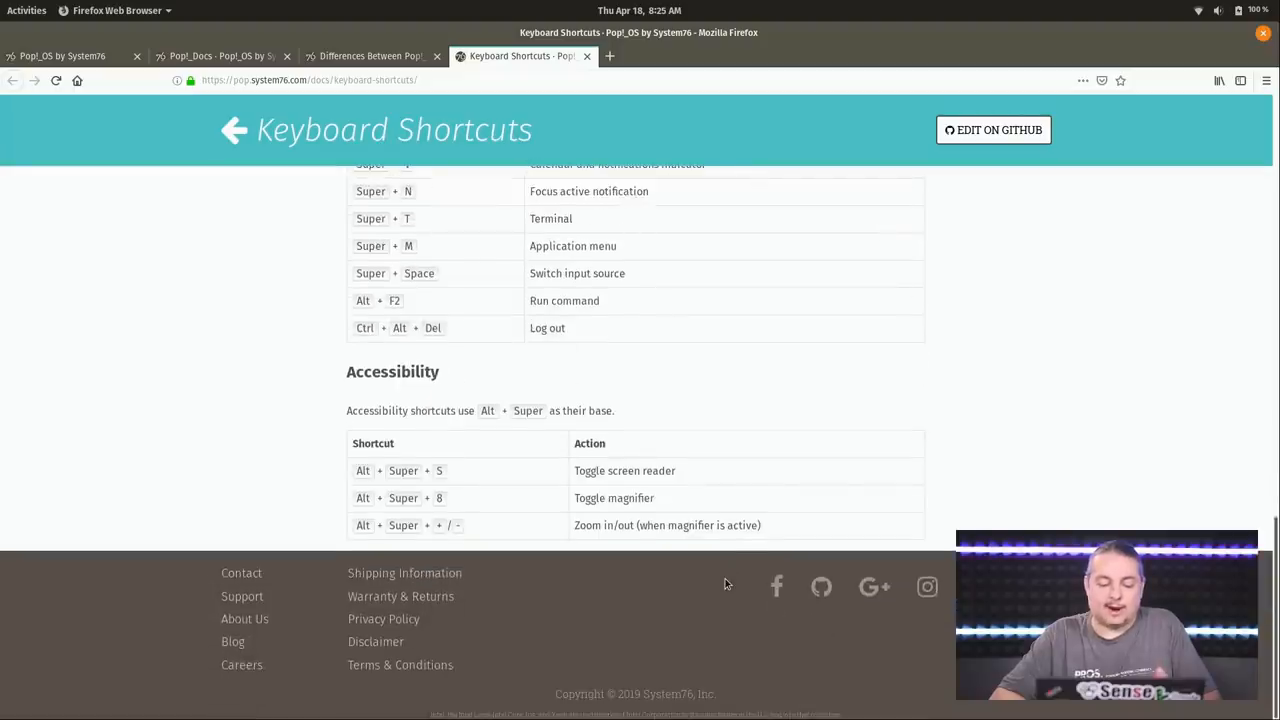
scroll("up", 3)
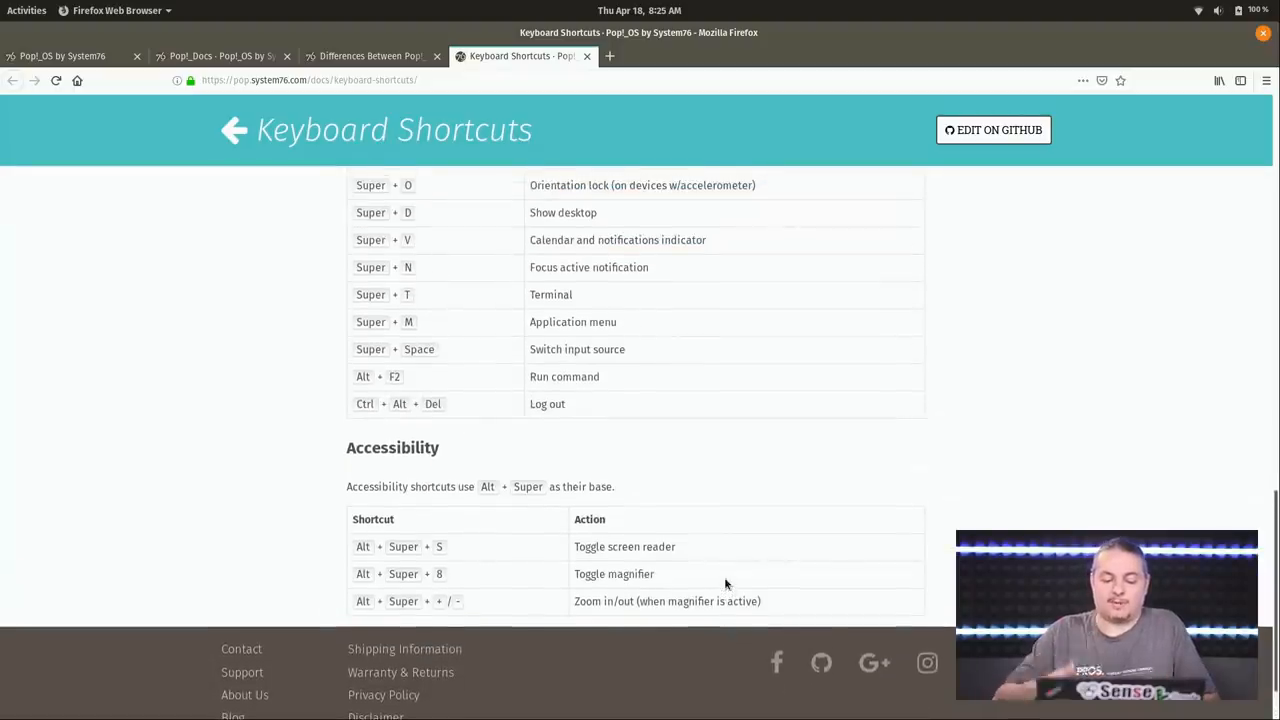
scroll("up", 3)
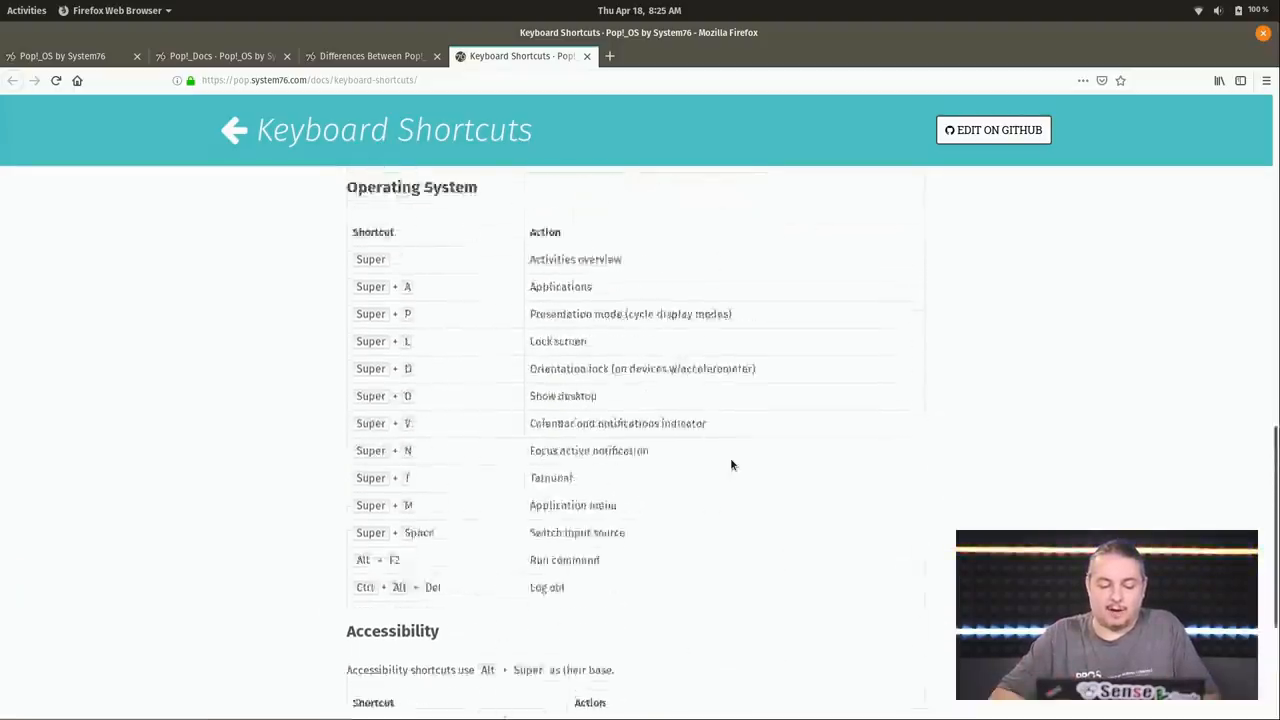
scroll("up", 3)
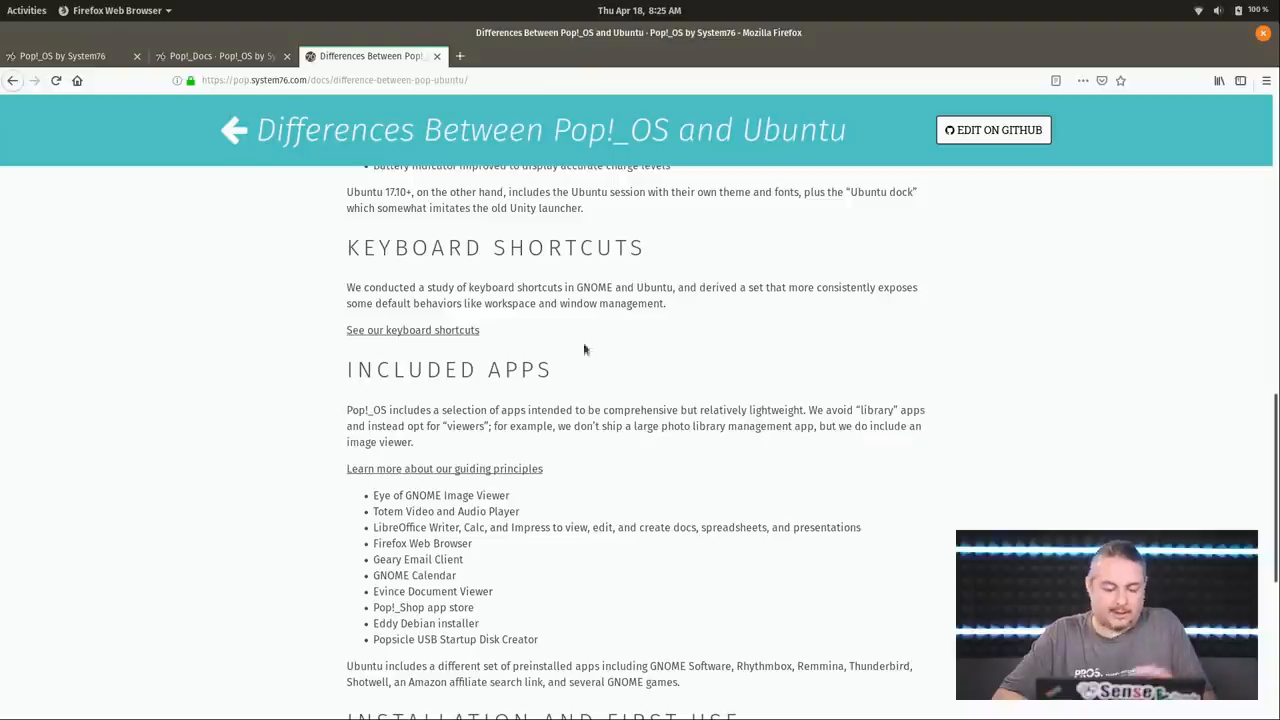
scroll("down", 3)
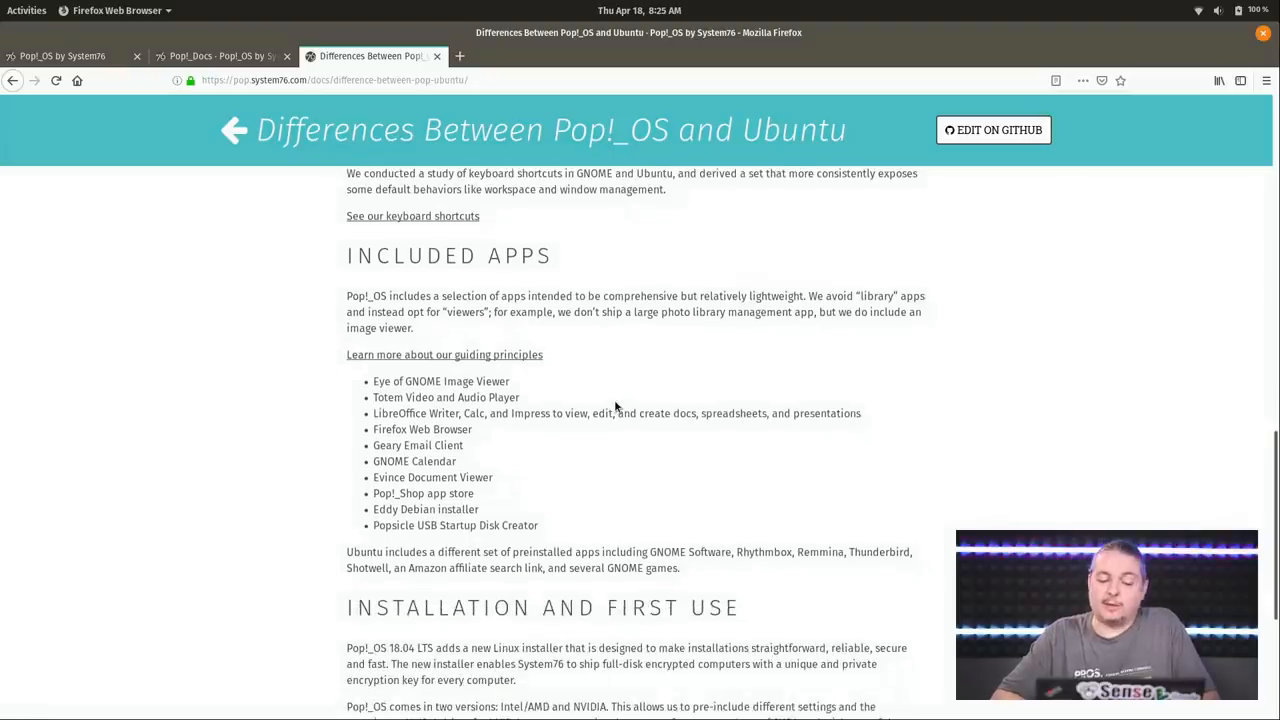
scroll("down", 3)
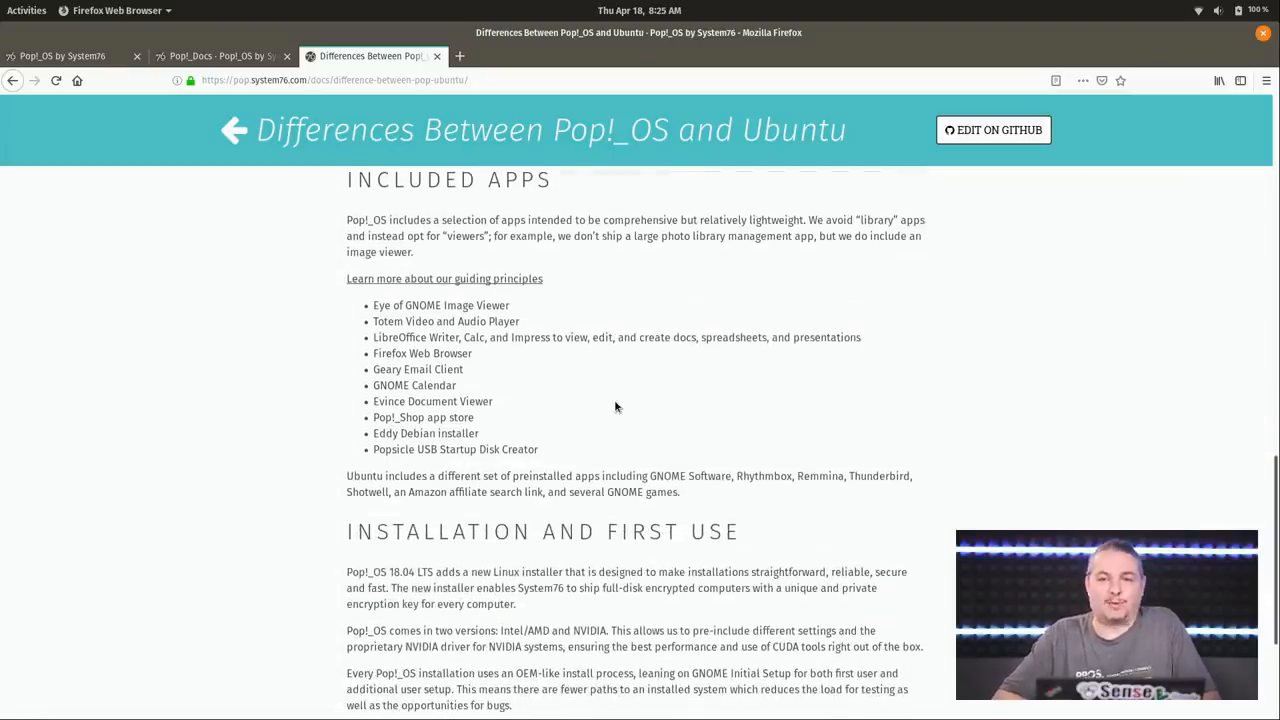
left_click(26, 10)
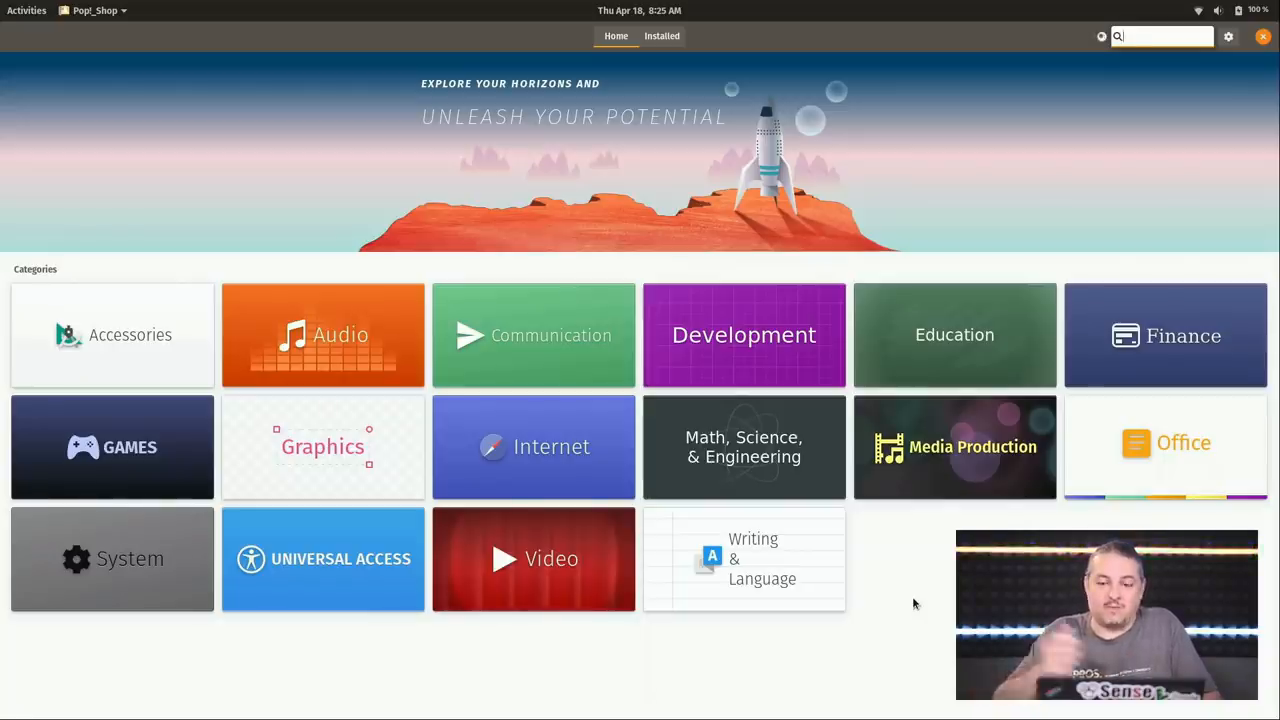
mouse_move(650, 72)
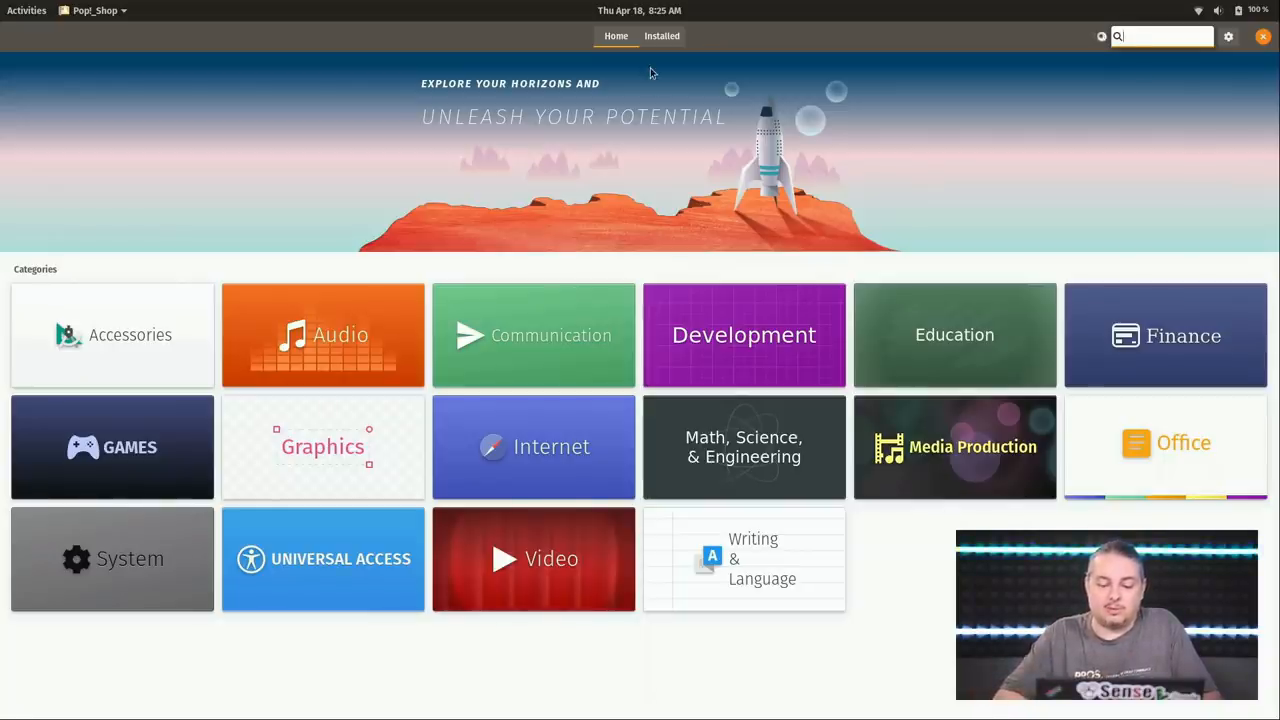
mouse_move(924, 276)
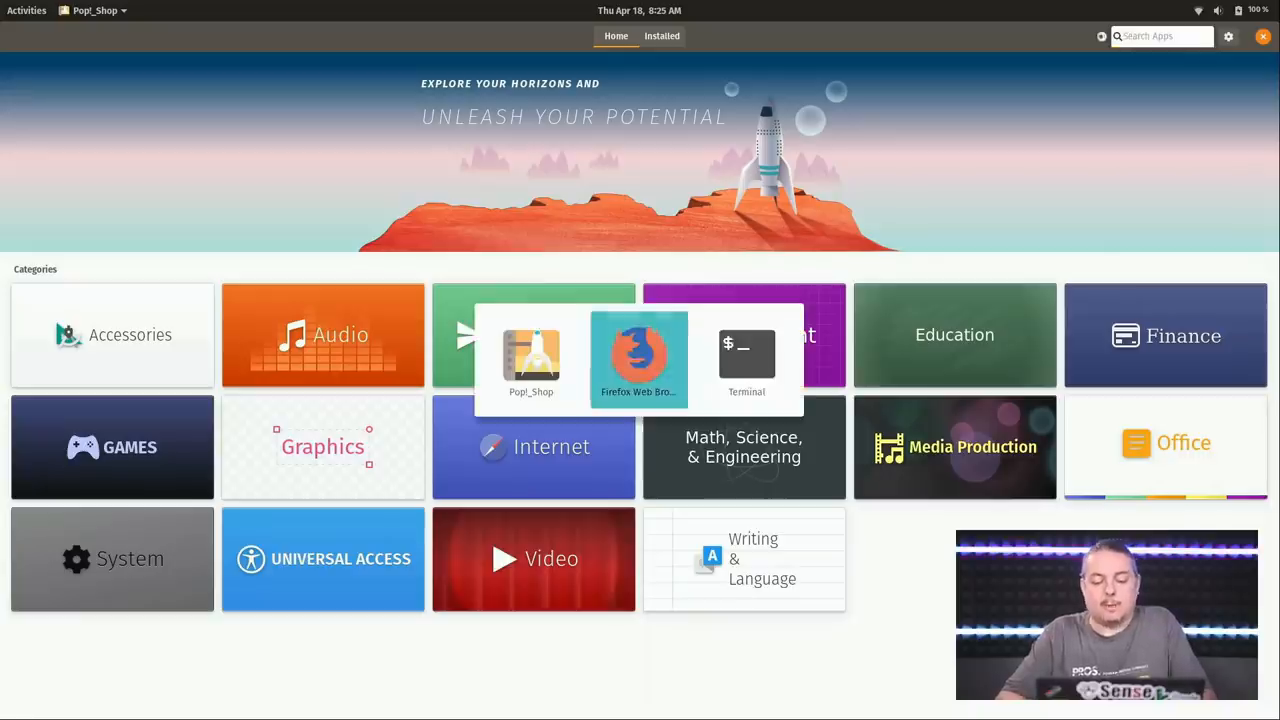
Step: Bring the Terminal window in front of Pop!_Shop via the window switcher
left_click(748, 360)
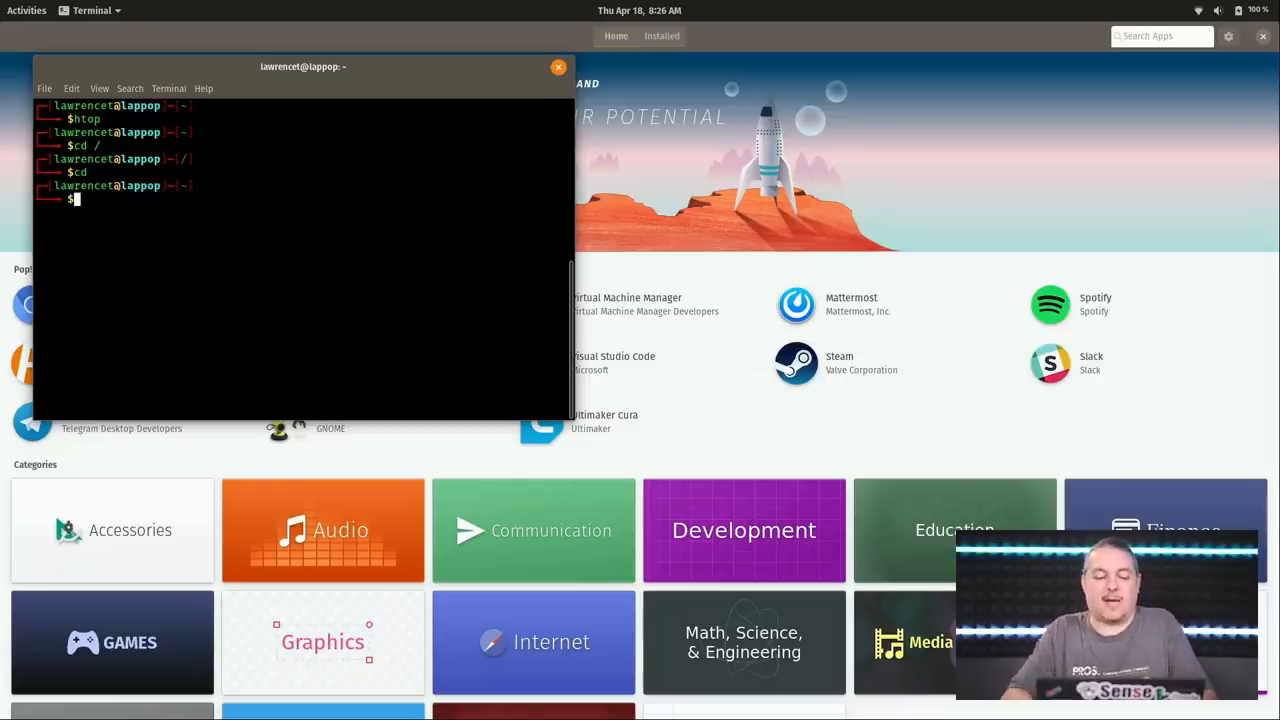
Step: Enter a sudo apt-get install command and abandon it with Ctrl+C, leaving a fresh prompt
type("apt-get install")
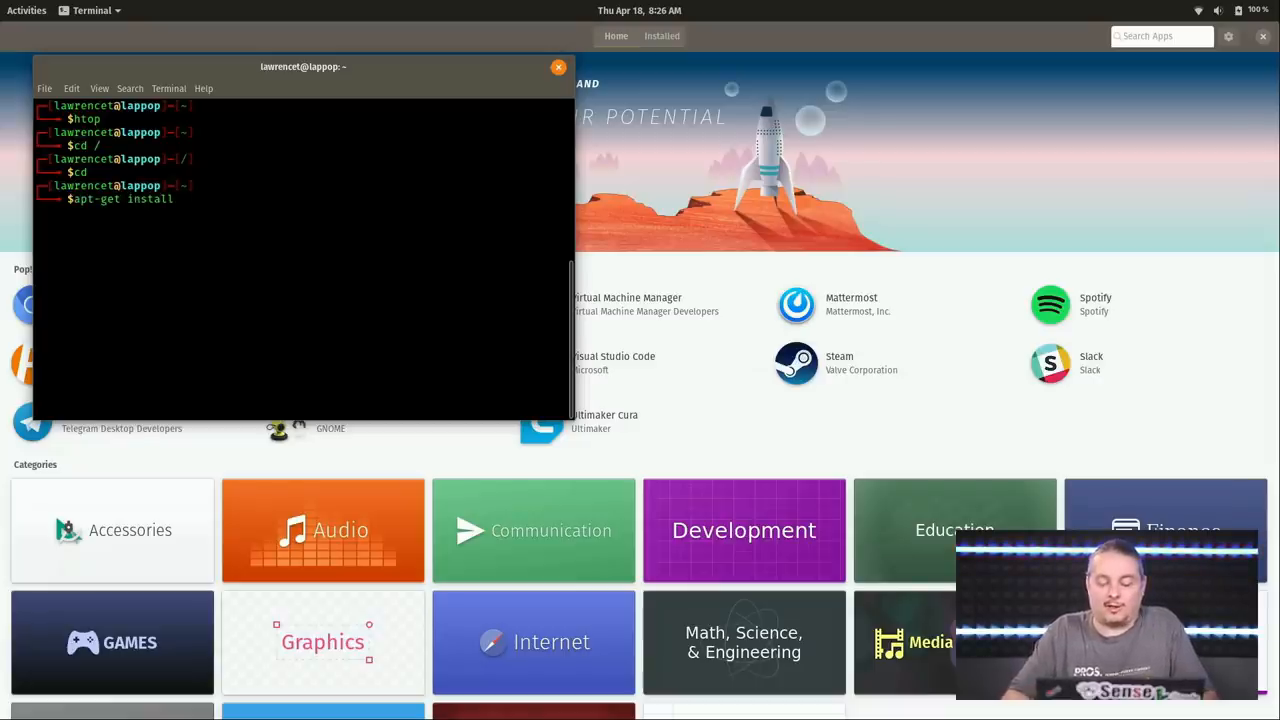
type("sudo")
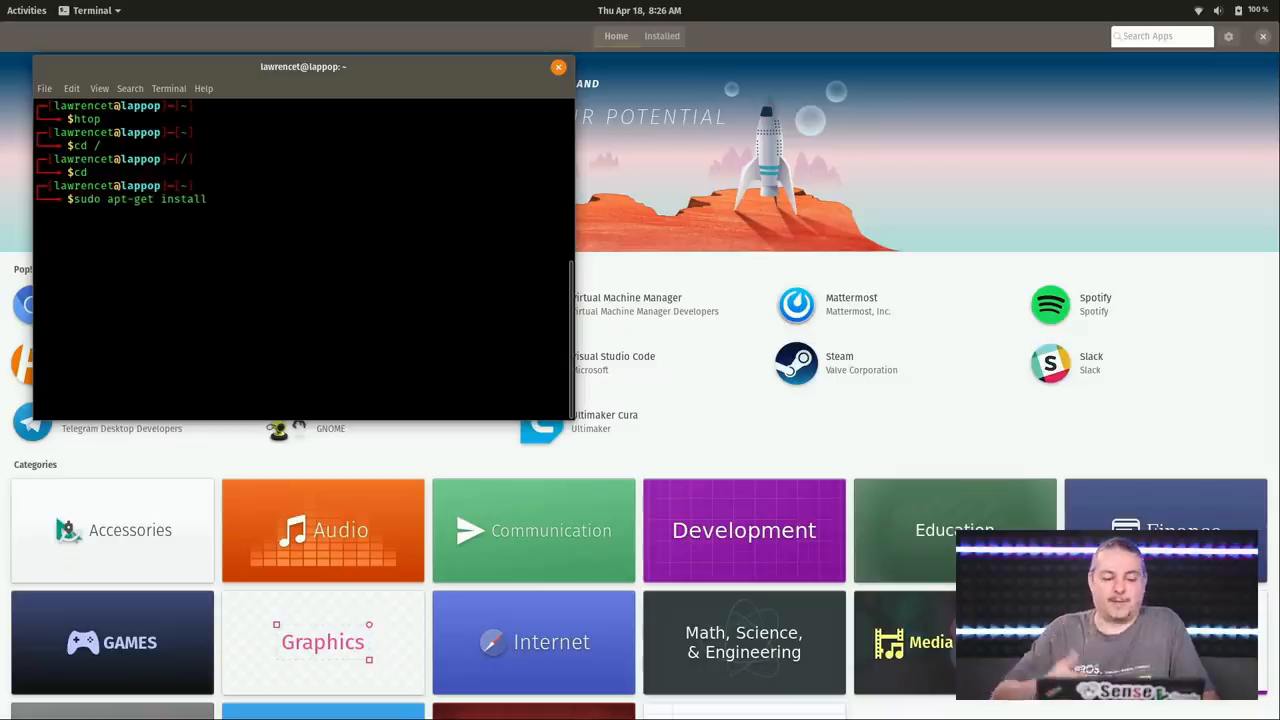
key("ctrl+c")
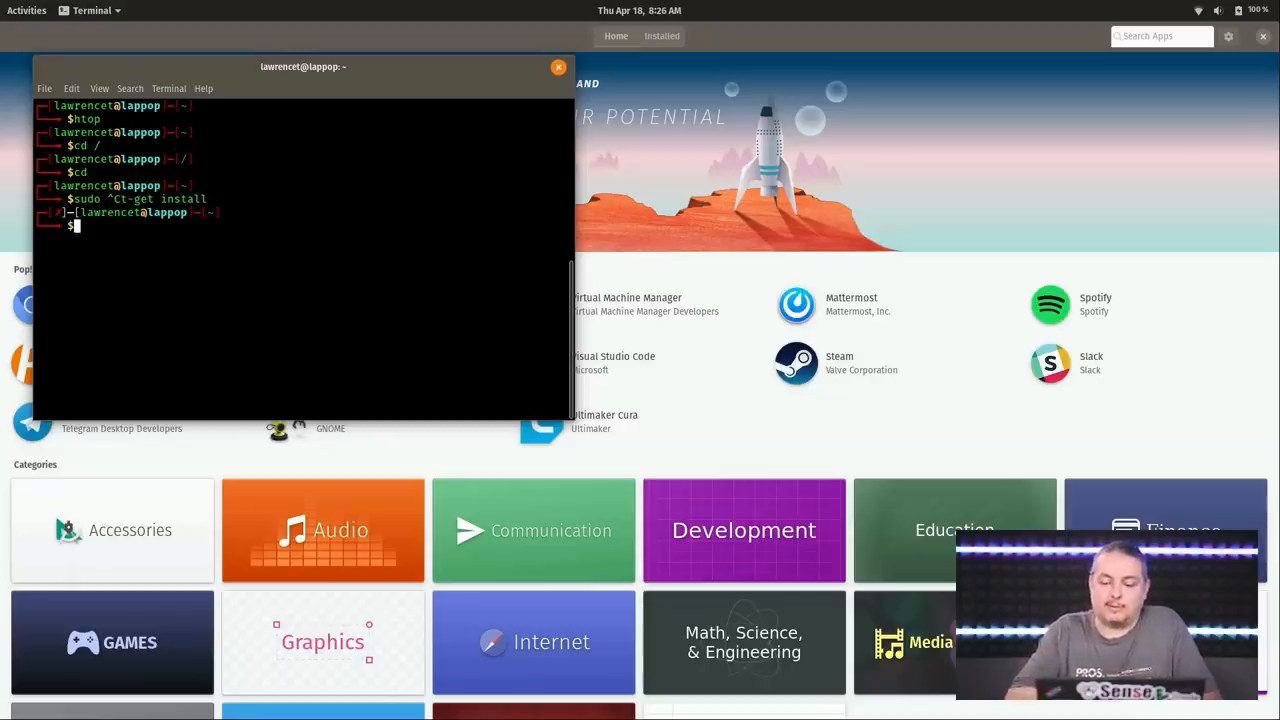
mouse_move(936, 440)
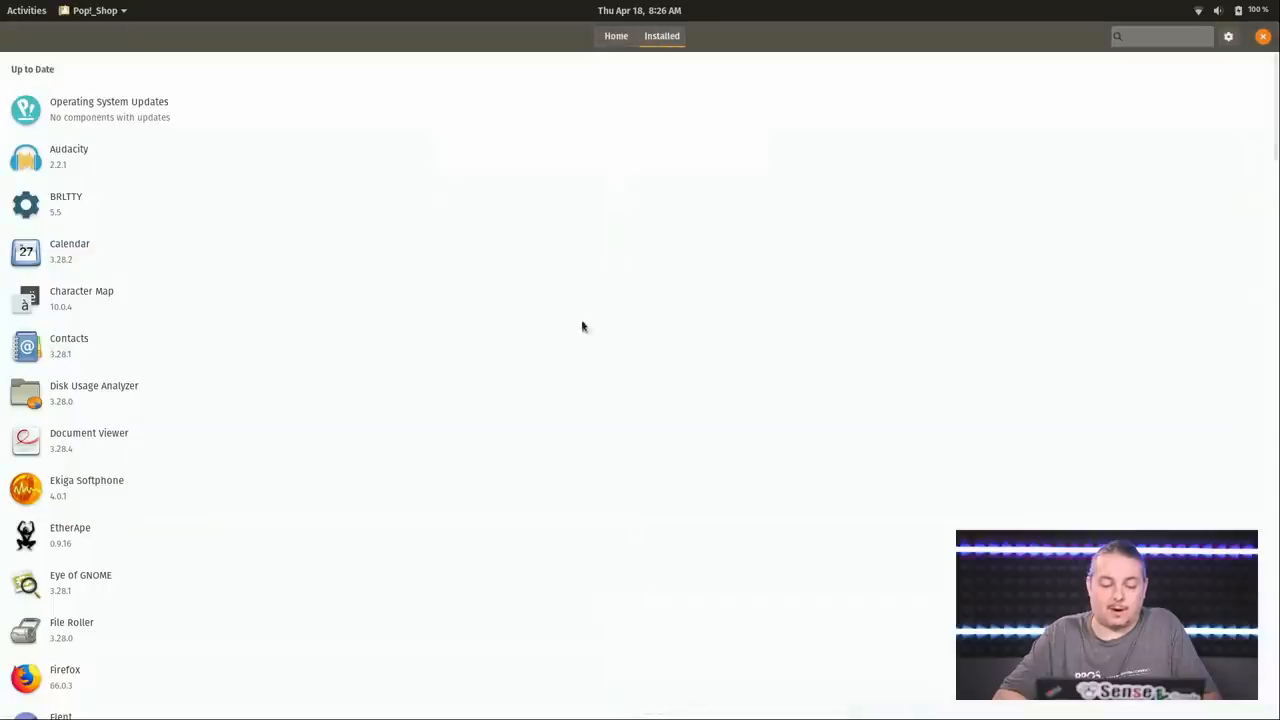
mouse_move(624, 140)
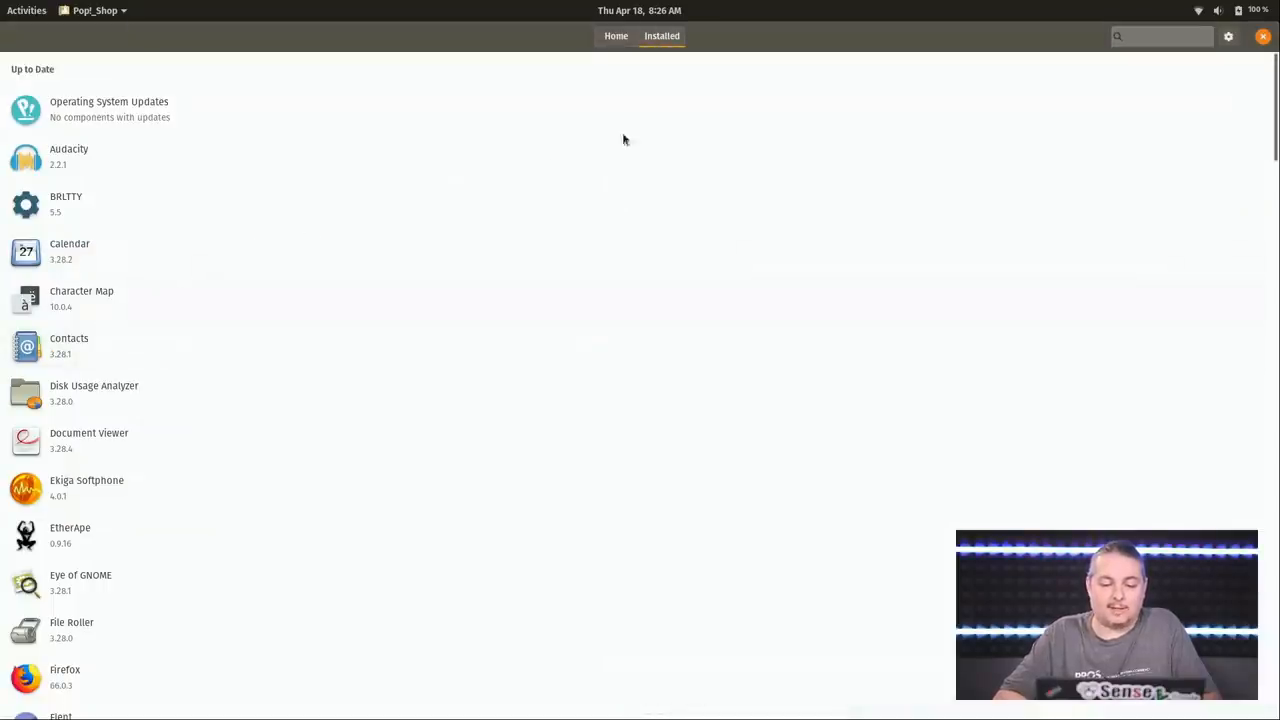
Step: Scroll through the Installed apps list and return to the Pop!_Shop Home page
scroll("down", 3)
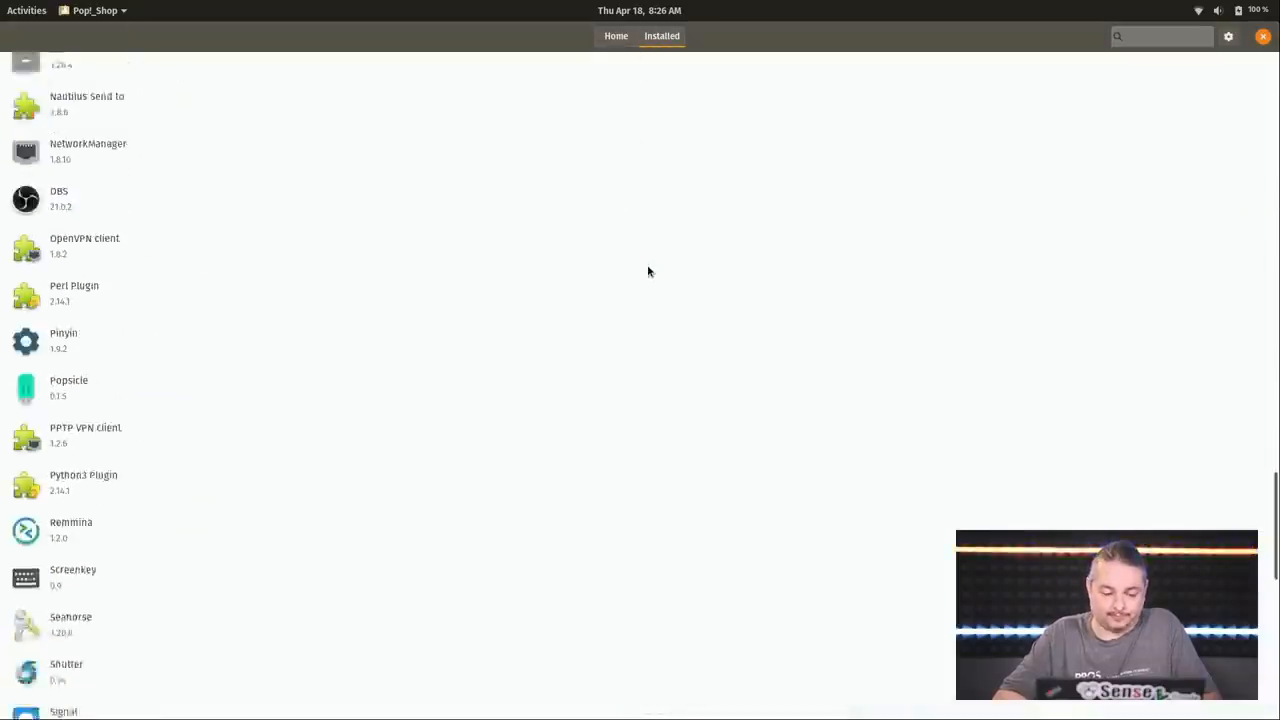
scroll("up", 3)
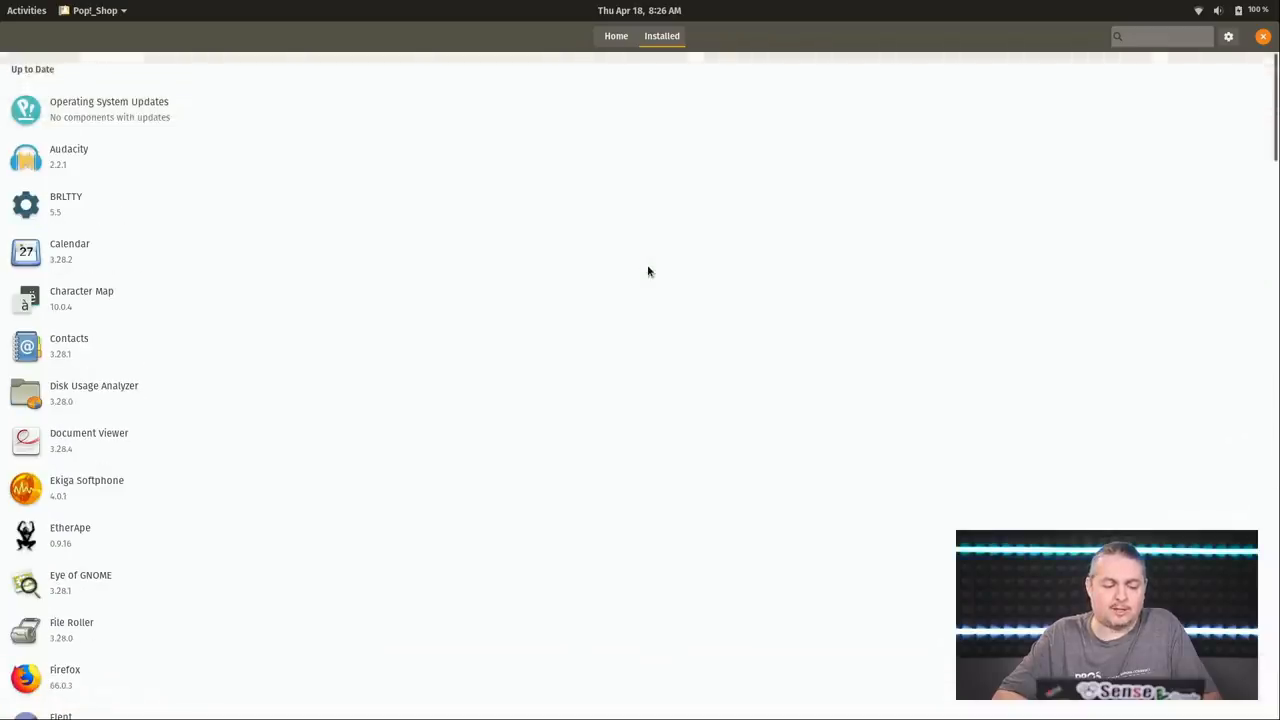
left_click(616, 36)
type("sudo apt-get install w")
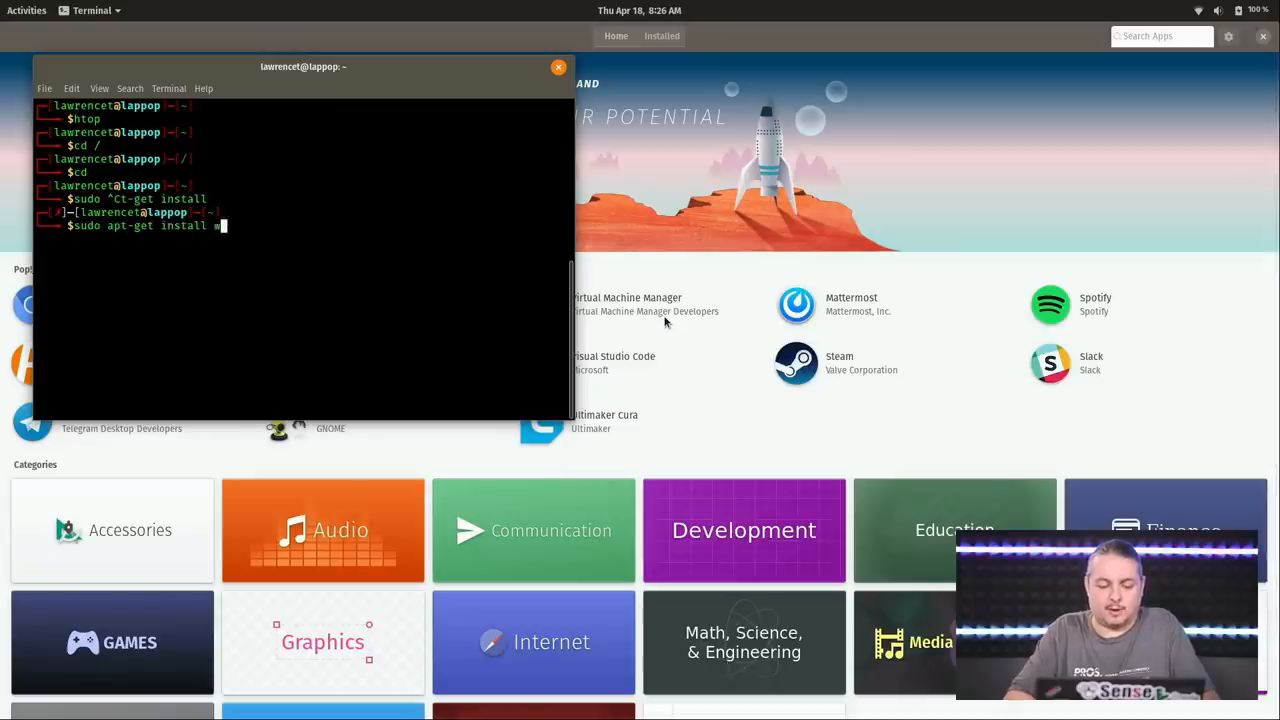
Step: Run sudo apt-get install wireshark with the password, finding Wireshark already at the newest version
key("Return")
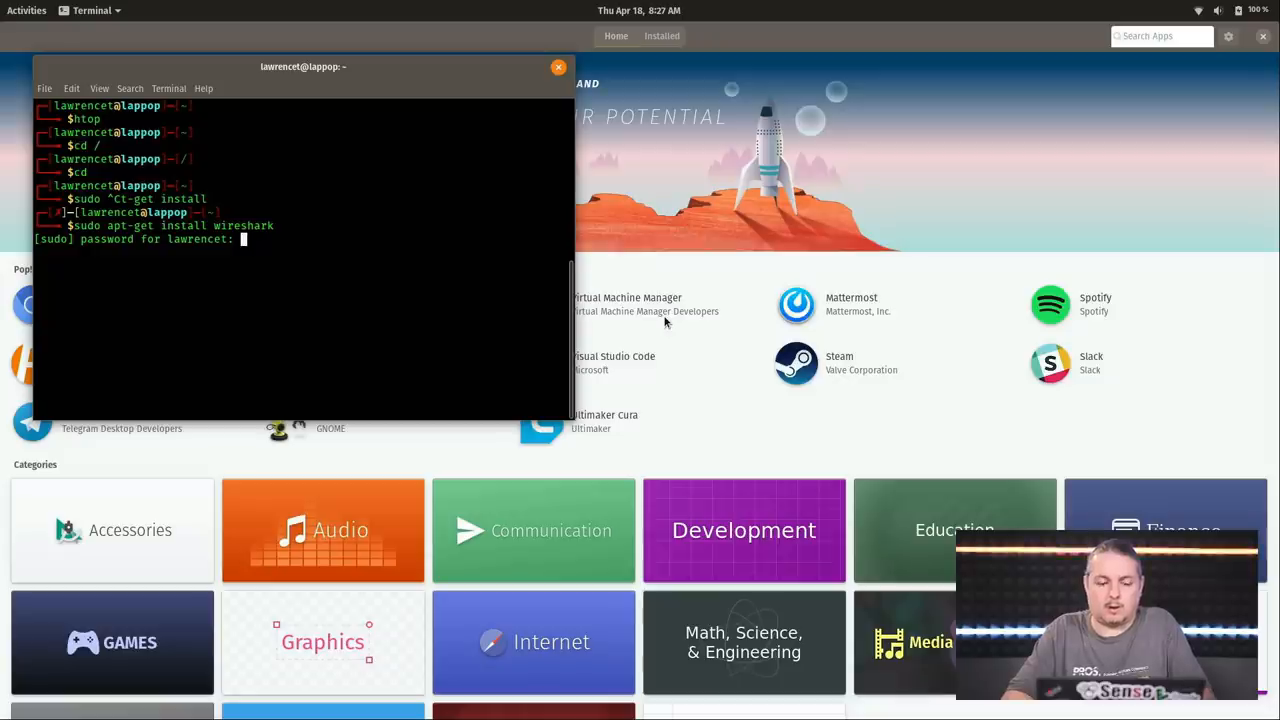
key("Return")
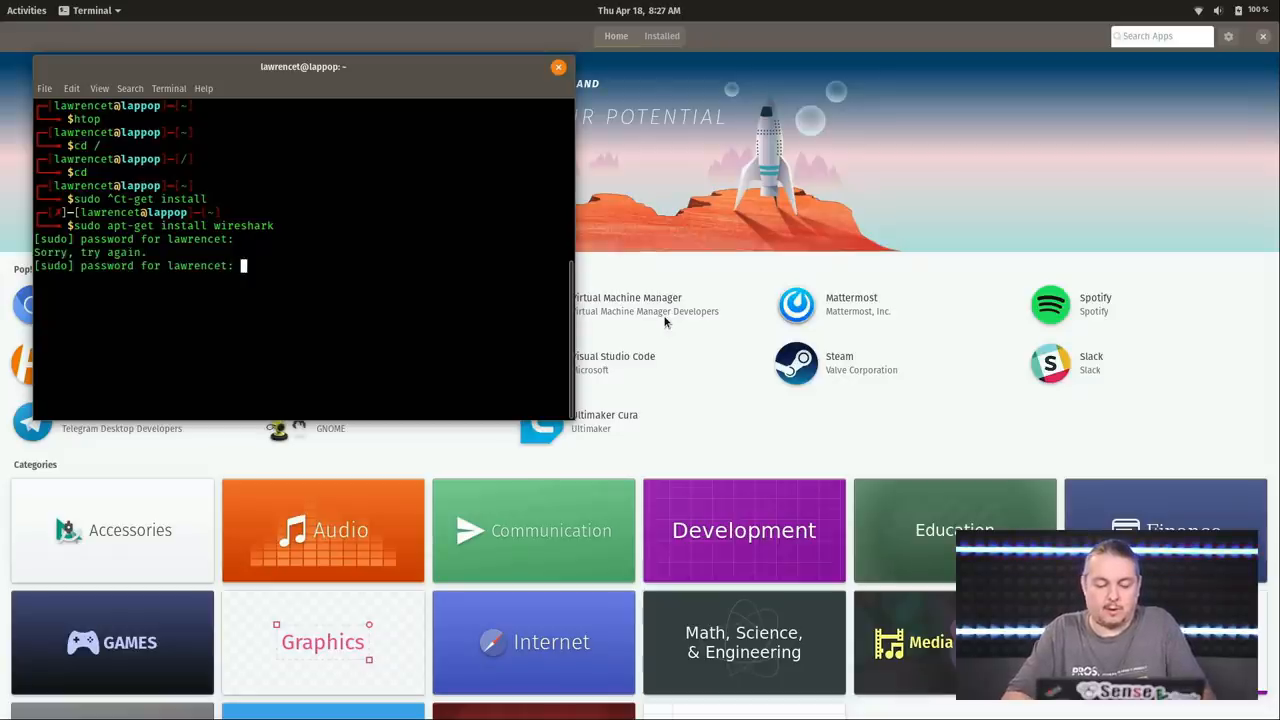
key("Return")
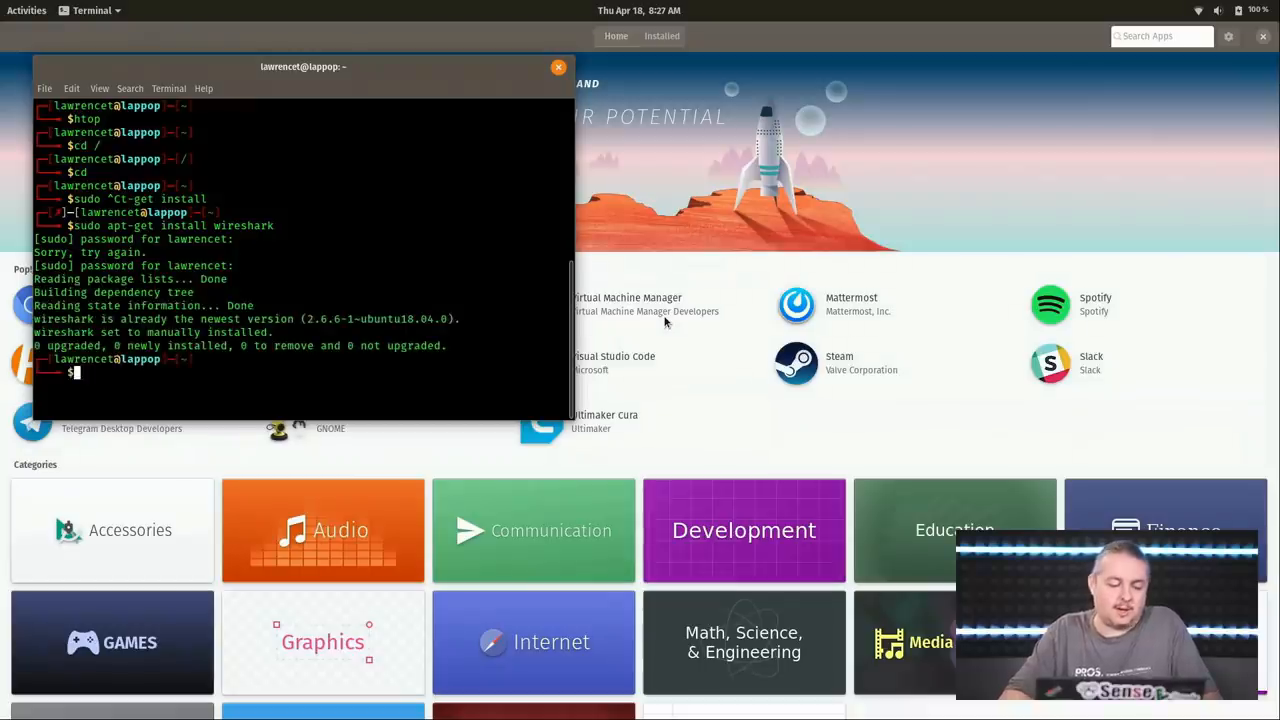
type("sudo apt-get install wireshark")
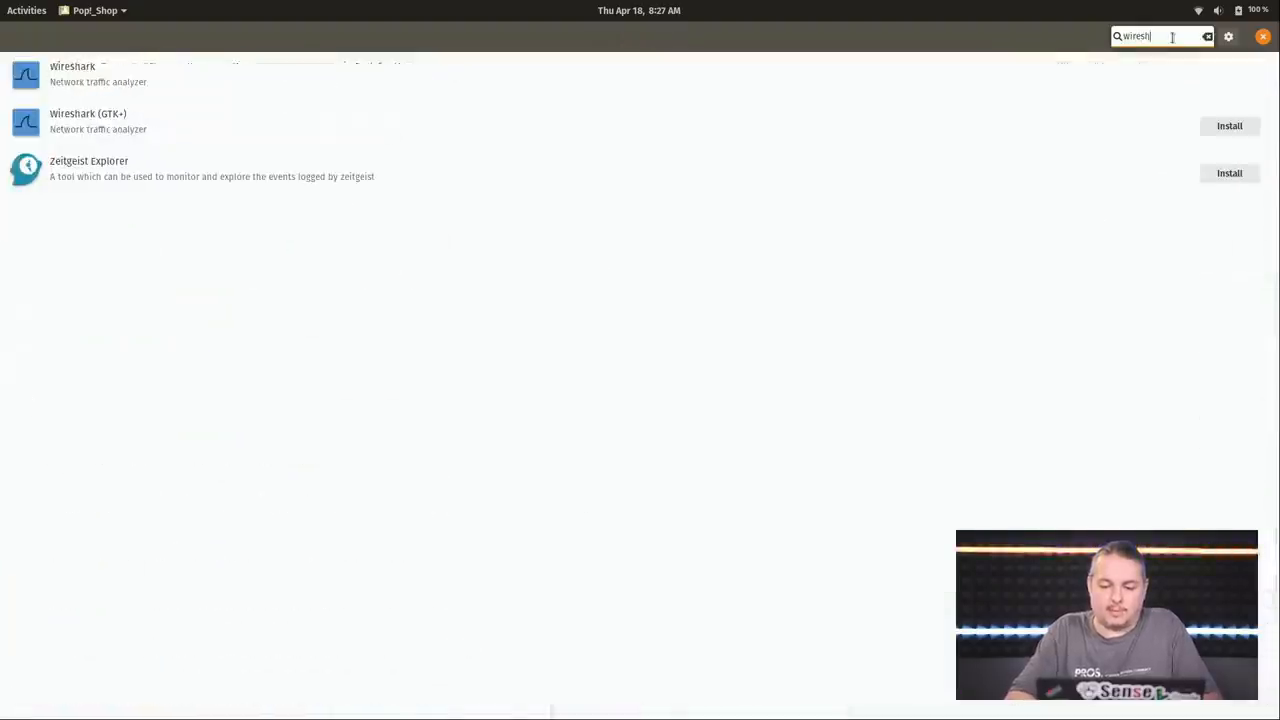
mouse_move(340, 132)
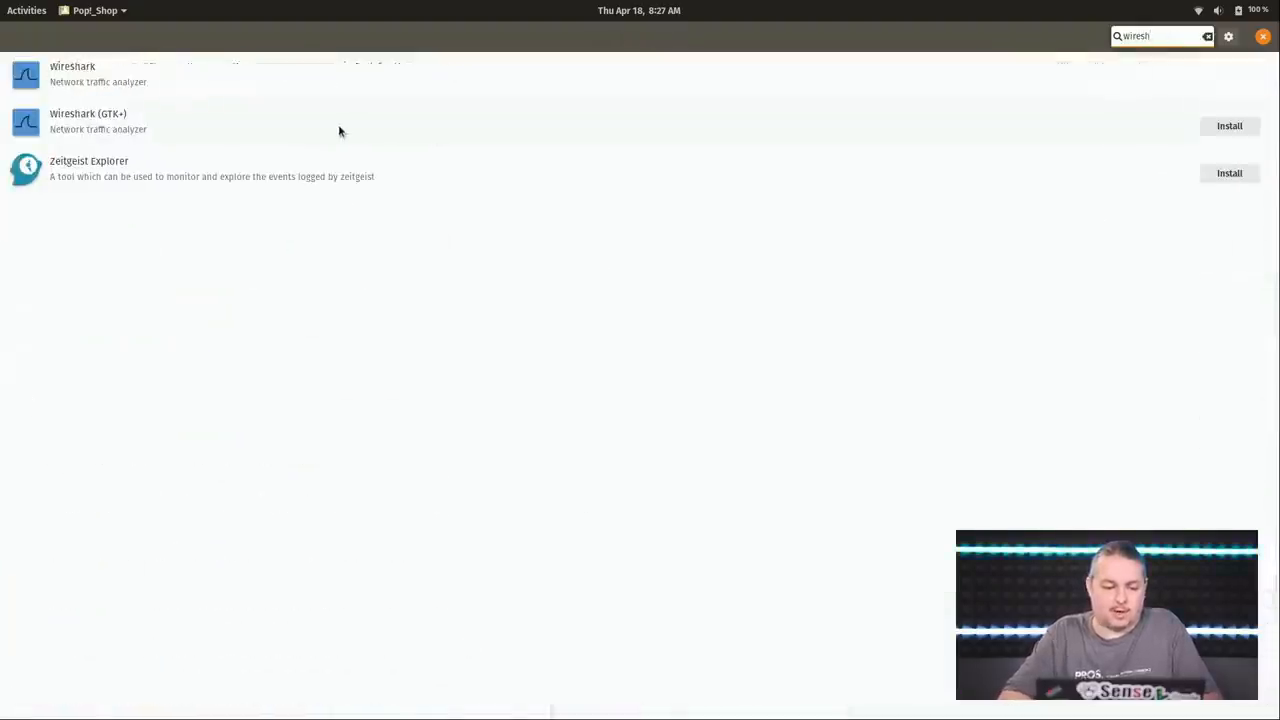
Step: View the Wireshark (GTK+) details page from the search results and go back
left_click(88, 120)
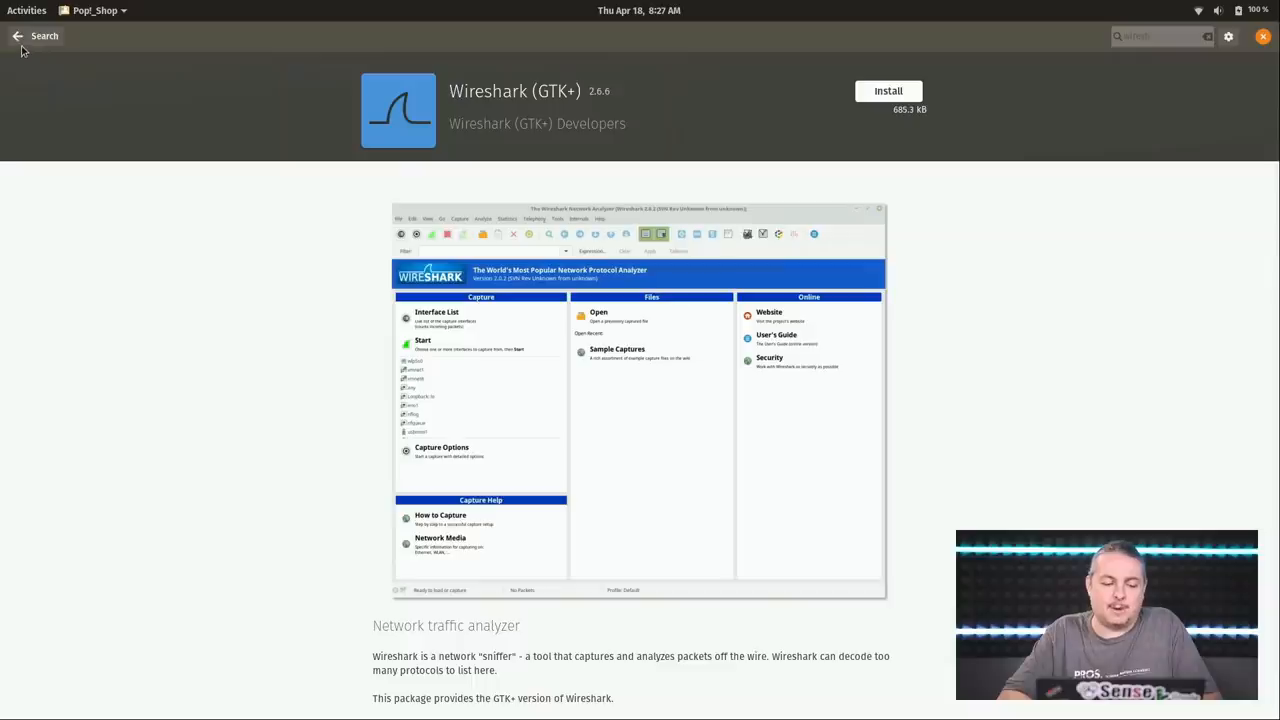
left_click(16, 36)
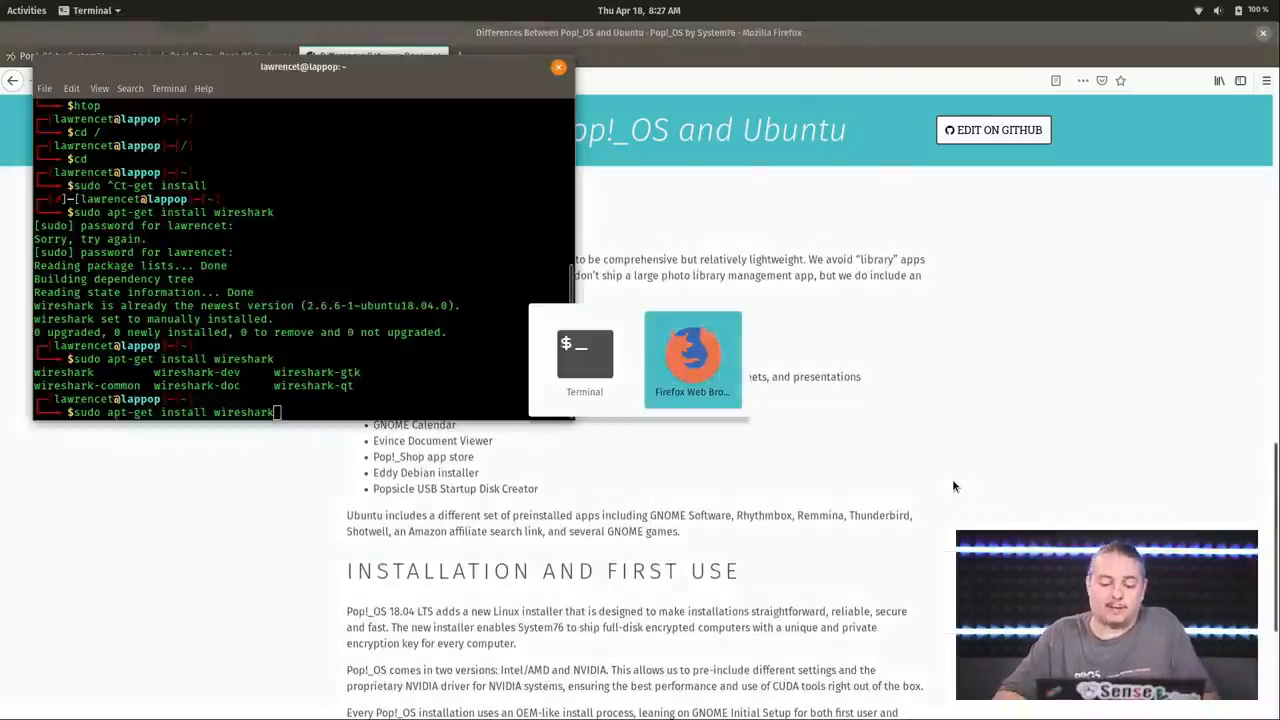
Step: Switch from Terminal's wireshark package listing to the Pop!_Shop window
left_click(692, 356)
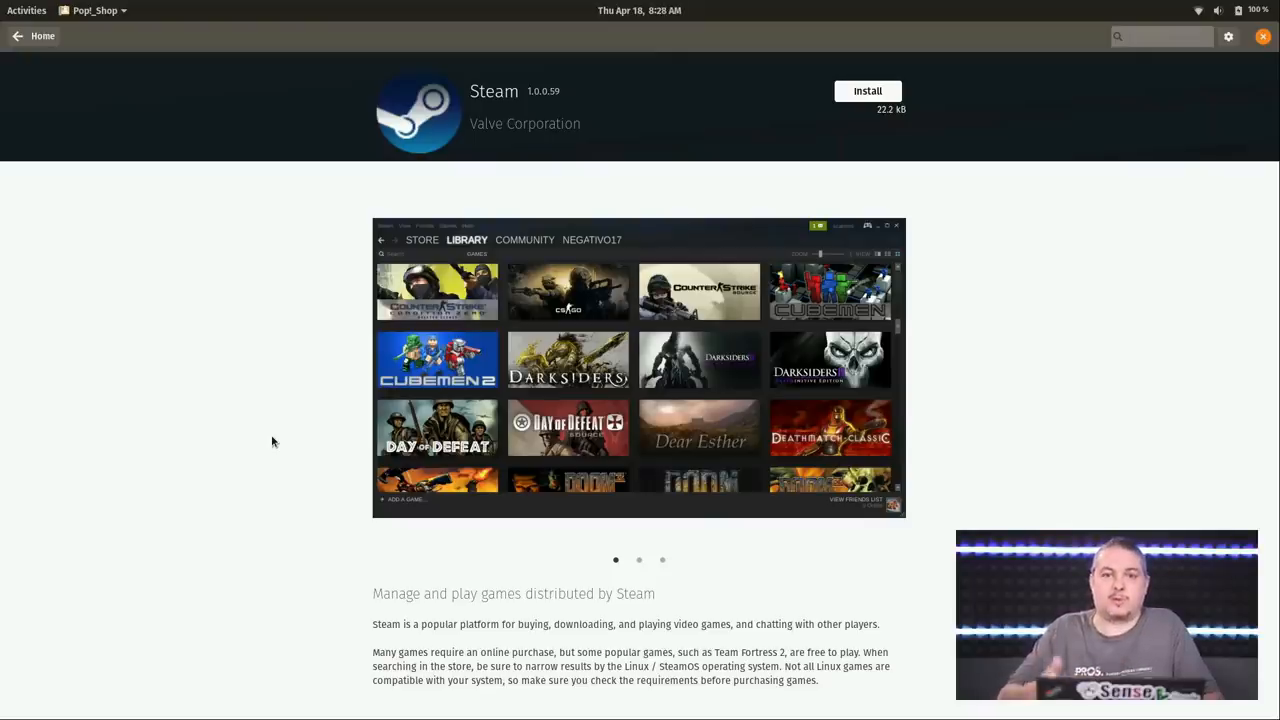
mouse_move(924, 524)
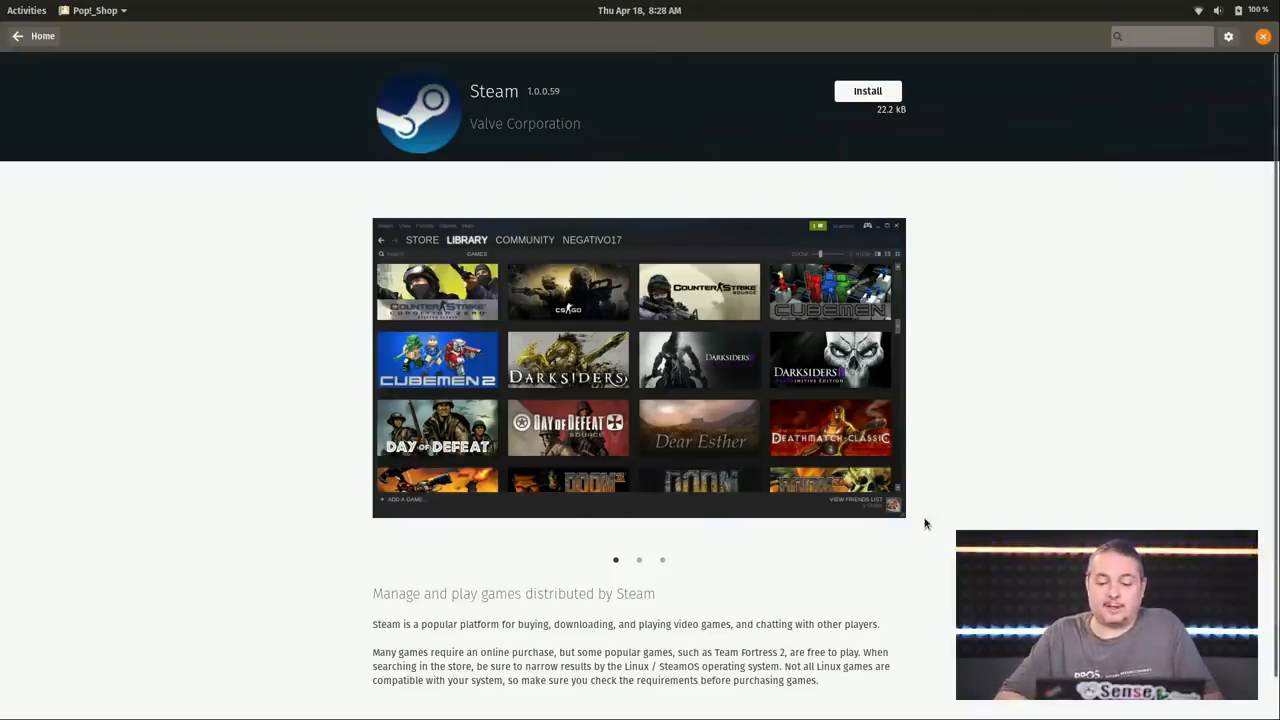
mouse_move(948, 424)
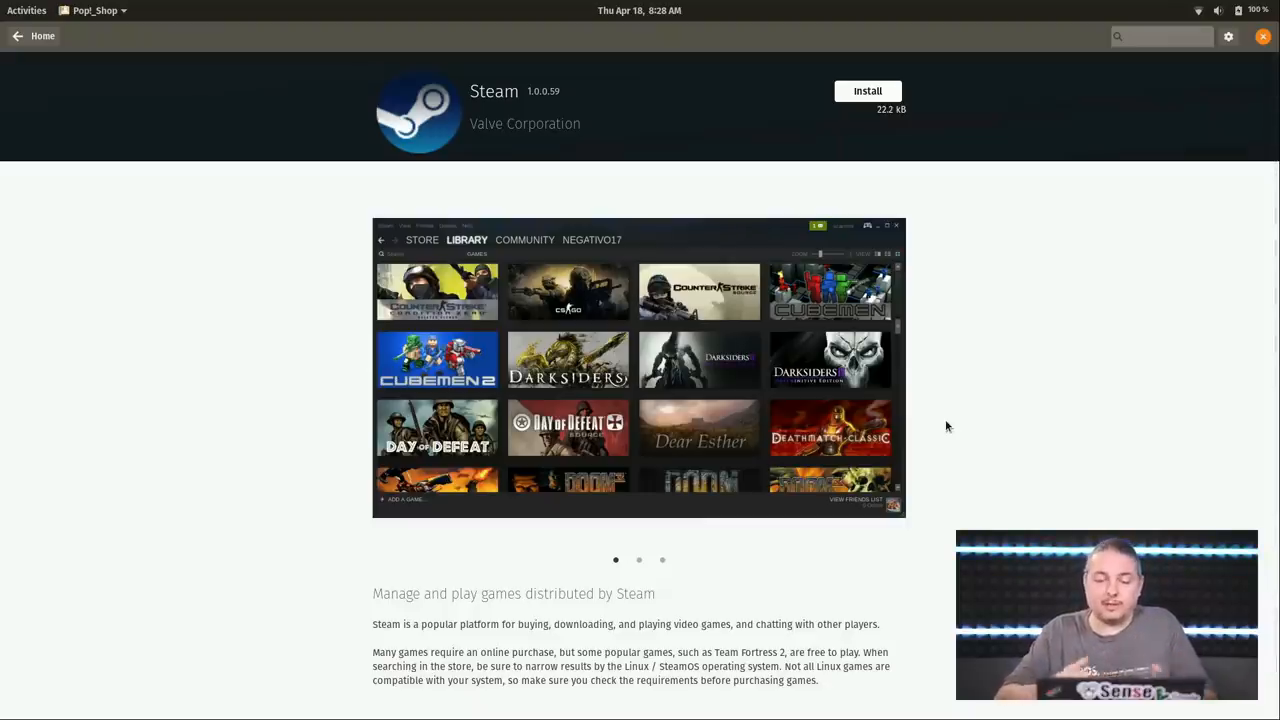
mouse_move(886, 200)
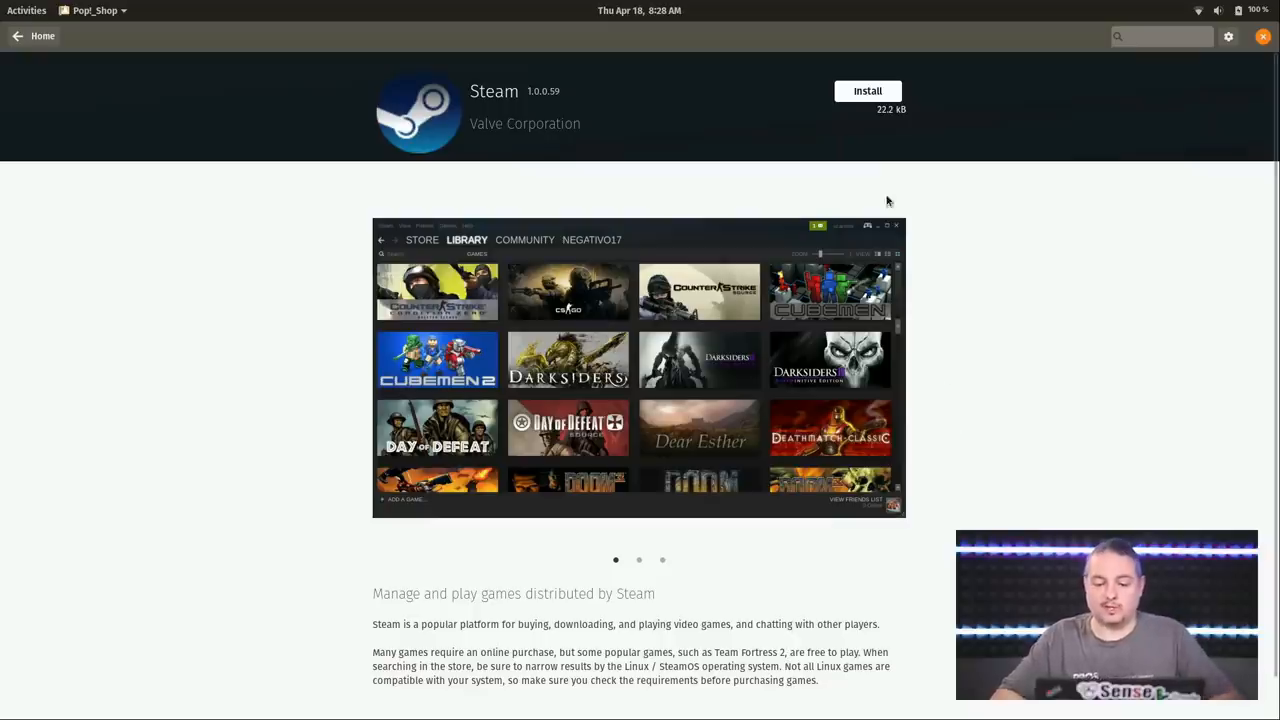
mouse_move(868, 90)
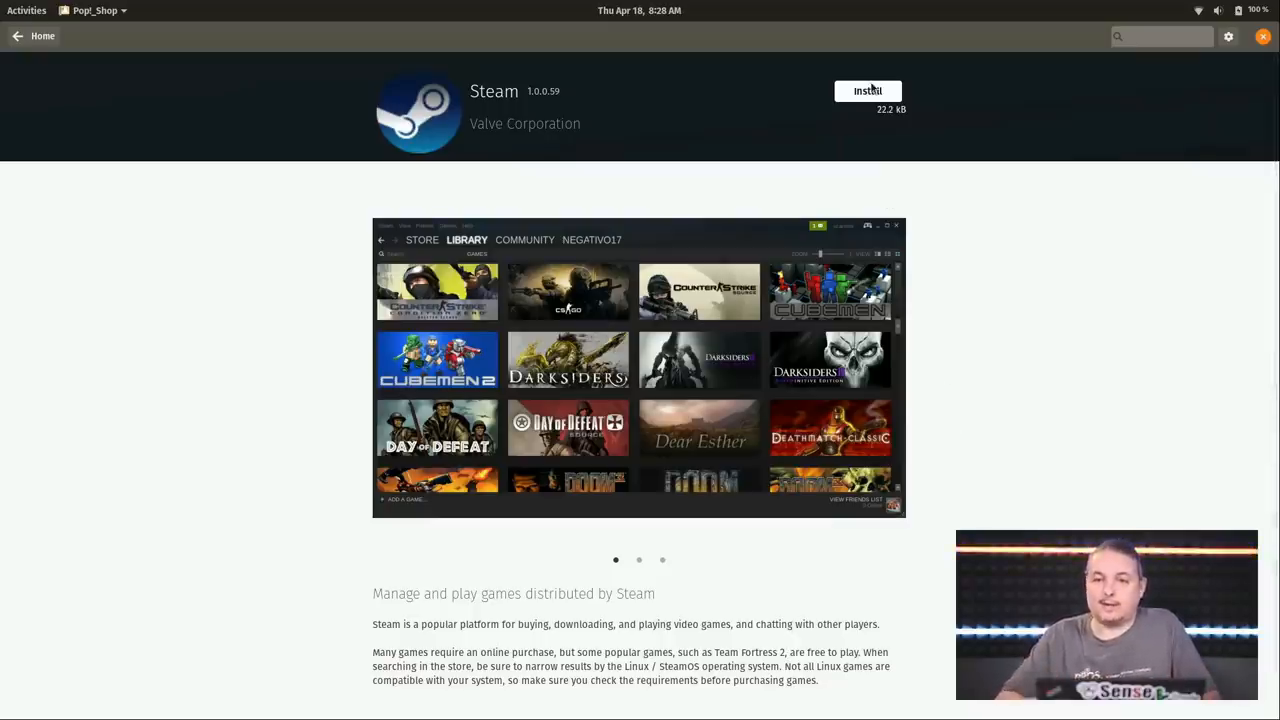
mouse_move(1006, 196)
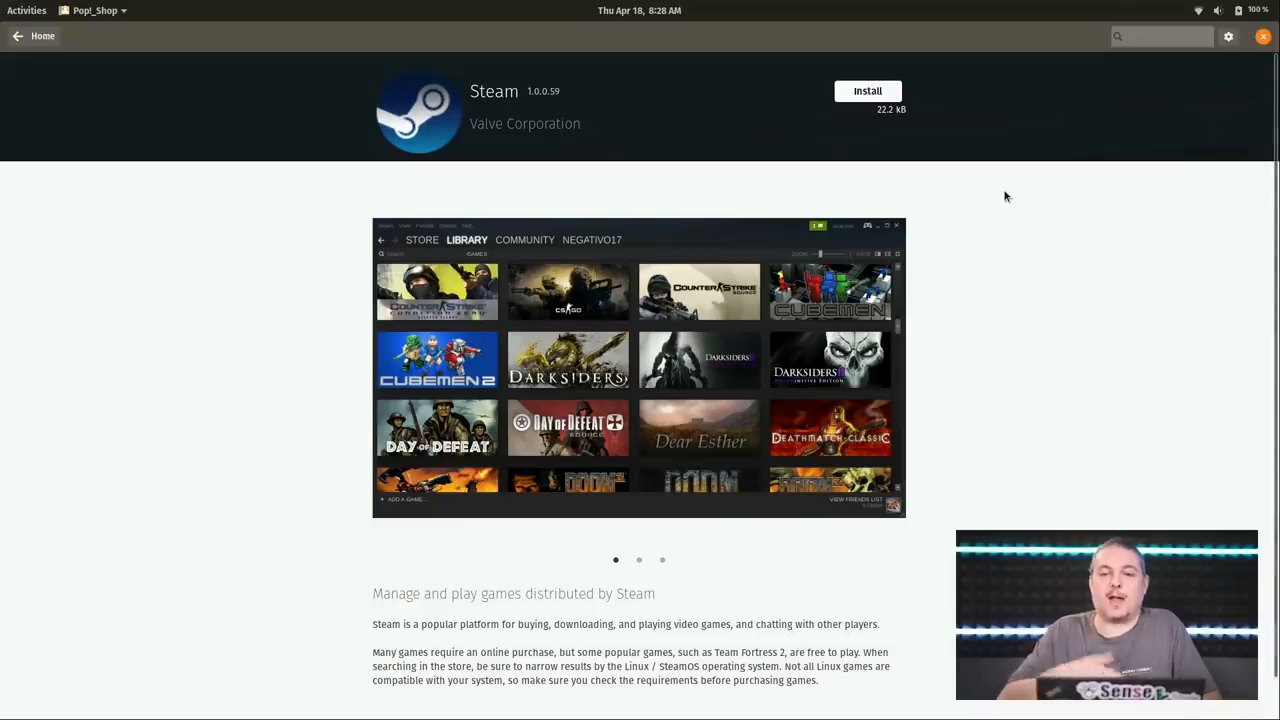
Step: Return from the Steam details page to the Pop!_Shop Home page
left_click(42, 36)
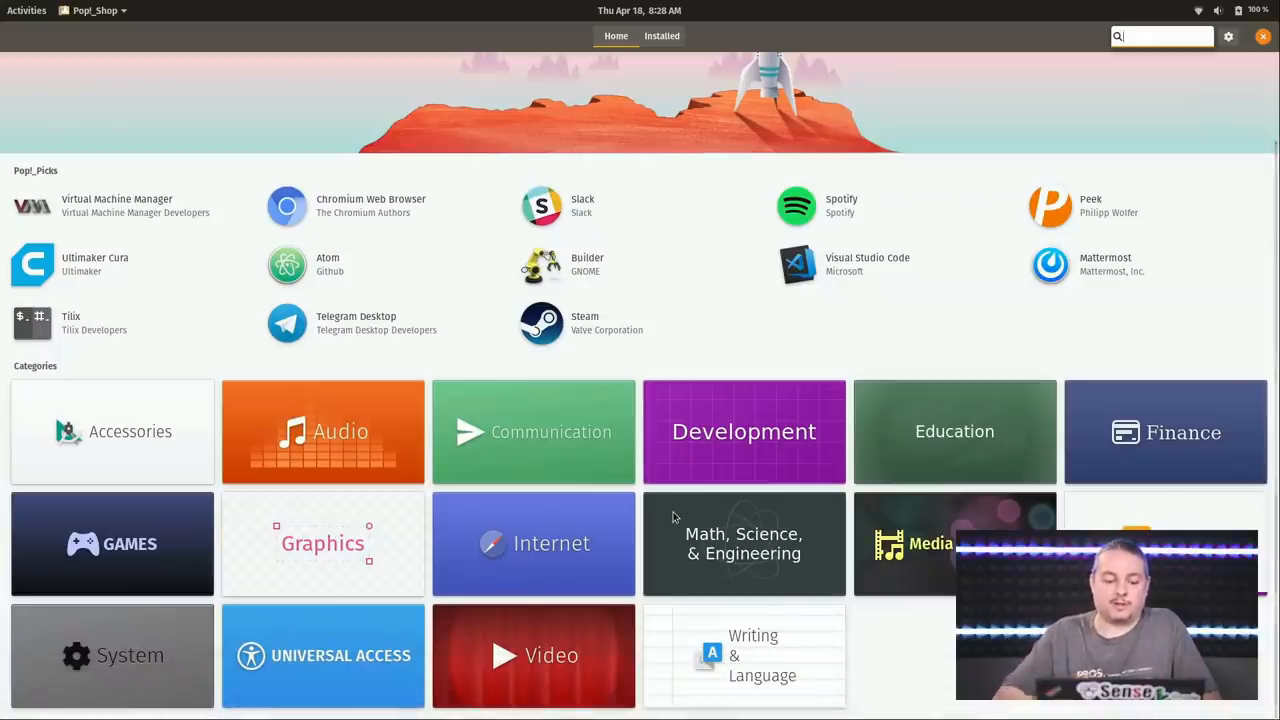
scroll("up", 3)
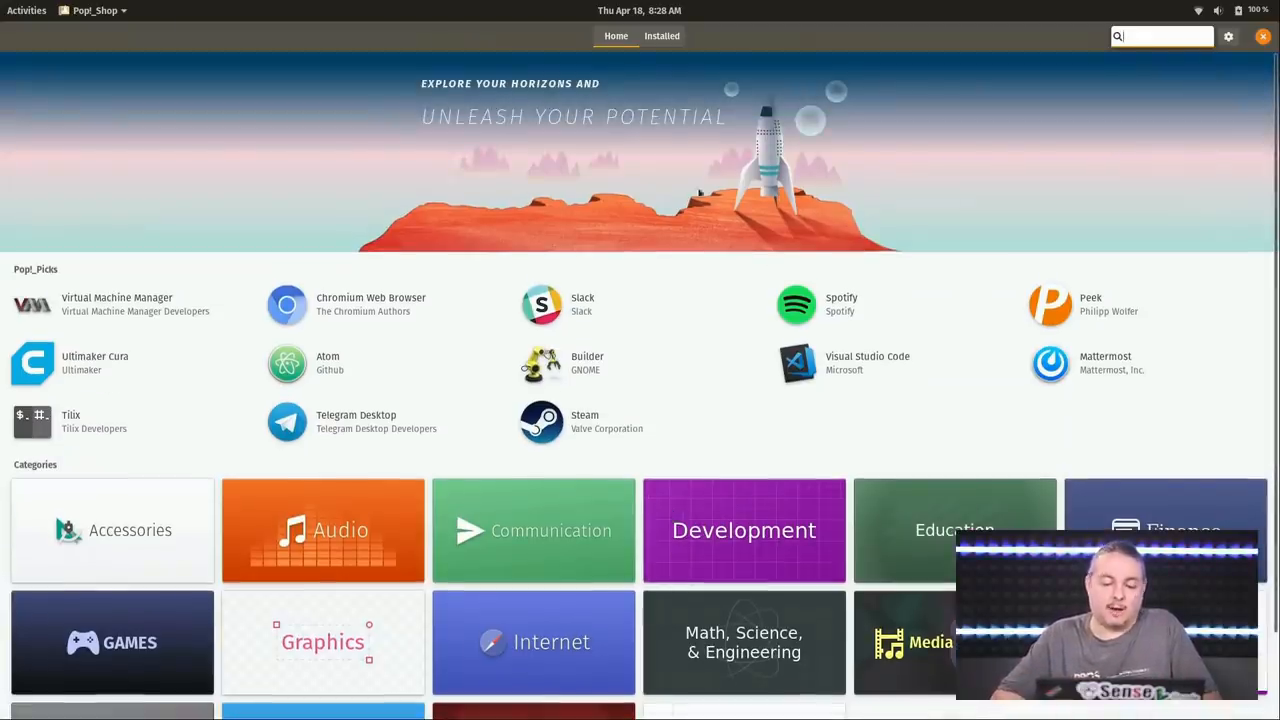
mouse_move(688, 178)
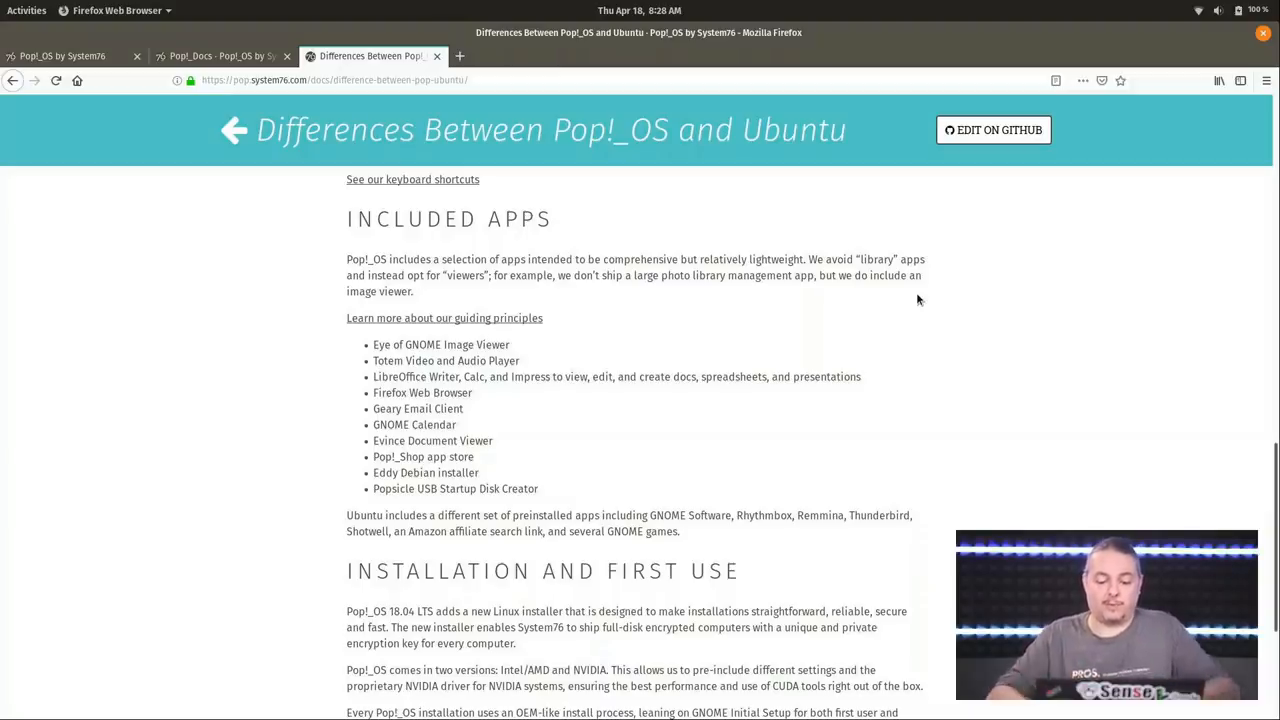
Step: Scroll the differences page up and back to Included Apps, then show the notifications and calendar panel
scroll("up", 3)
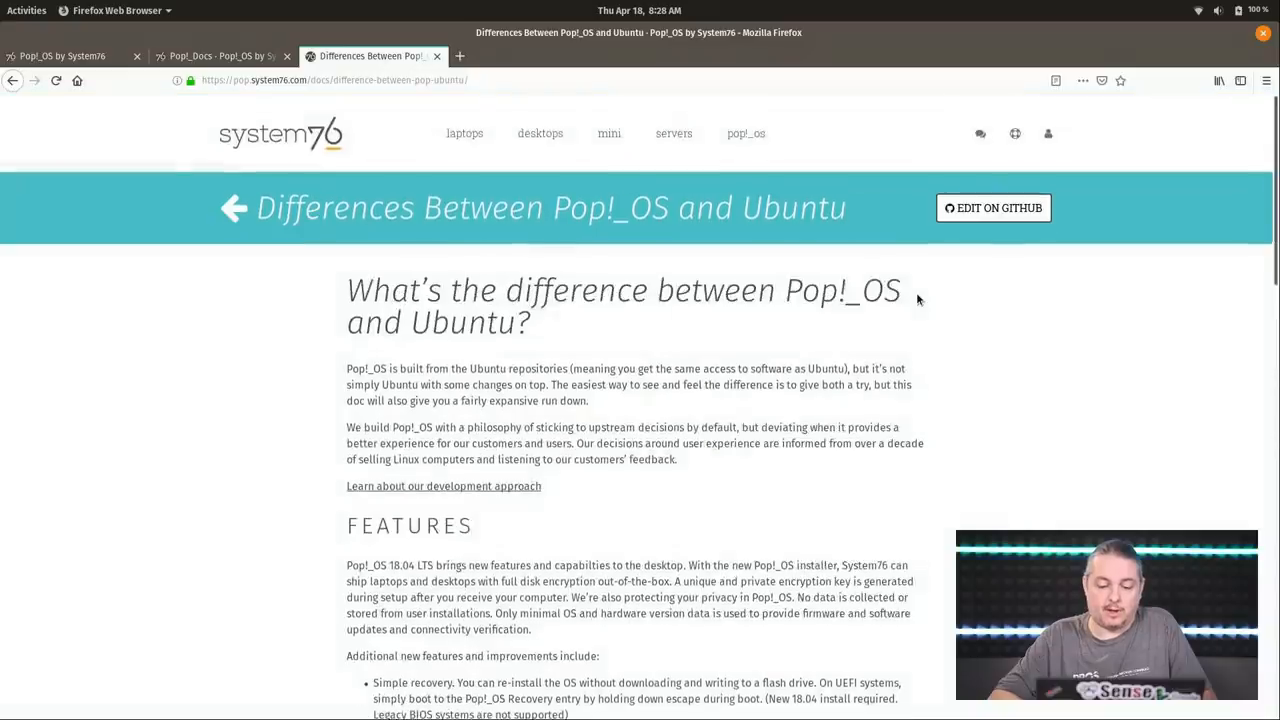
scroll("down", 3)
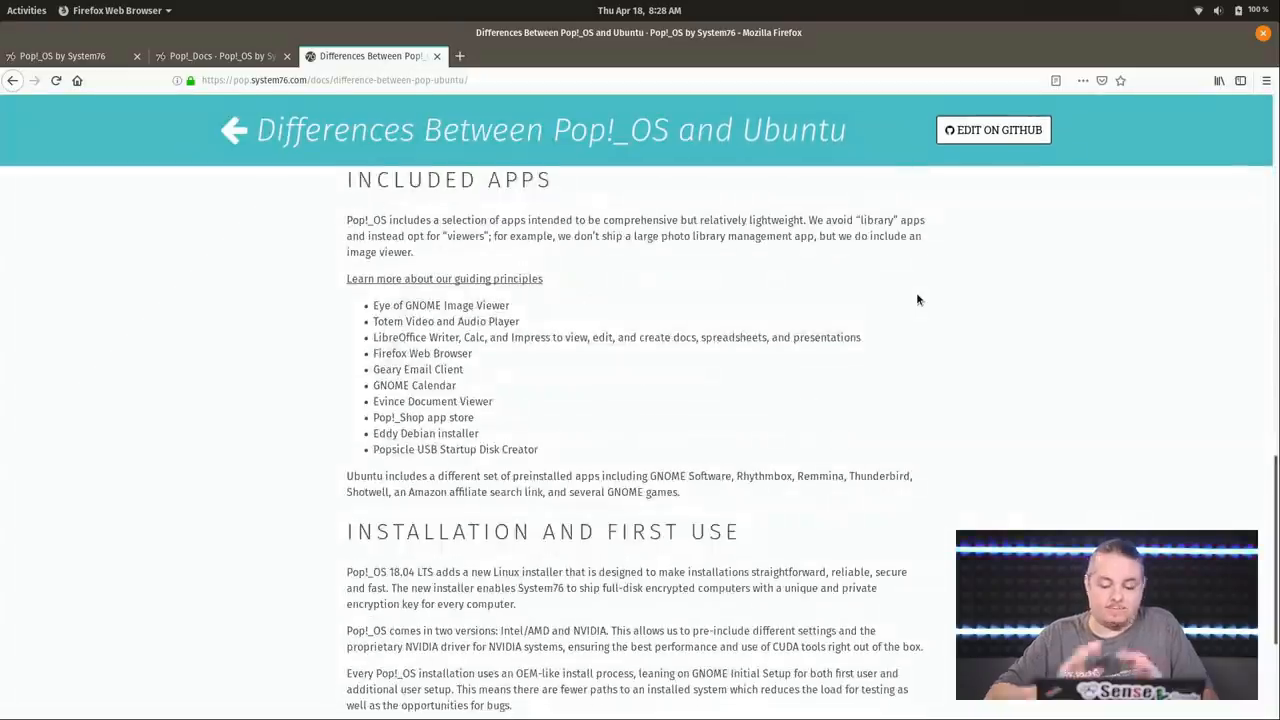
mouse_move(680, 224)
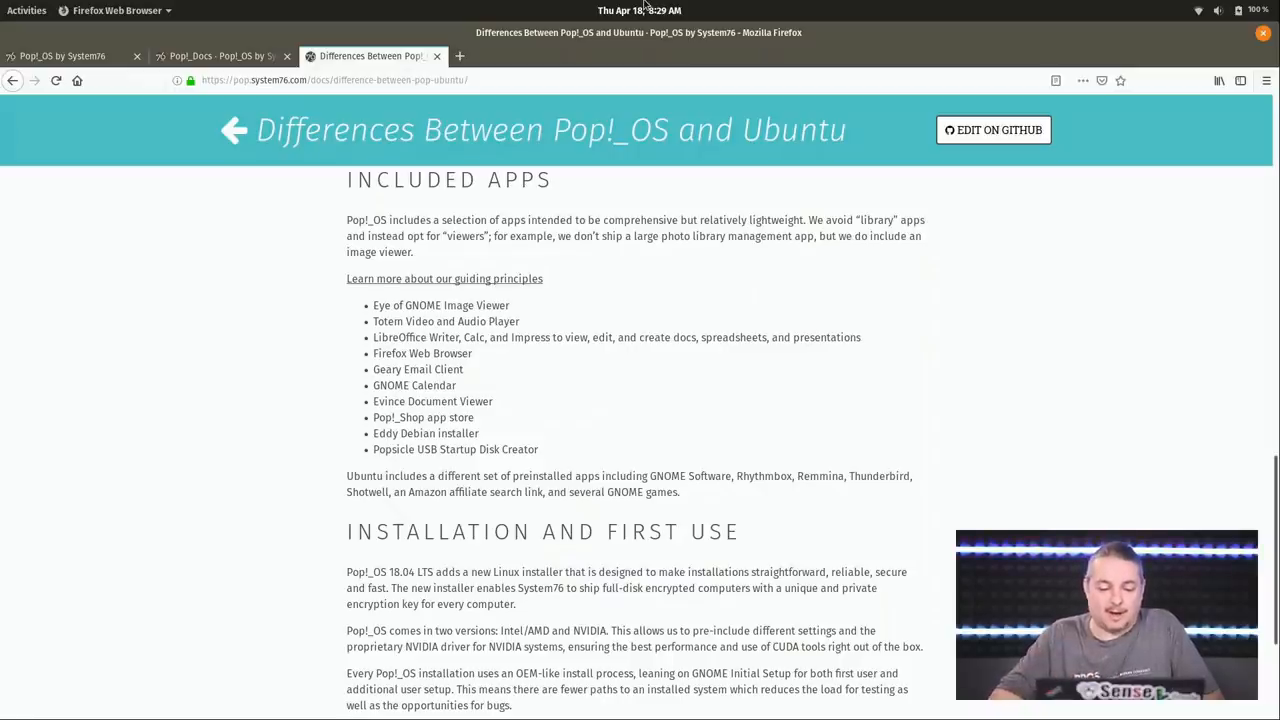
left_click(640, 10)
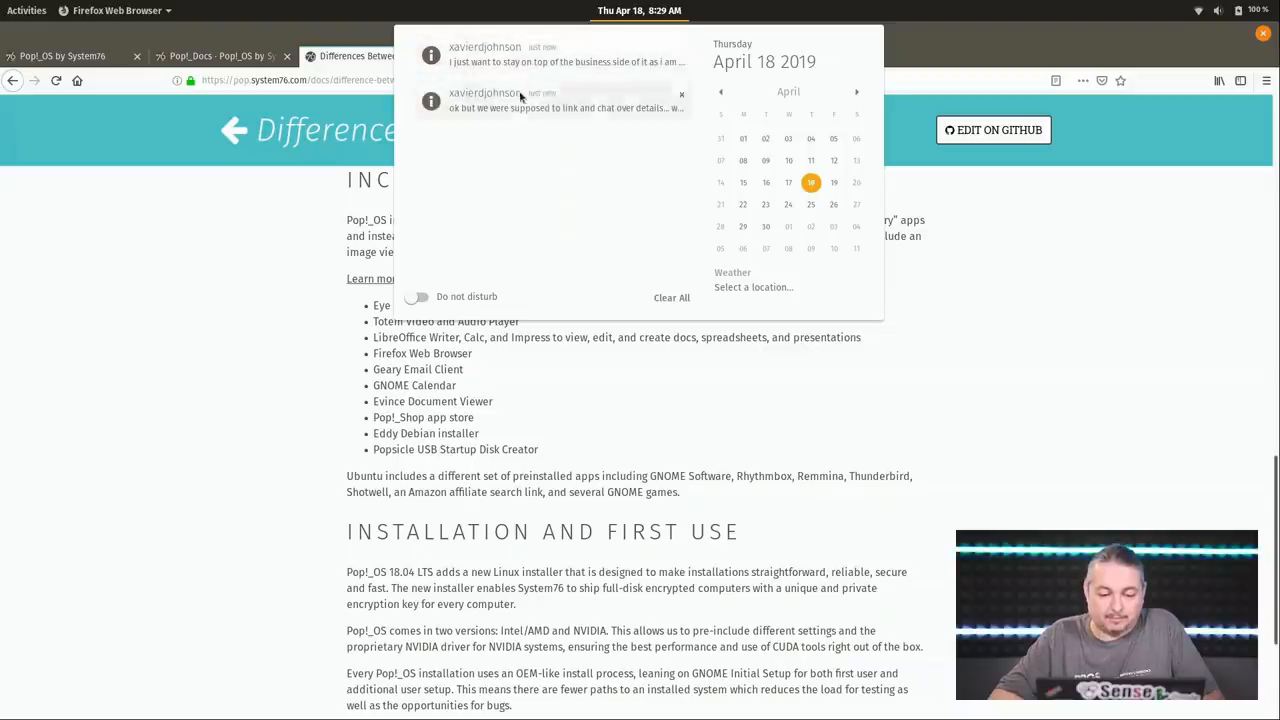
Step: Dismiss both pending chat notifications so the list reads No Notifications
left_click(680, 94)
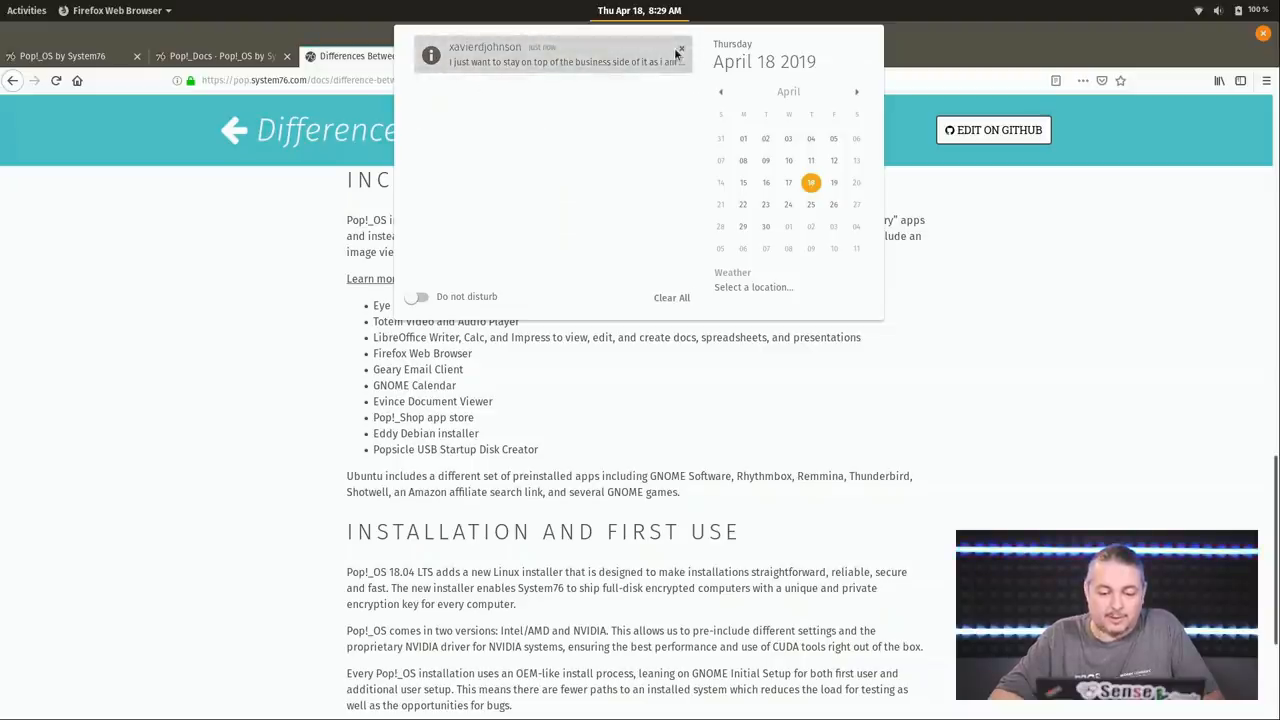
left_click(680, 52)
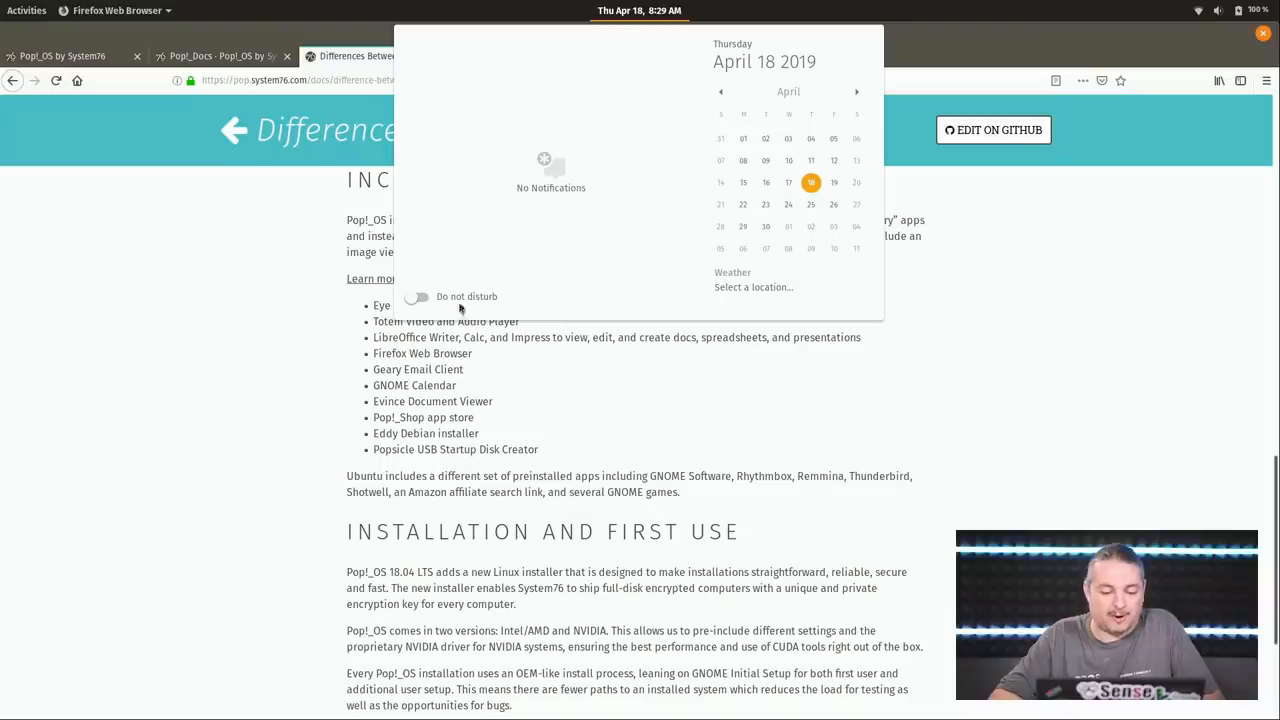
mouse_move(484, 348)
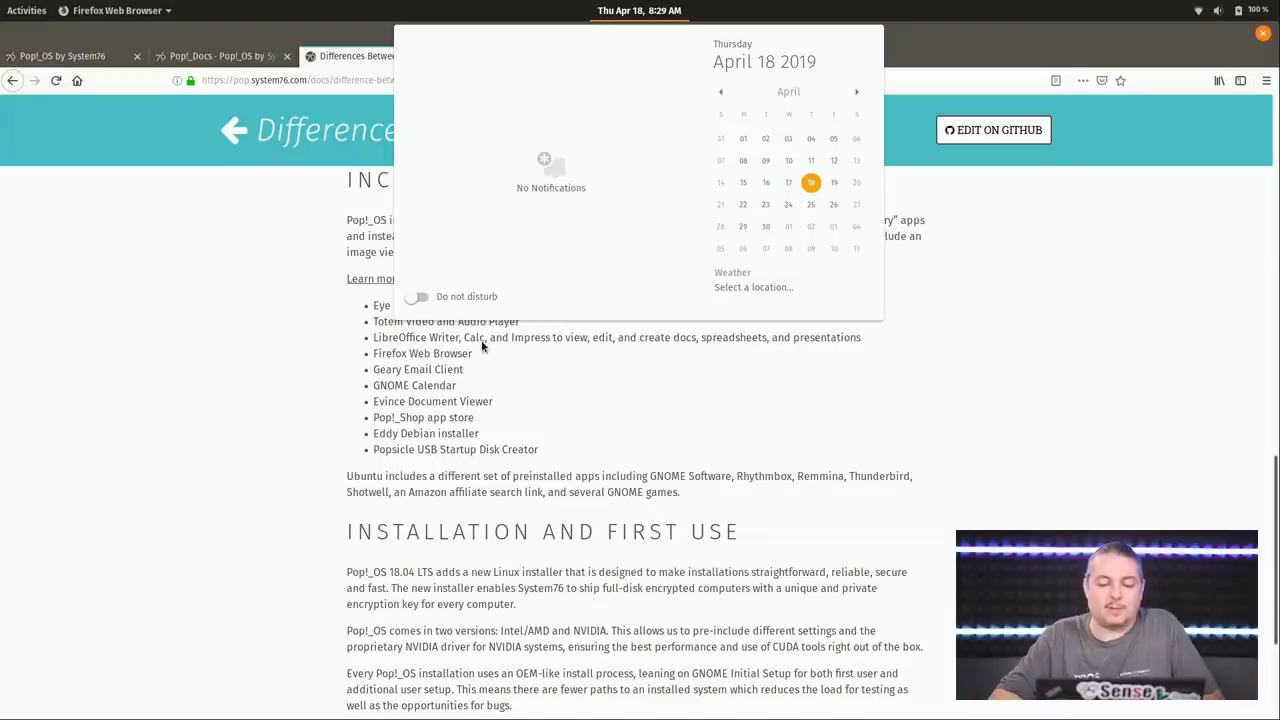
mouse_move(308, 204)
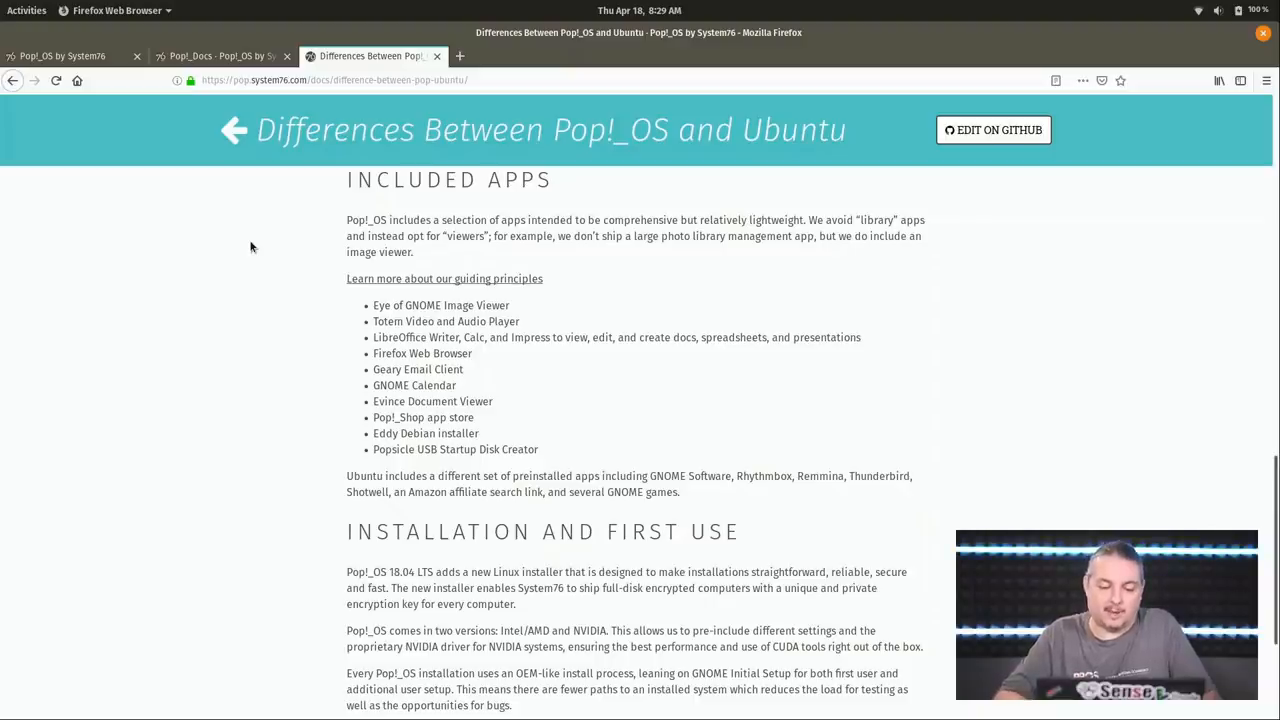
Step: Close the panel and scroll the differences page down to its footer and back to the title
left_click(640, 10)
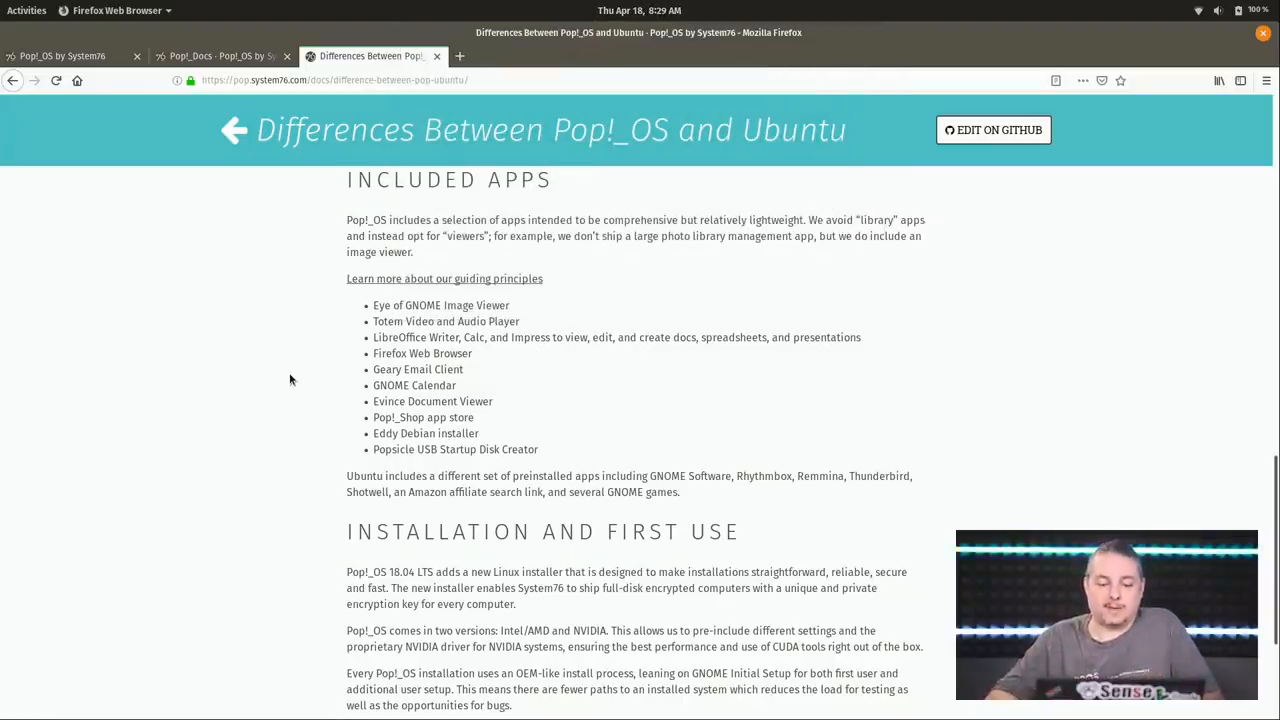
scroll("up", 3)
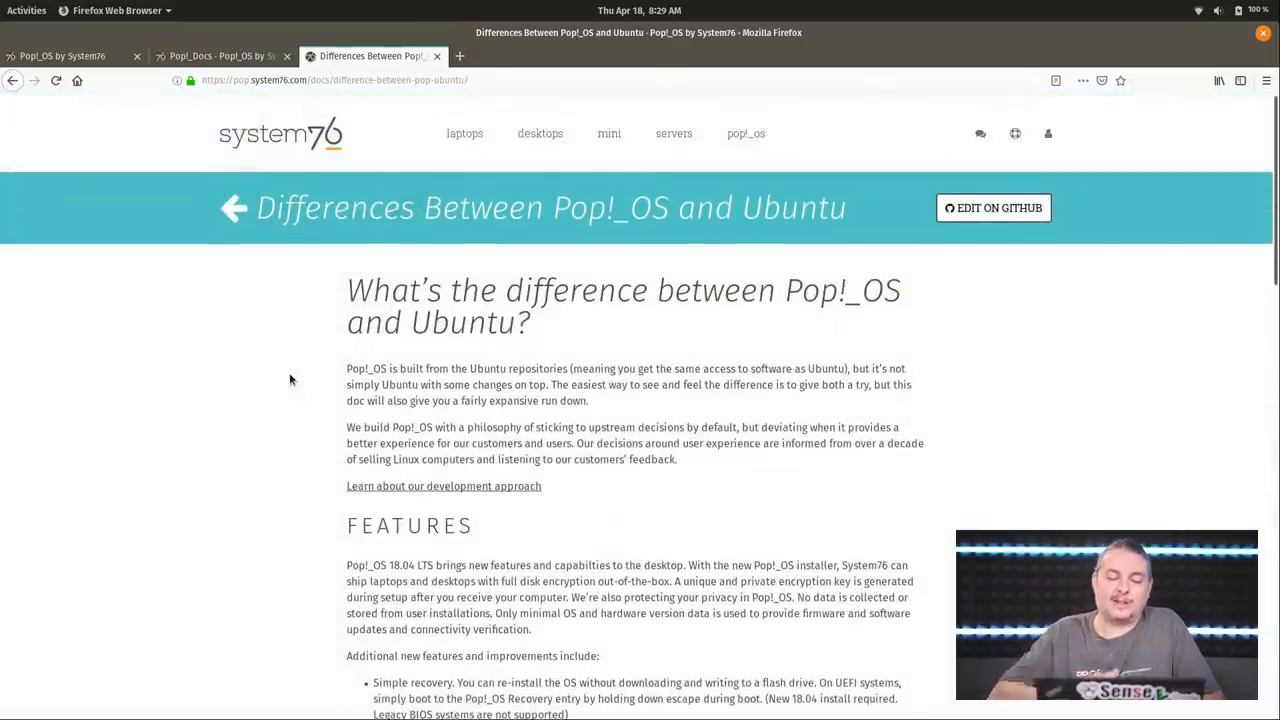
scroll("down", 3)
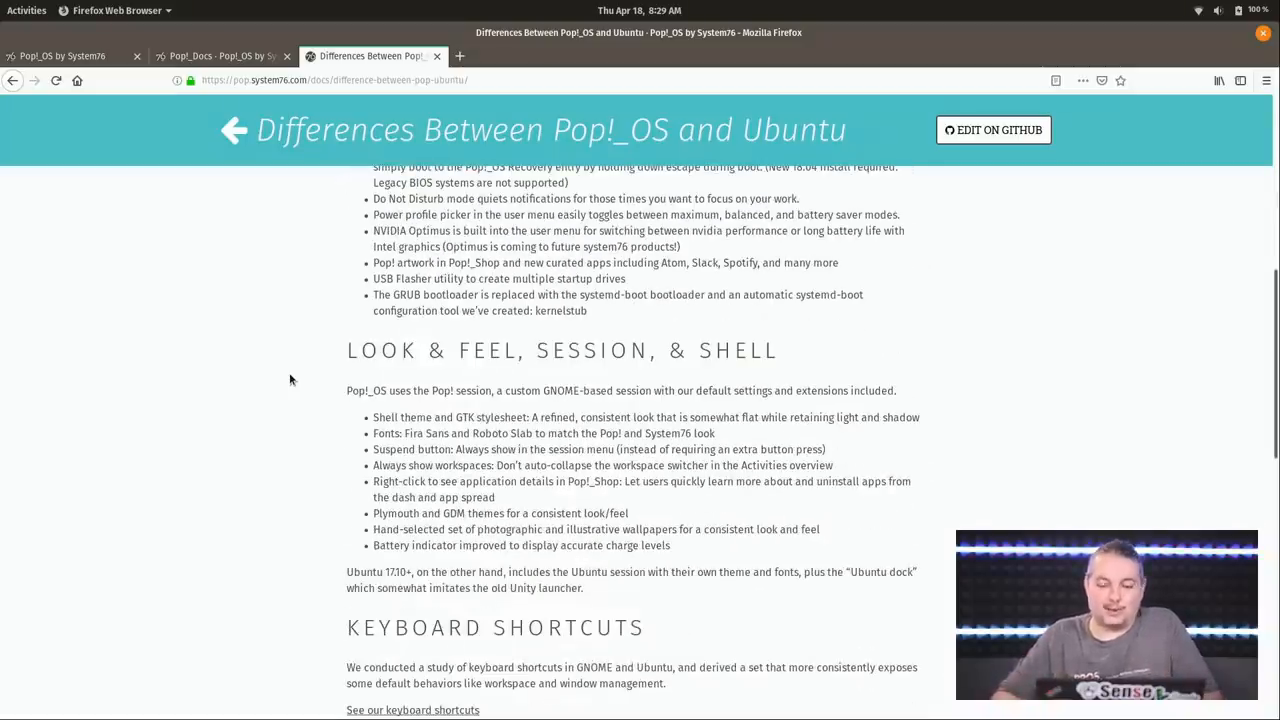
scroll("down", 3)
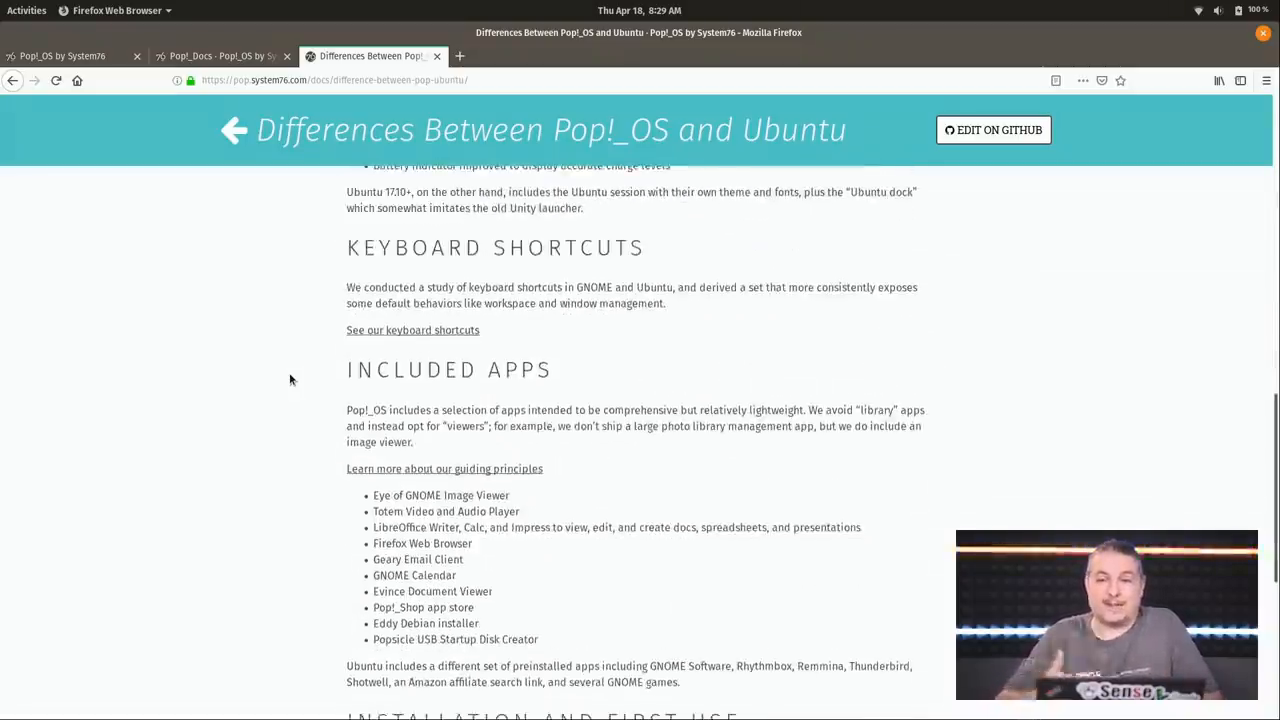
scroll("down", 3)
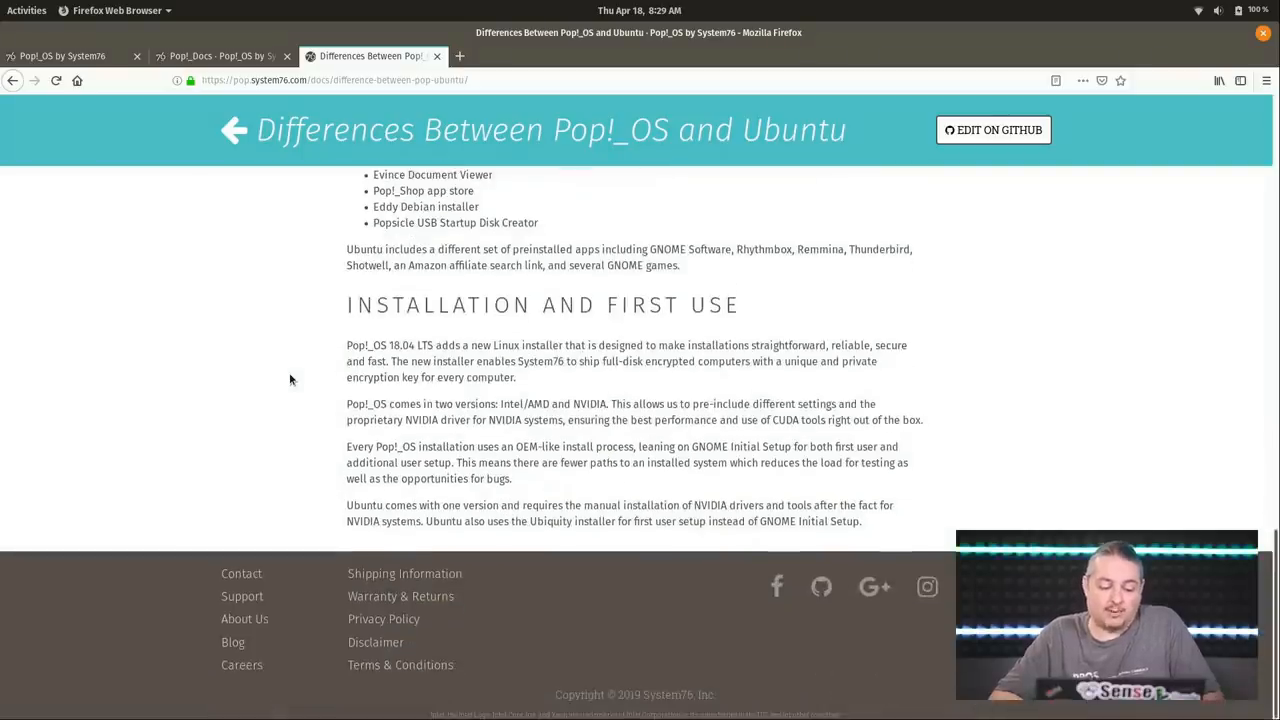
scroll("up", 3)
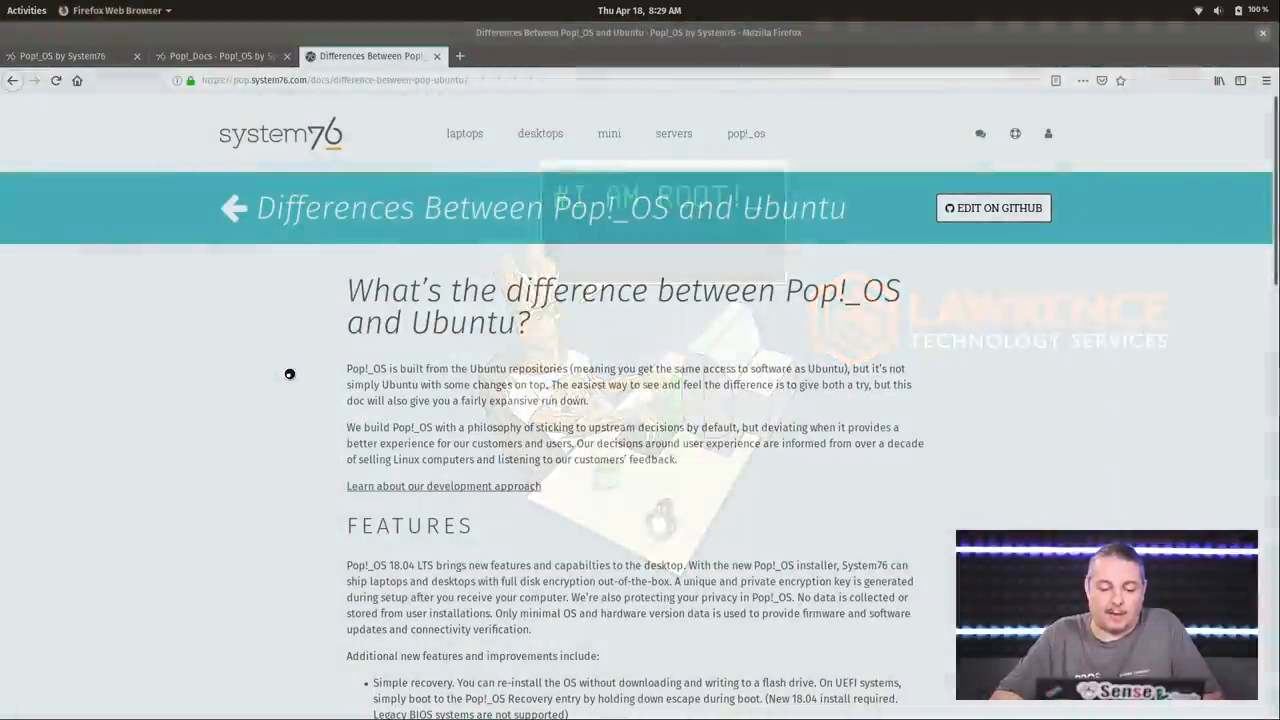
Step: Review the About details for Pop!_OS 18.04 LTS, then return to the main settings list at Wi-Fi
left_click(90, 10)
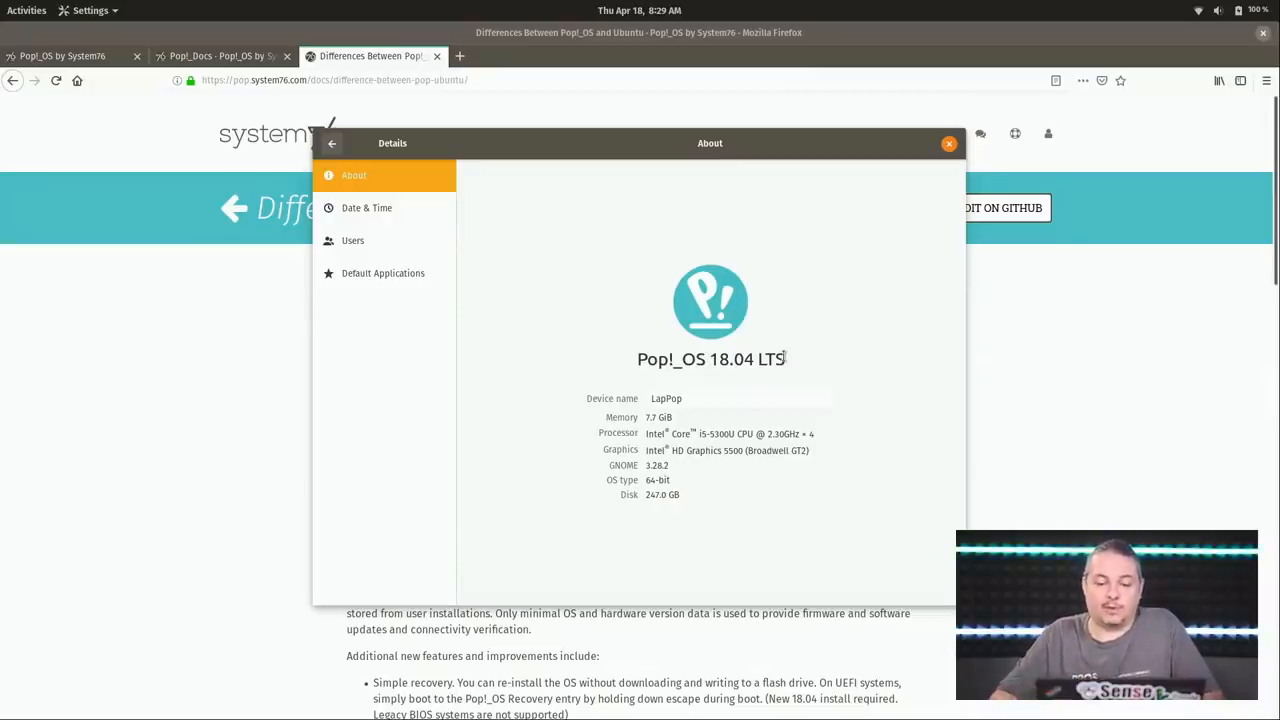
mouse_move(808, 384)
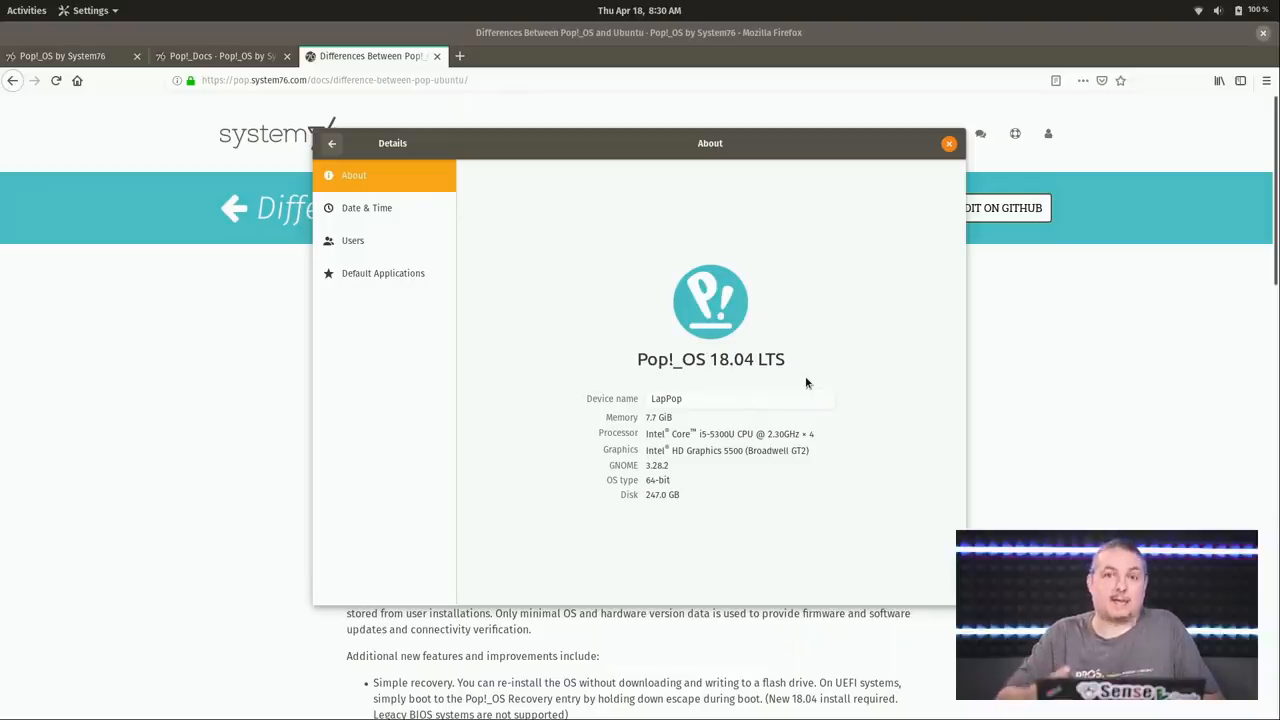
left_click(332, 144)
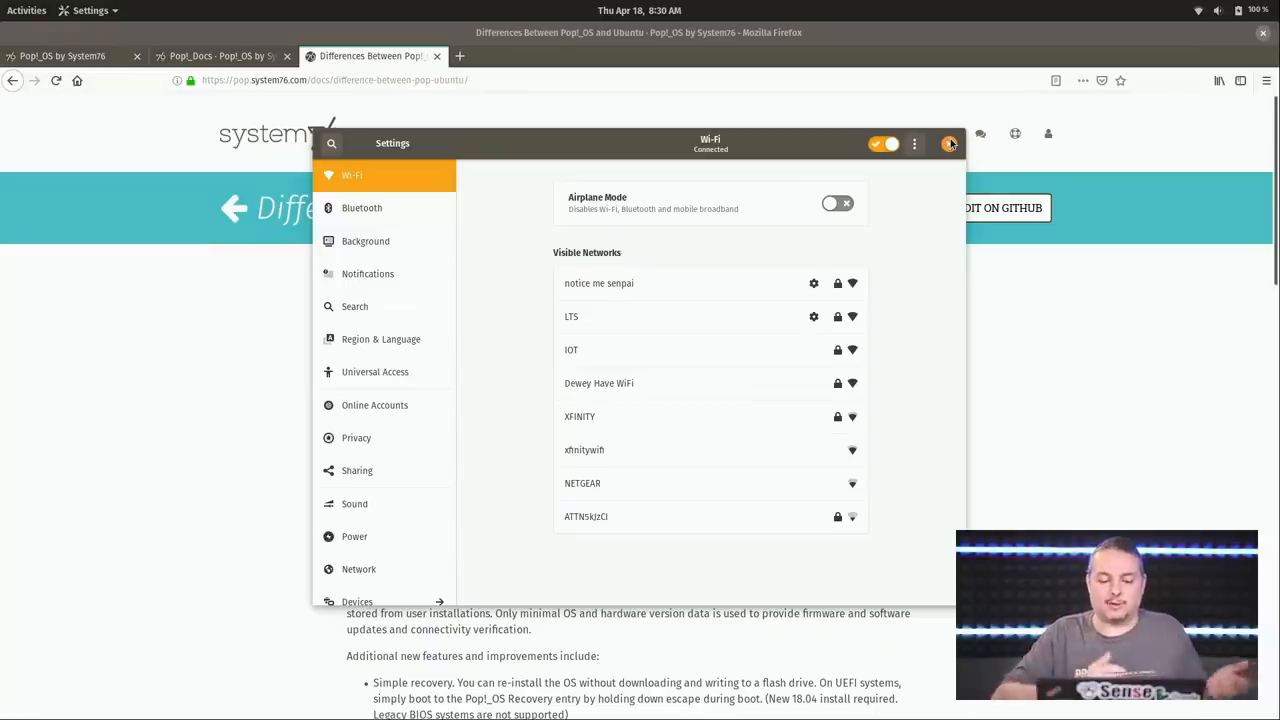
mouse_move(168, 424)
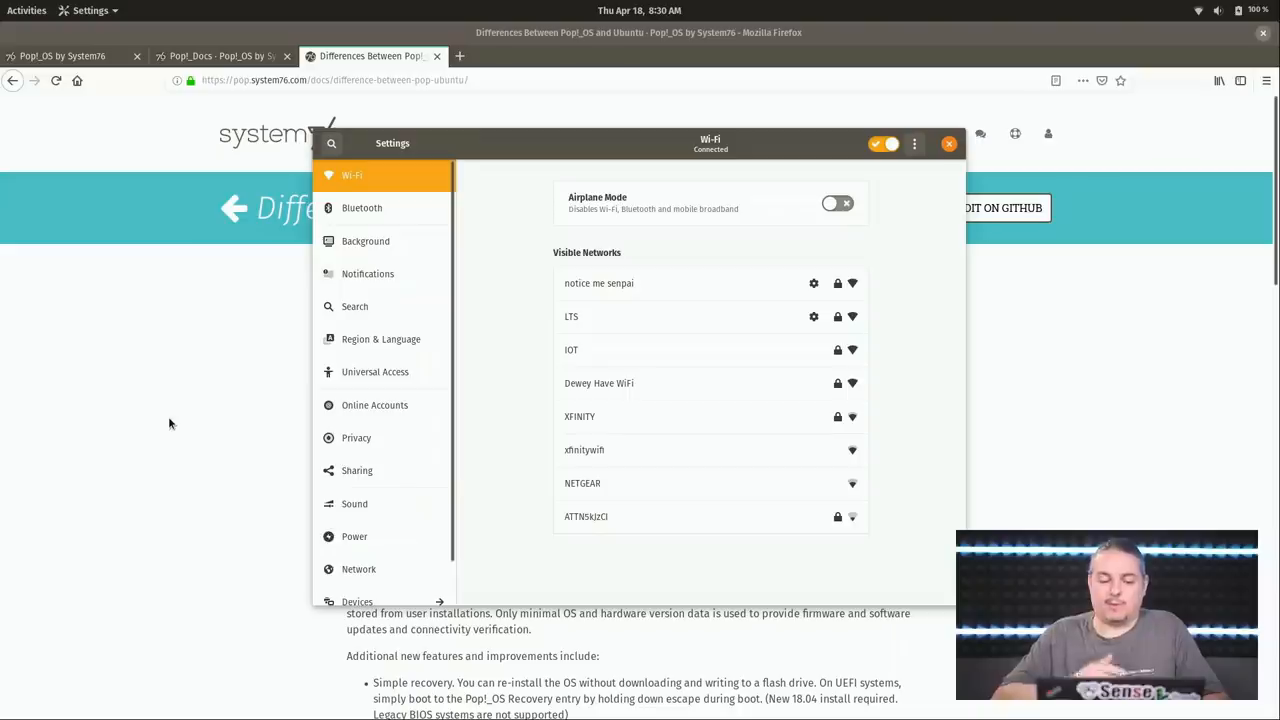
mouse_move(340, 392)
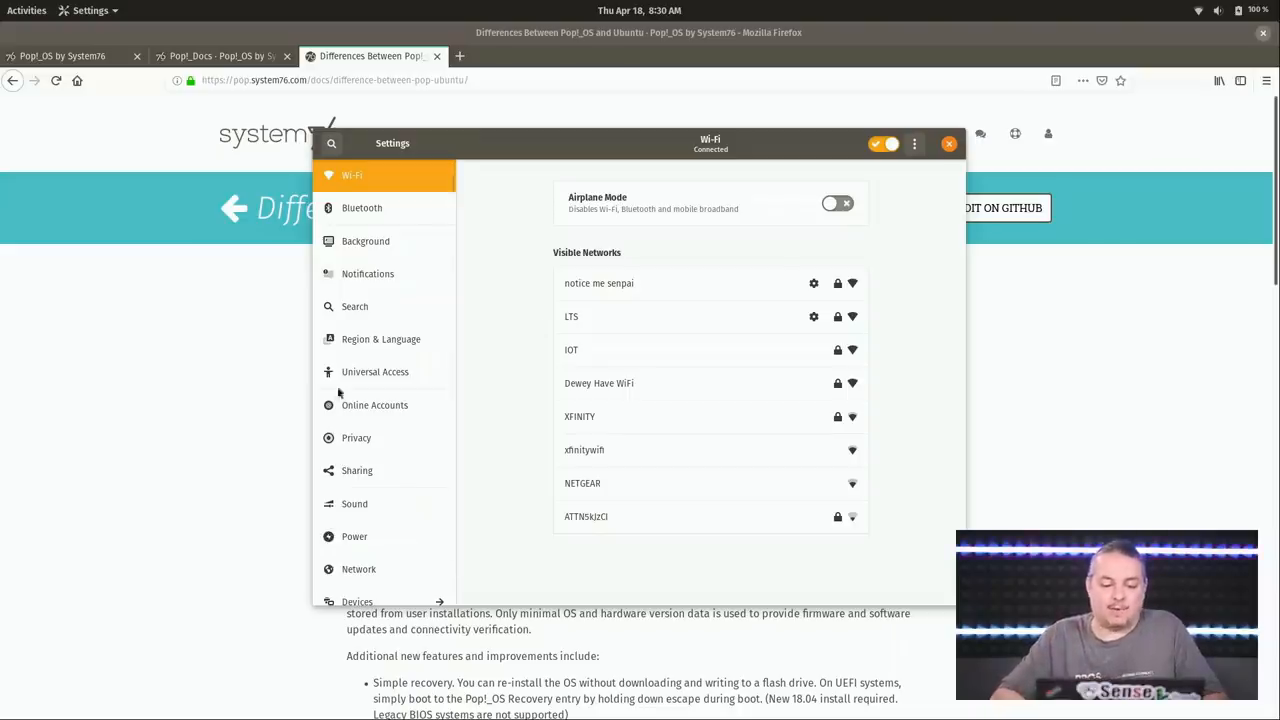
Step: Move the Settings window left and close it, revealing the docs page in Firefox
left_click_drag(710, 144, 640, 130)
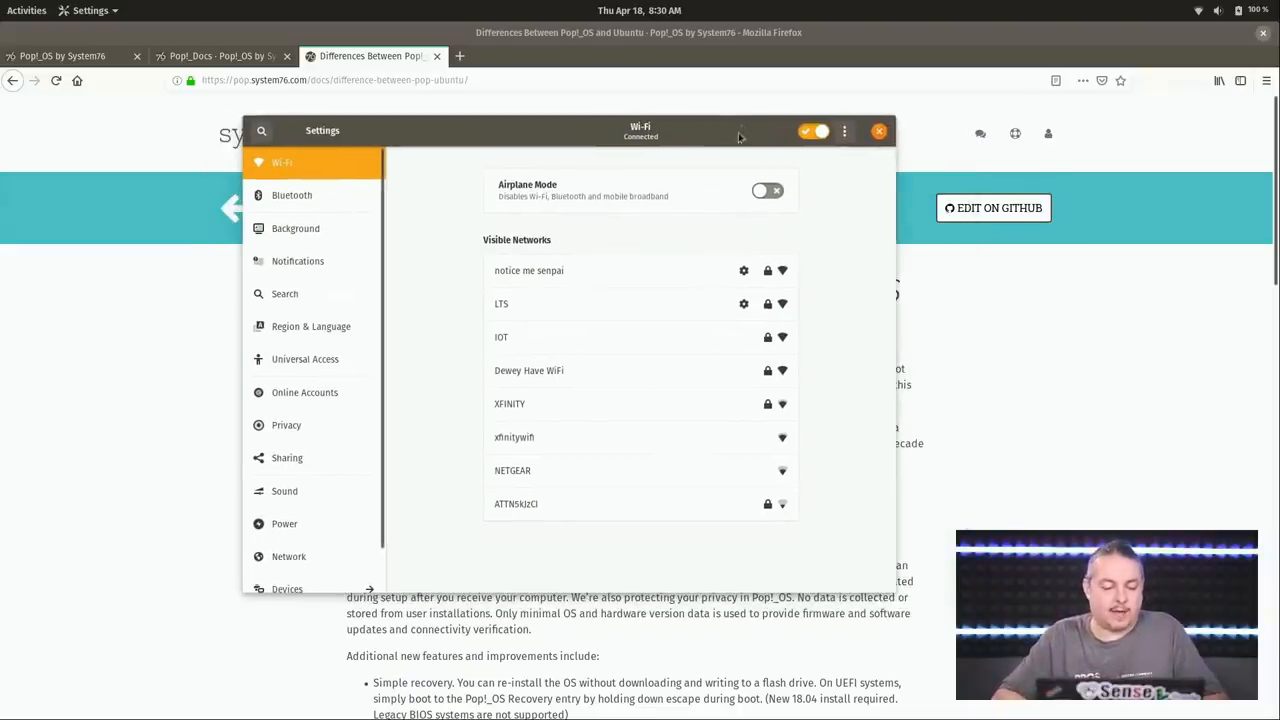
left_click(878, 130)
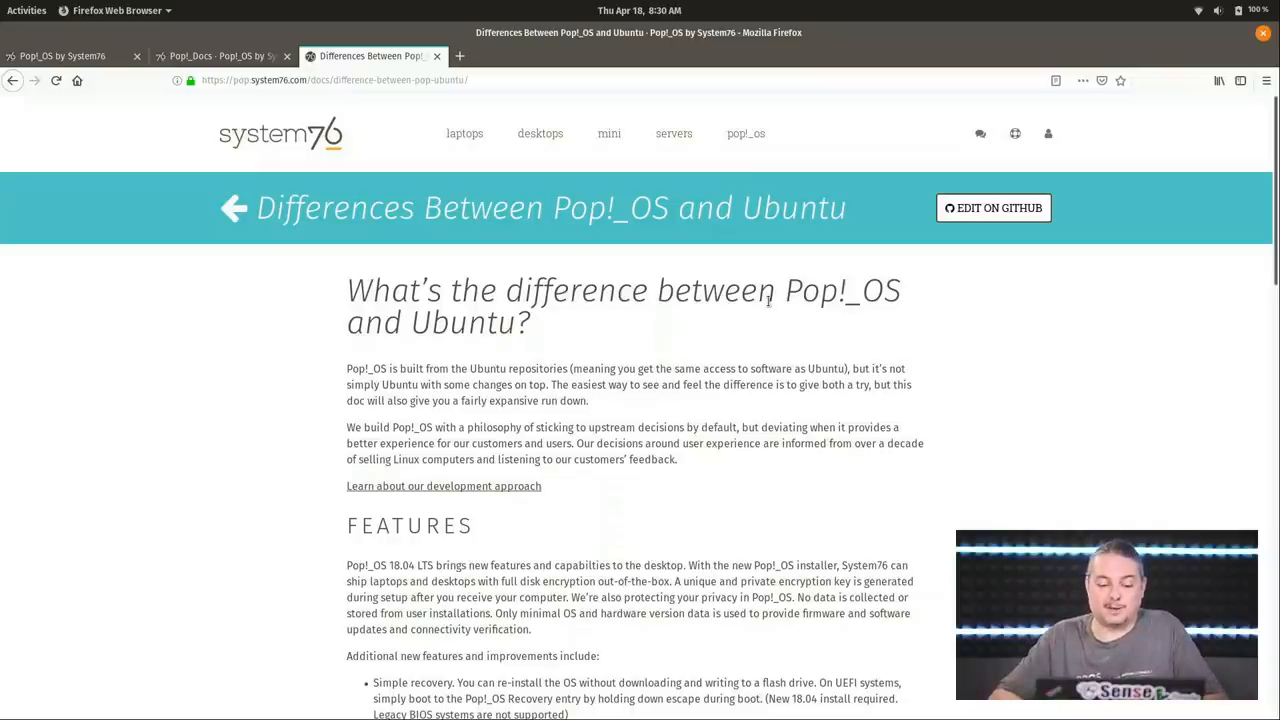
mouse_move(504, 368)
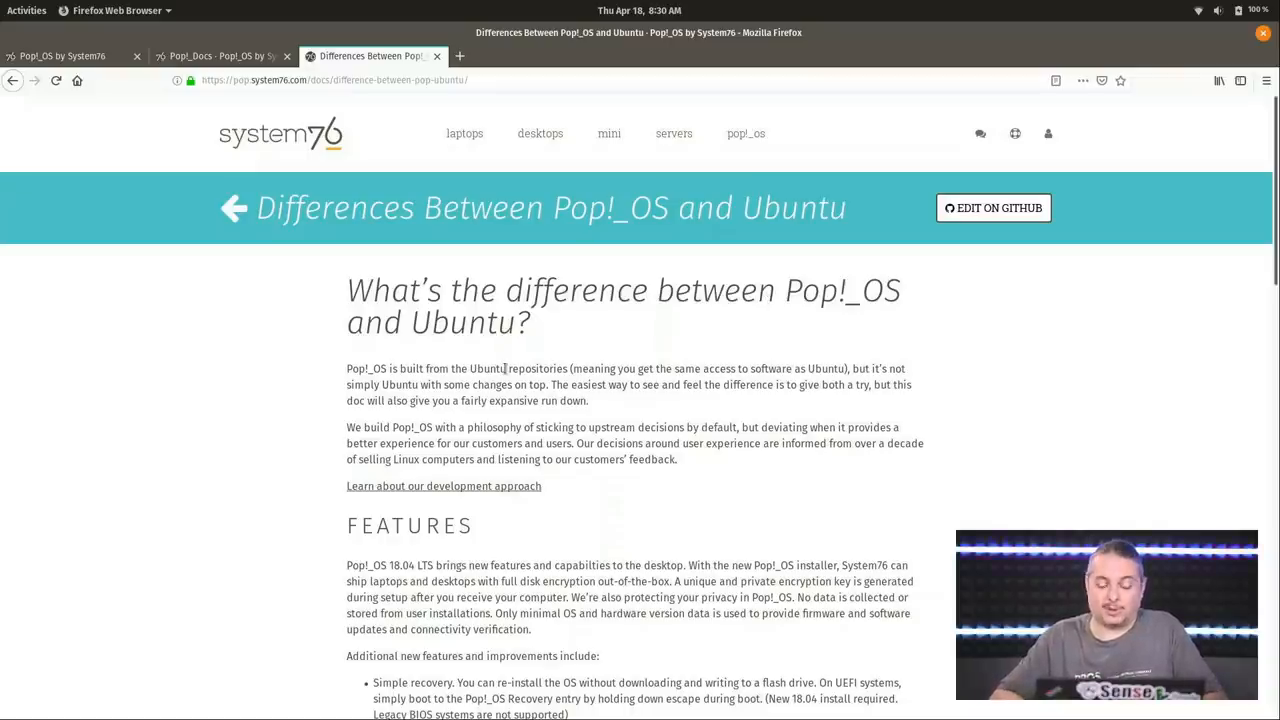
Step: Read through the differences page again, then switch to the Pop!_Docs index tab
scroll("down", 3)
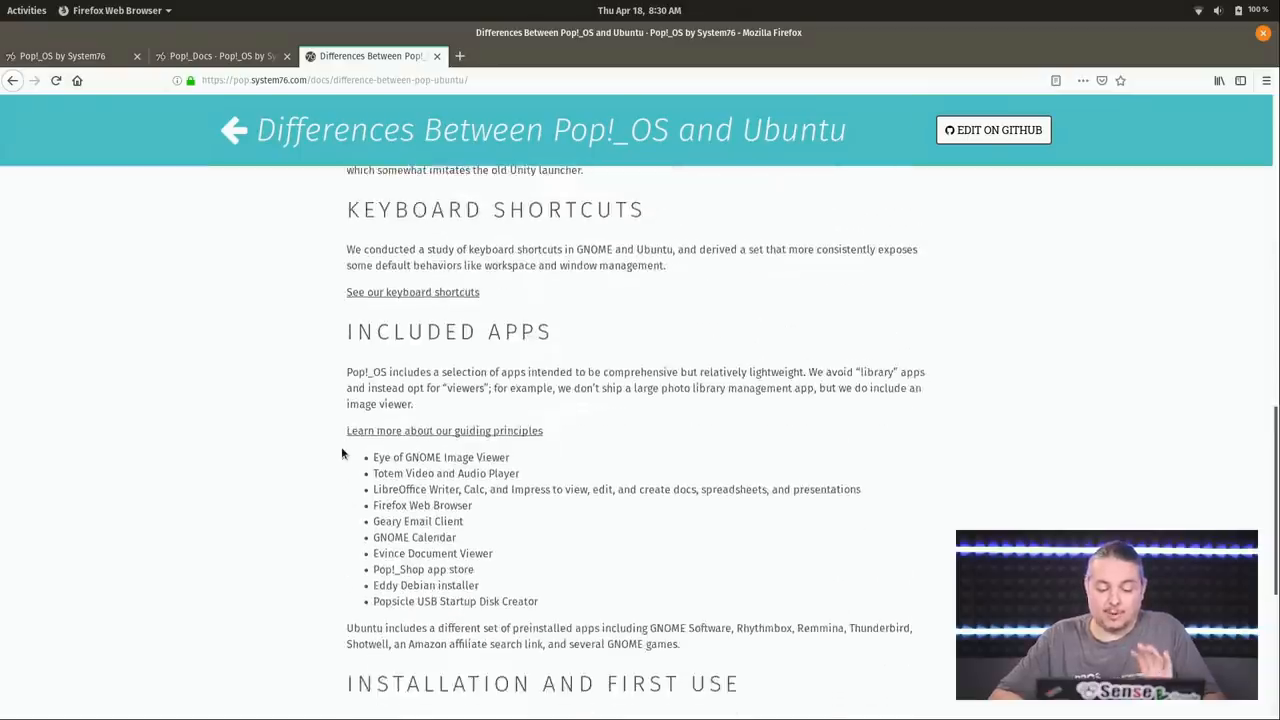
scroll("down", 3)
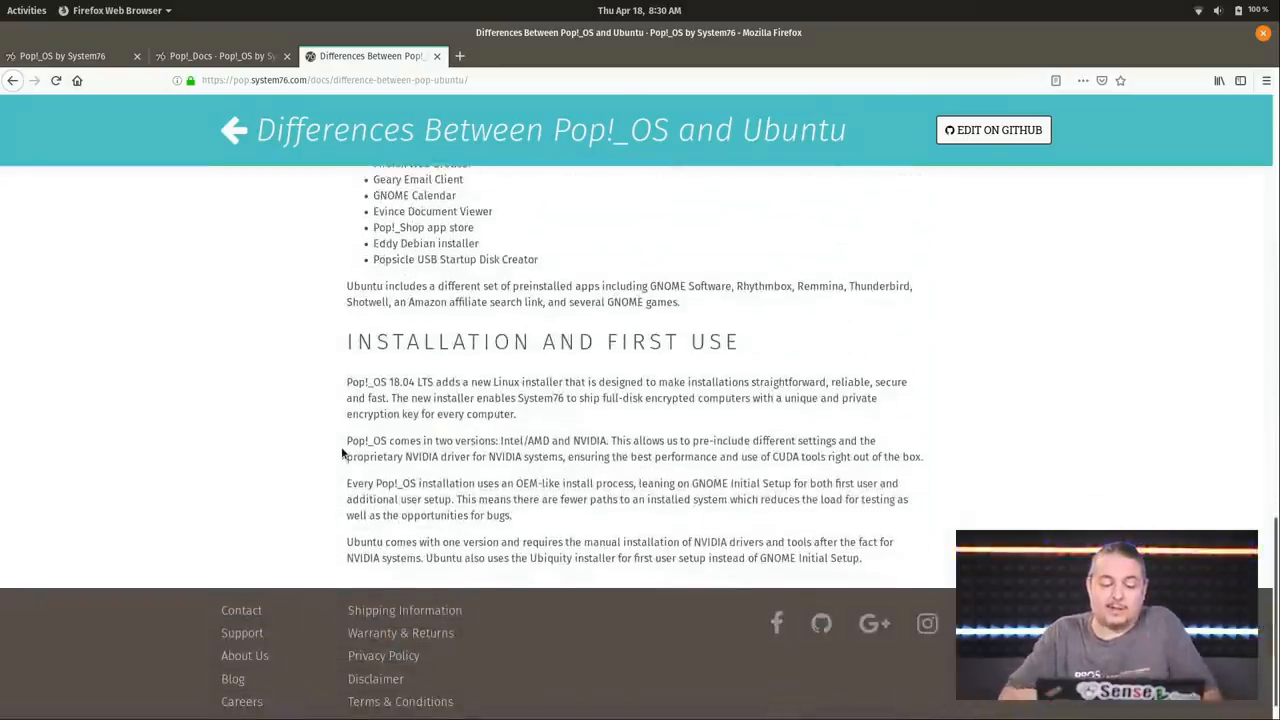
mouse_move(658, 424)
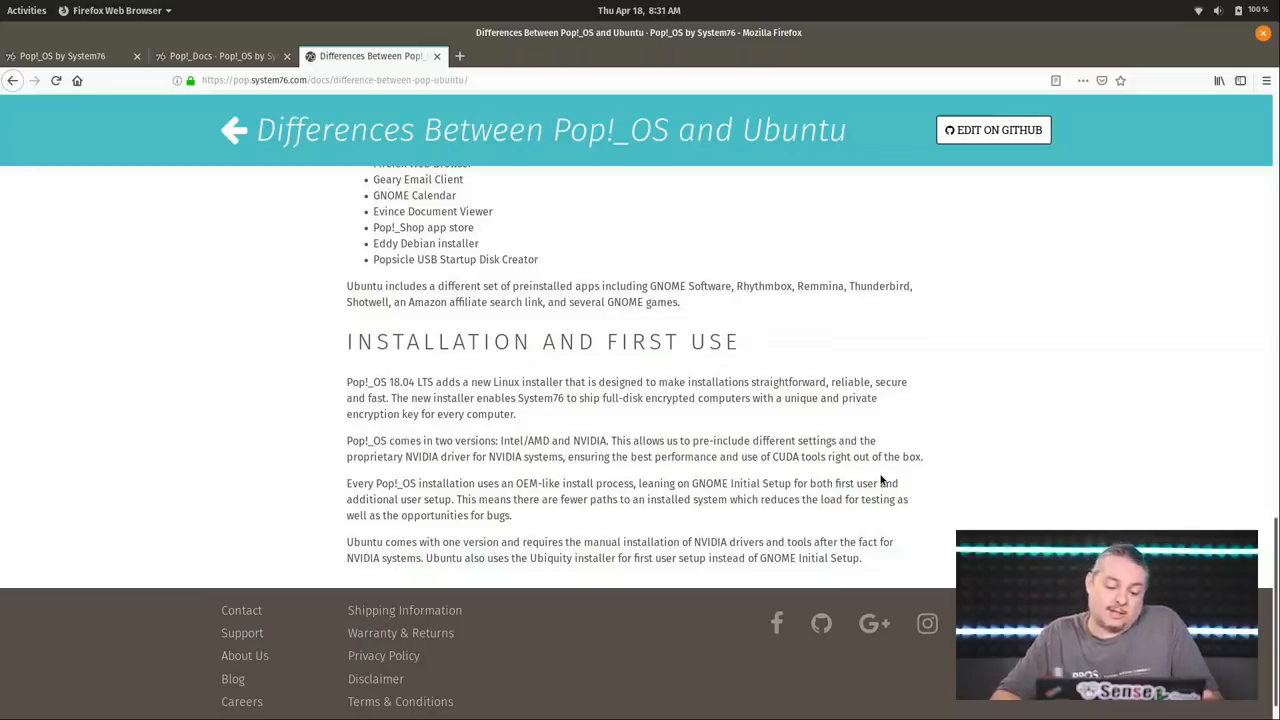
scroll("up", 3)
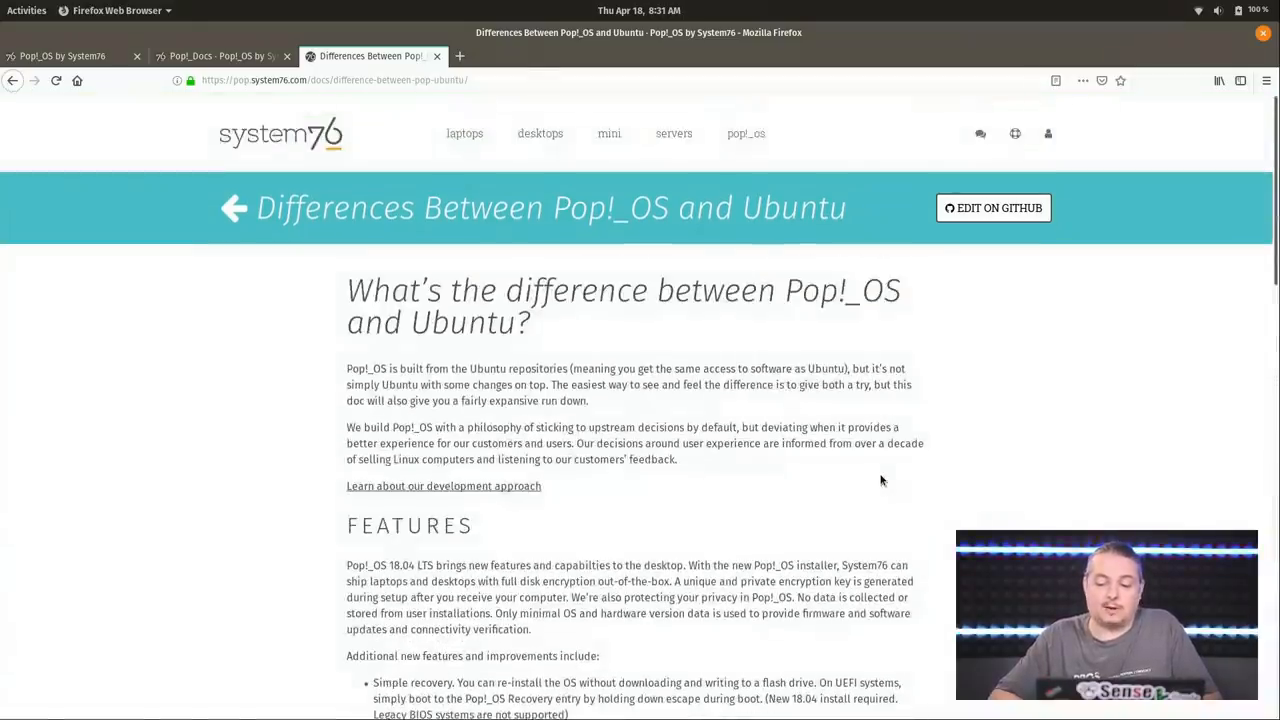
scroll("down", 3)
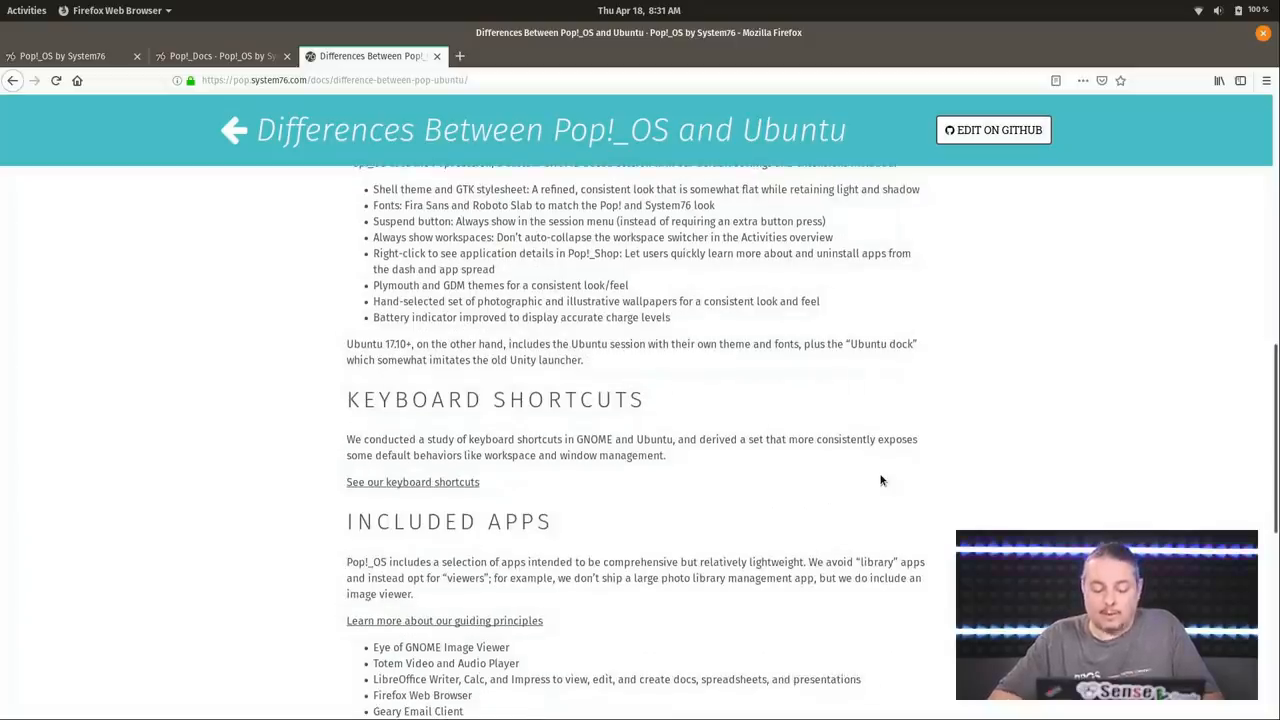
scroll("up", 3)
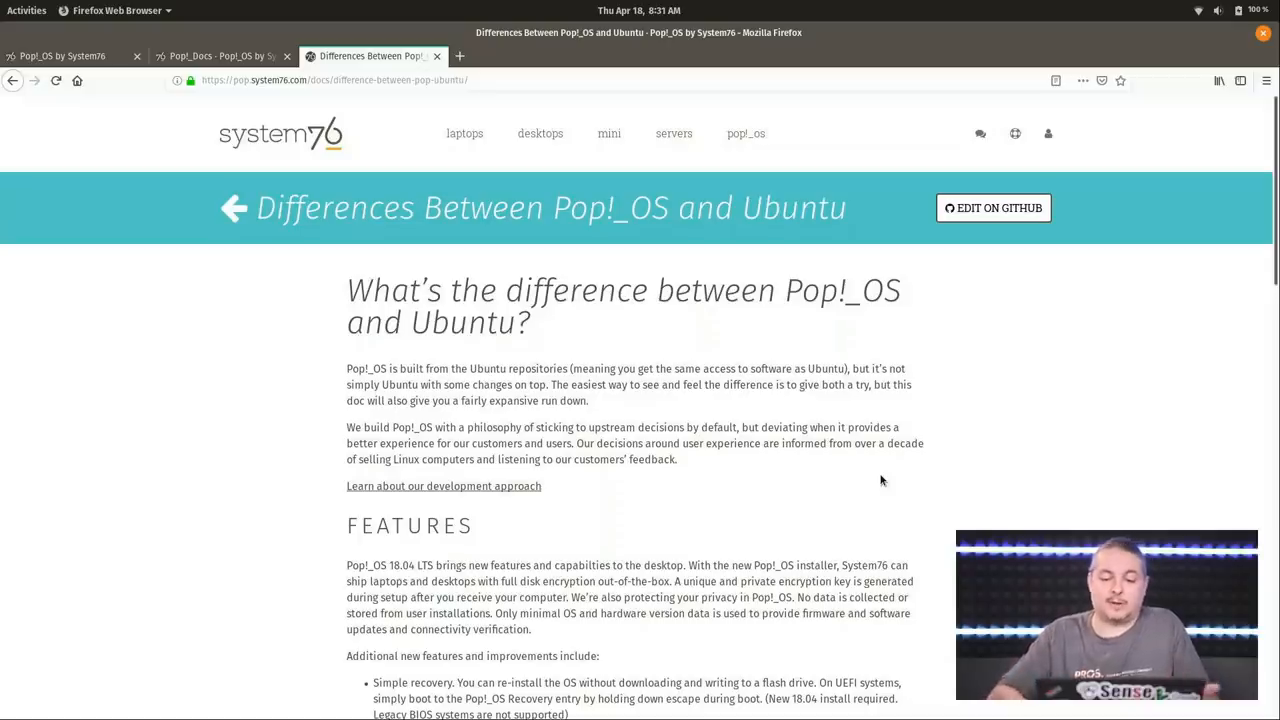
left_click(218, 56)
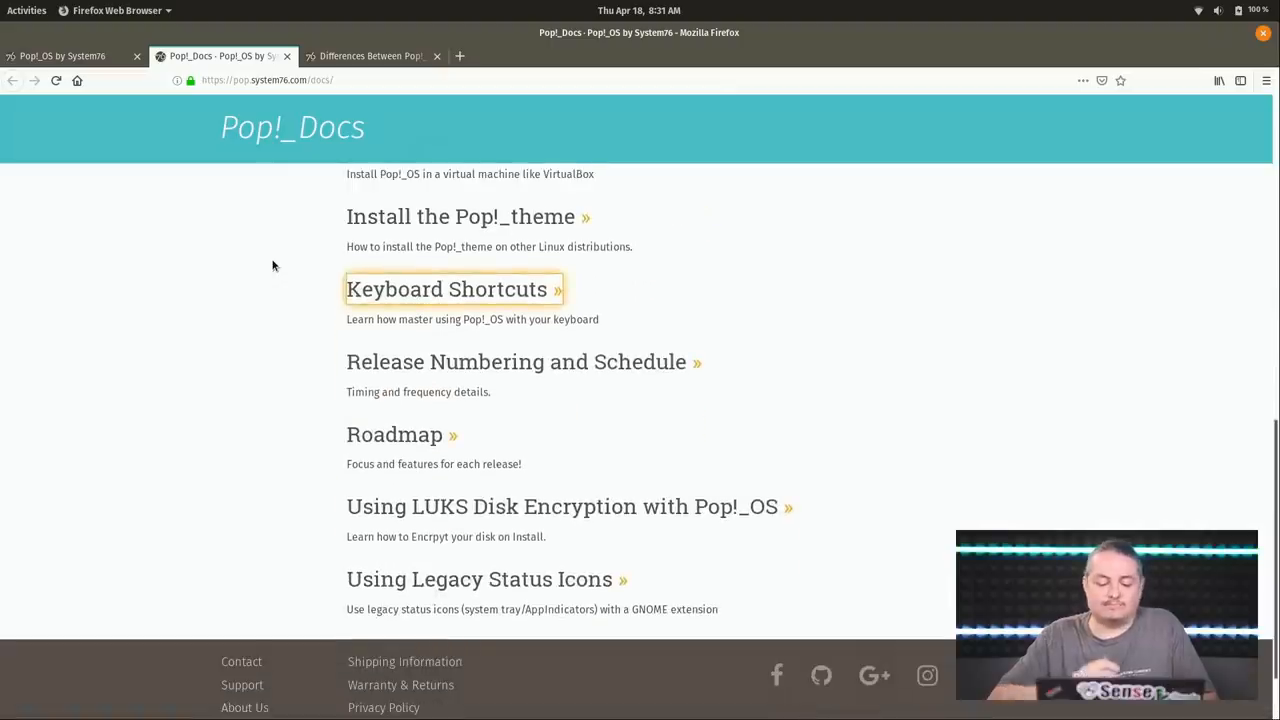
mouse_move(536, 506)
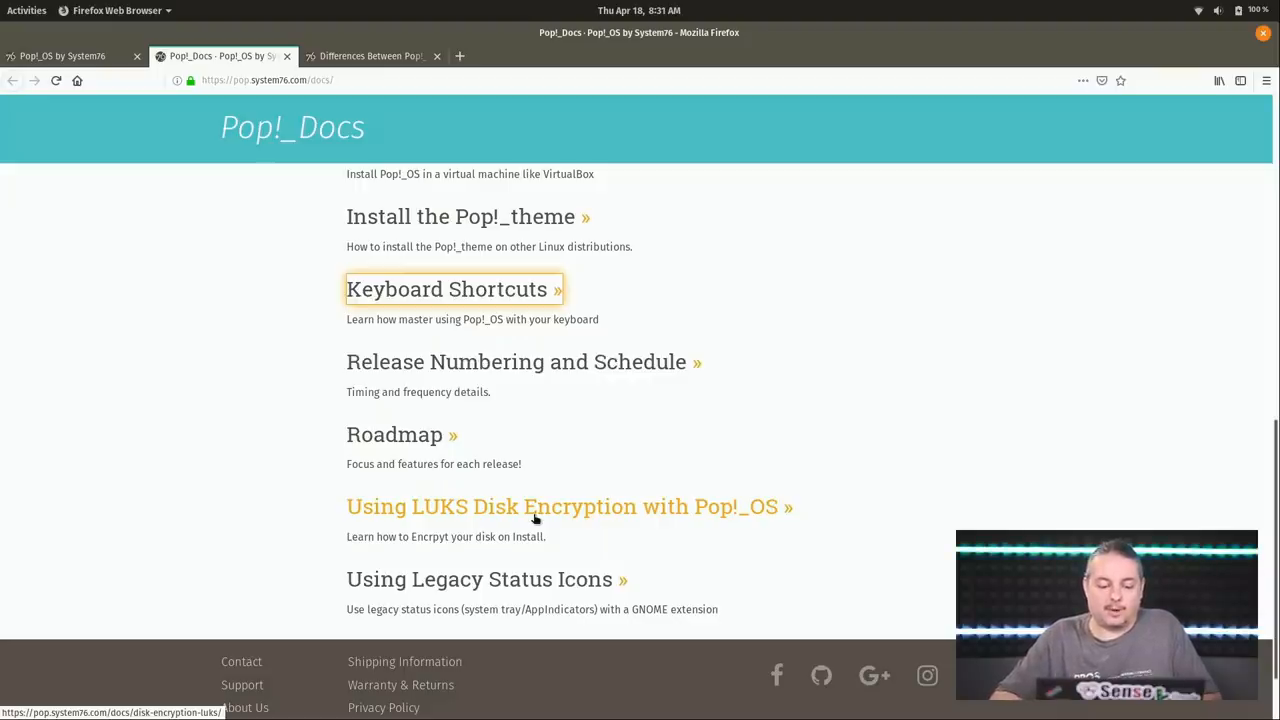
mouse_move(288, 528)
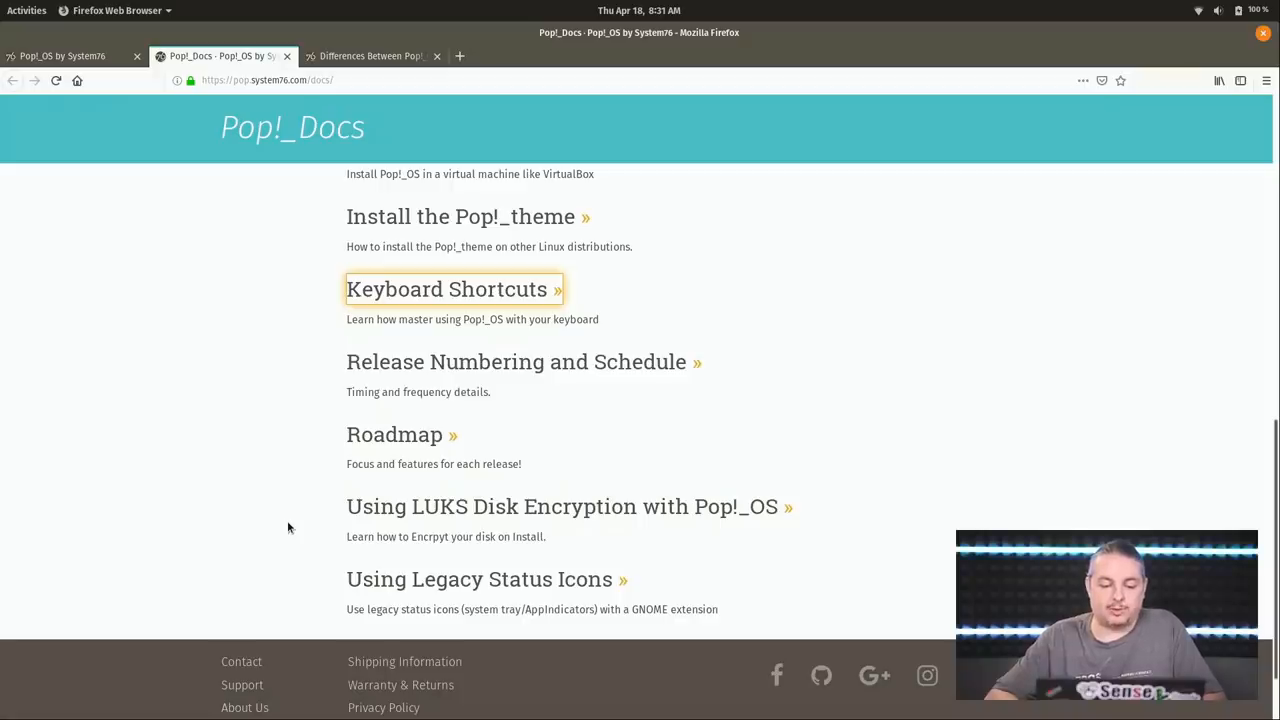
scroll("up", 3)
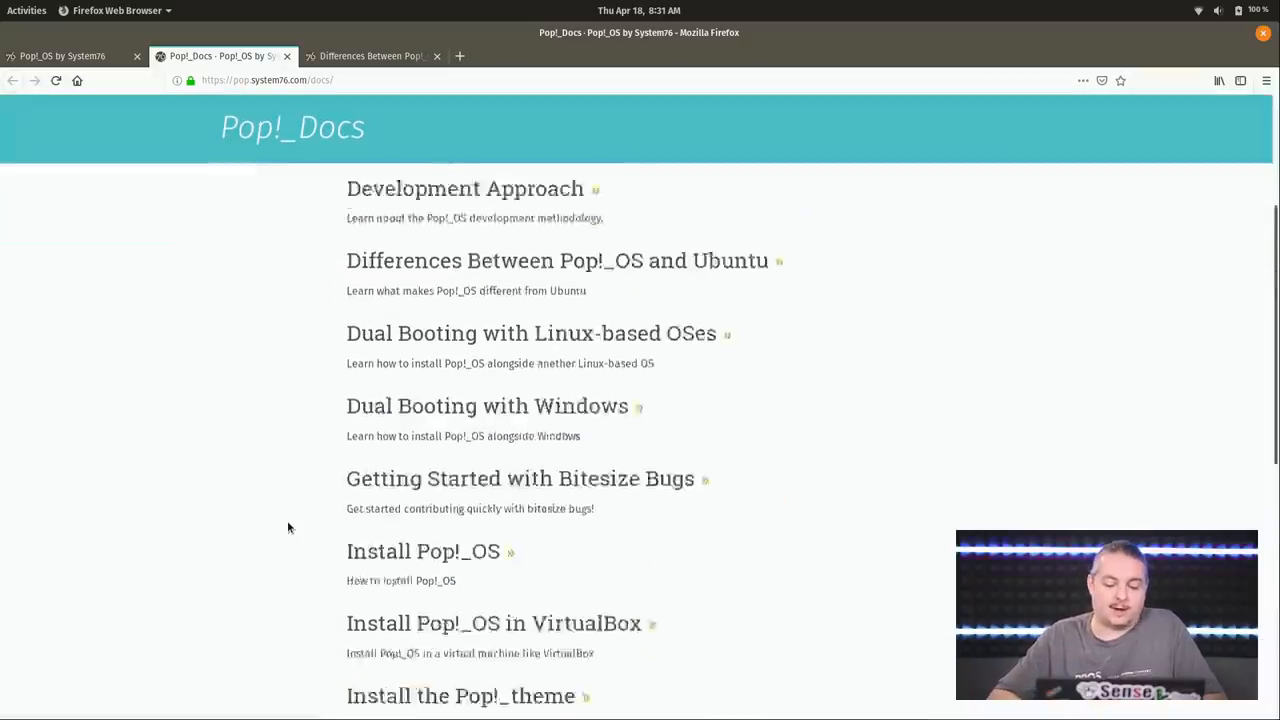
scroll("down", 3)
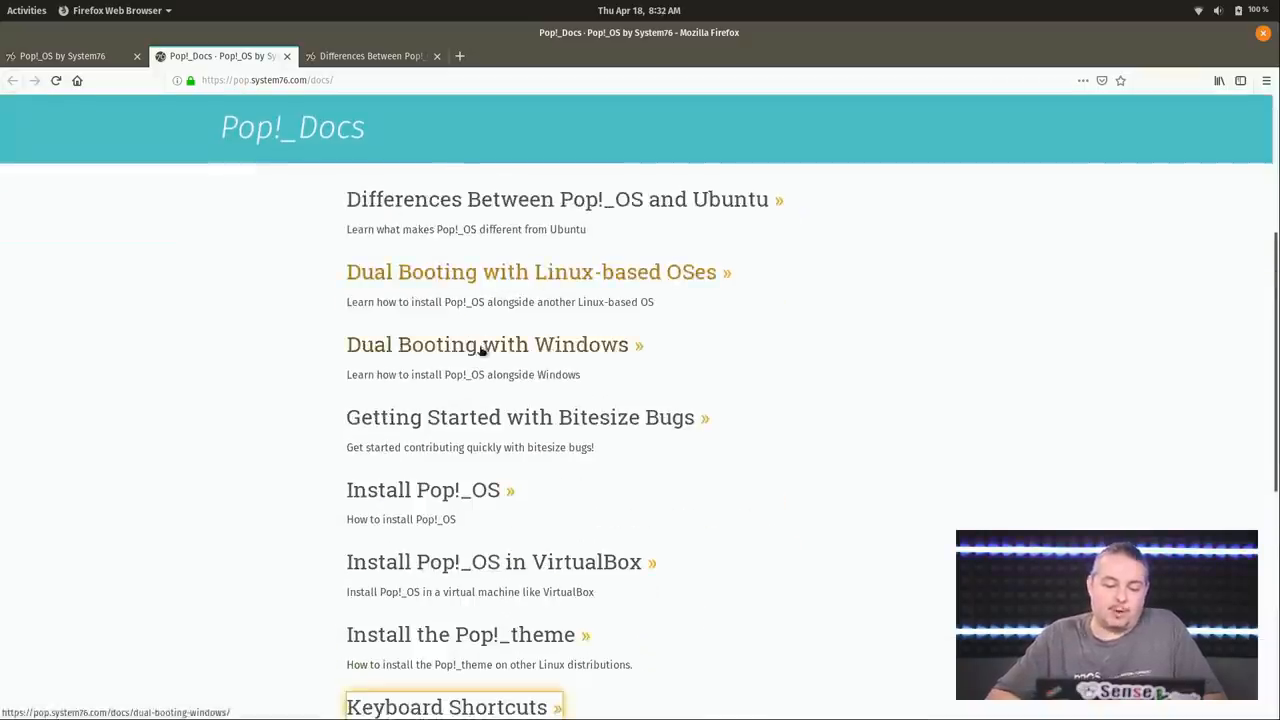
mouse_move(296, 312)
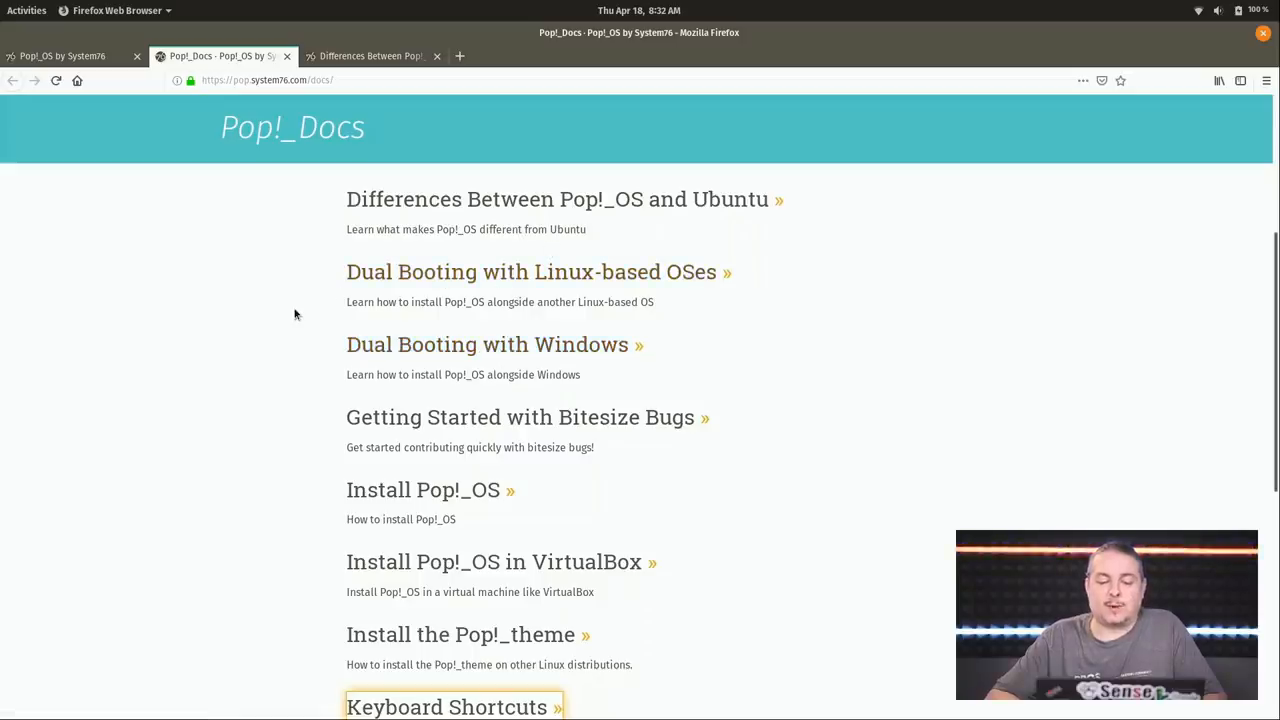
scroll("up", 3)
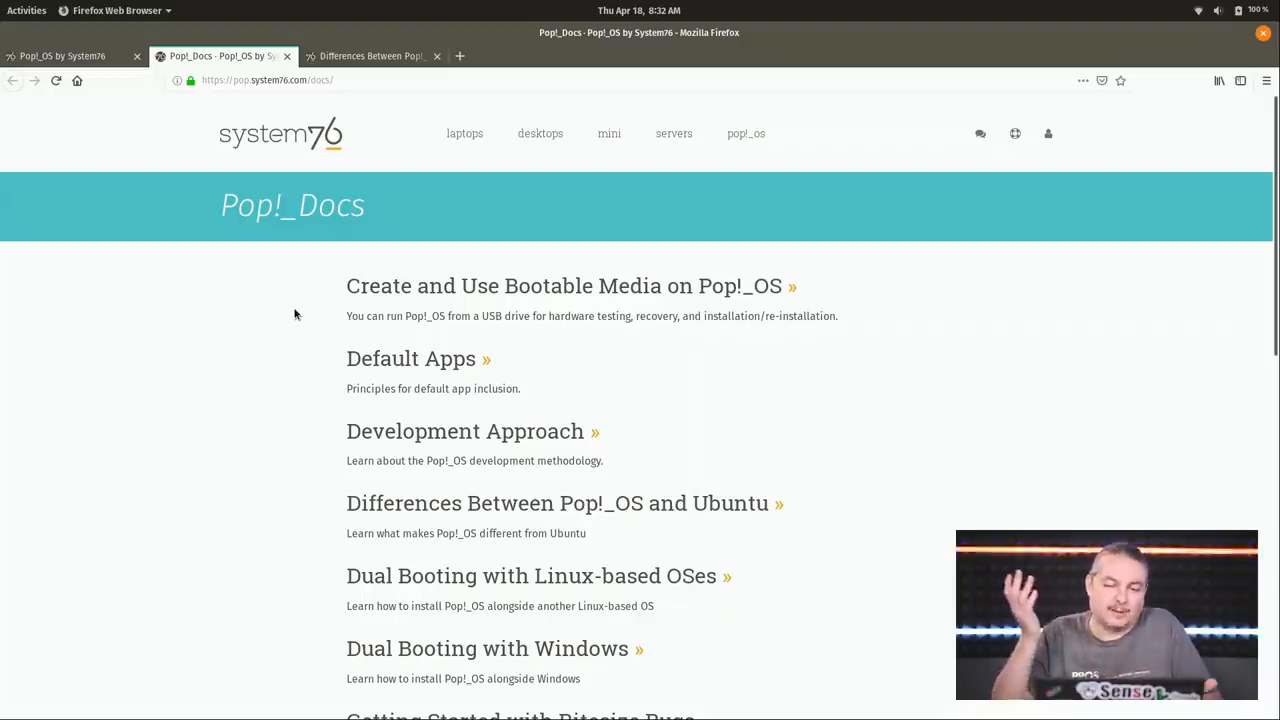
scroll("down", 3)
type("vir")
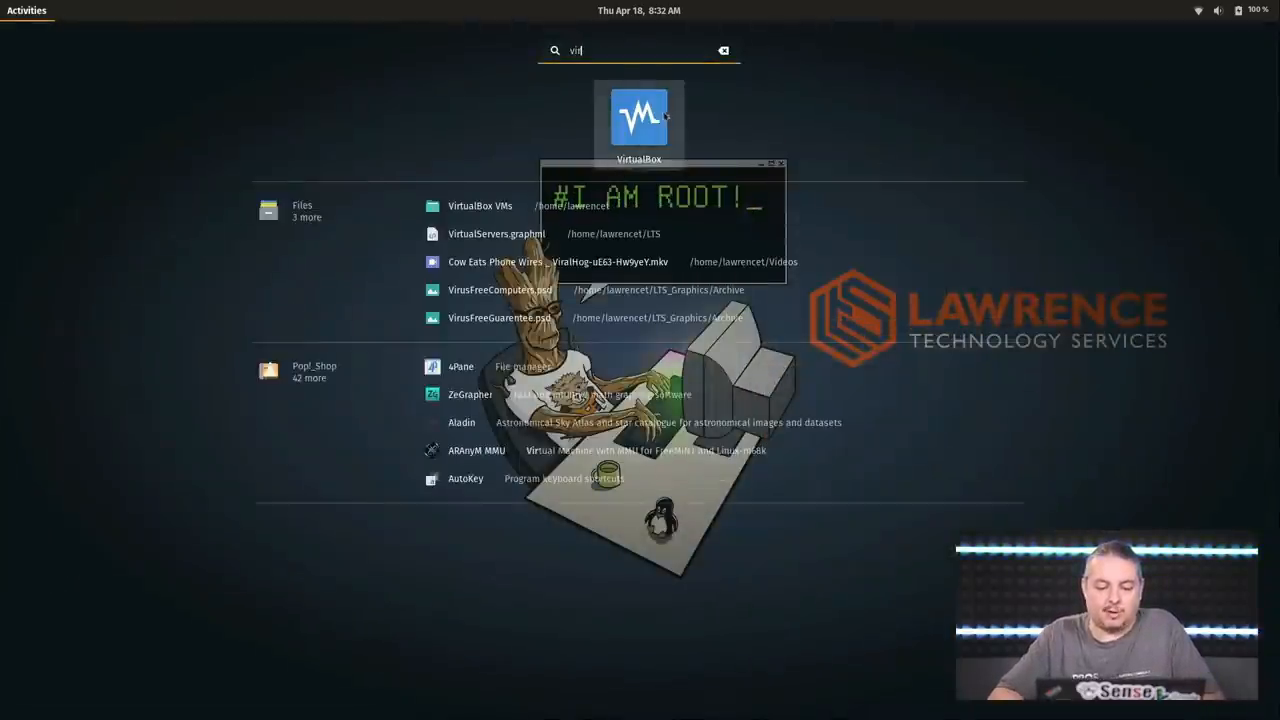
left_click(640, 116)
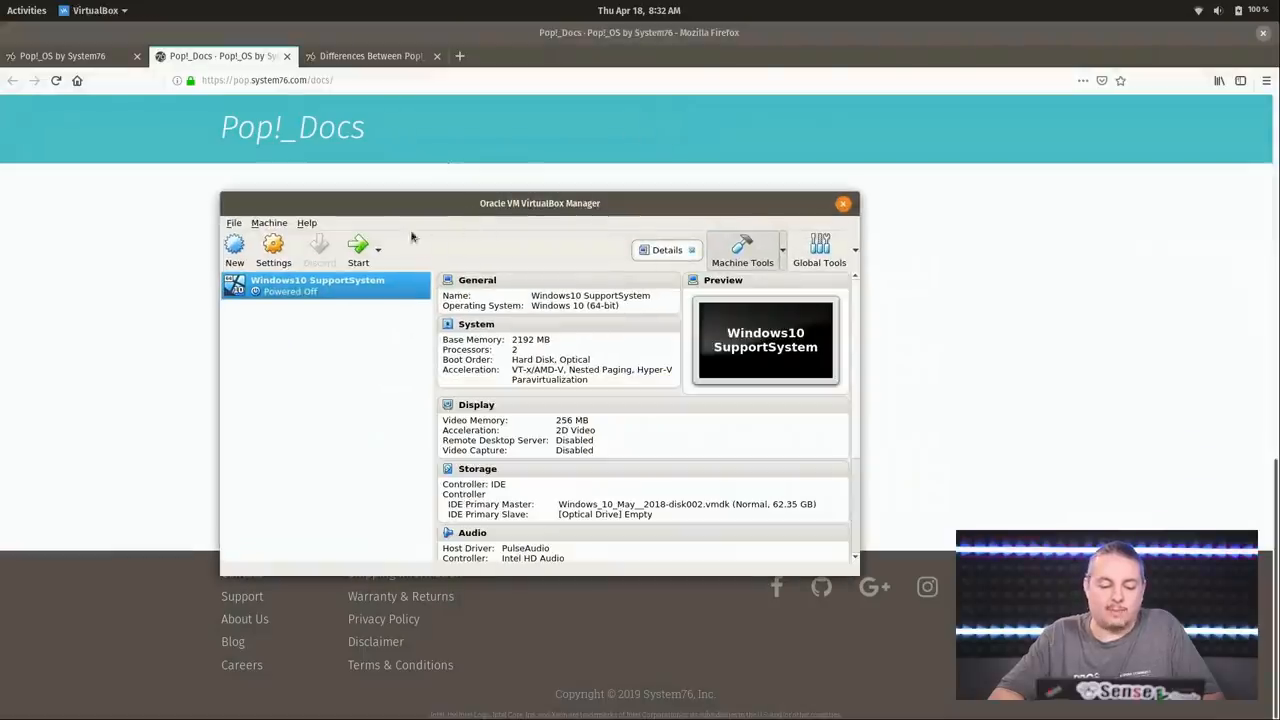
left_click_drag(540, 204, 416, 164)
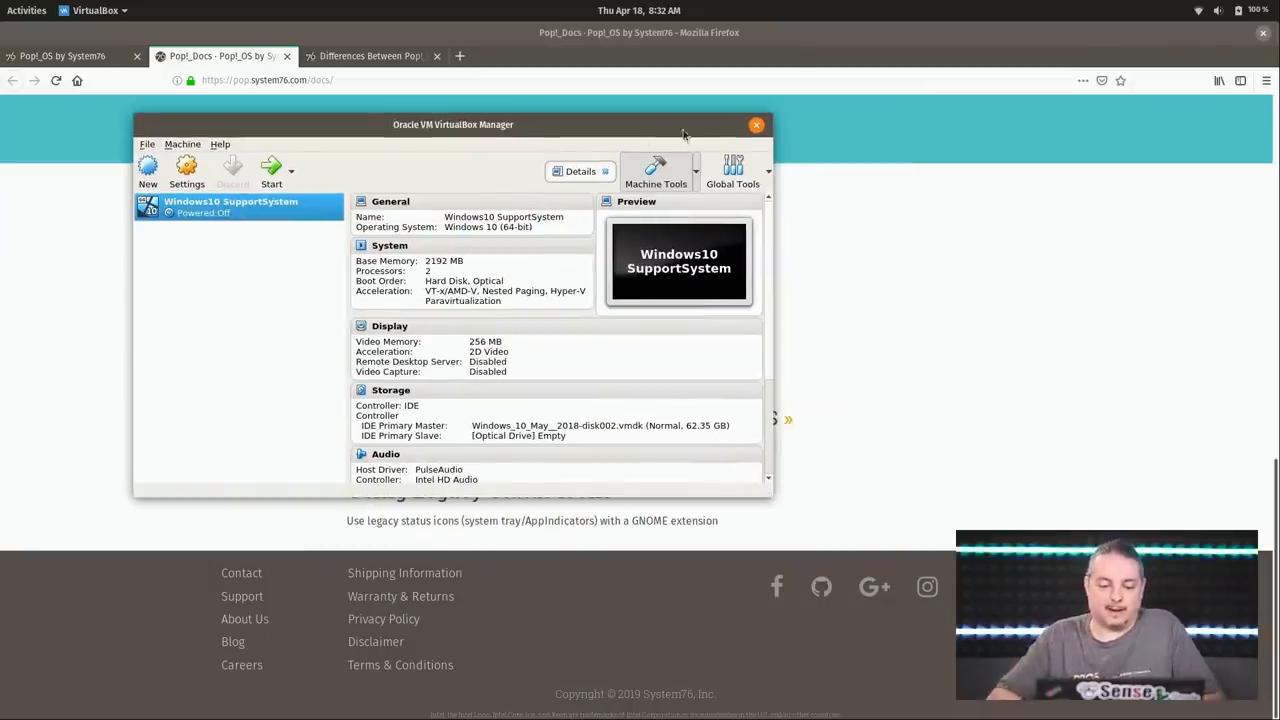
left_click_drag(452, 124, 528, 152)
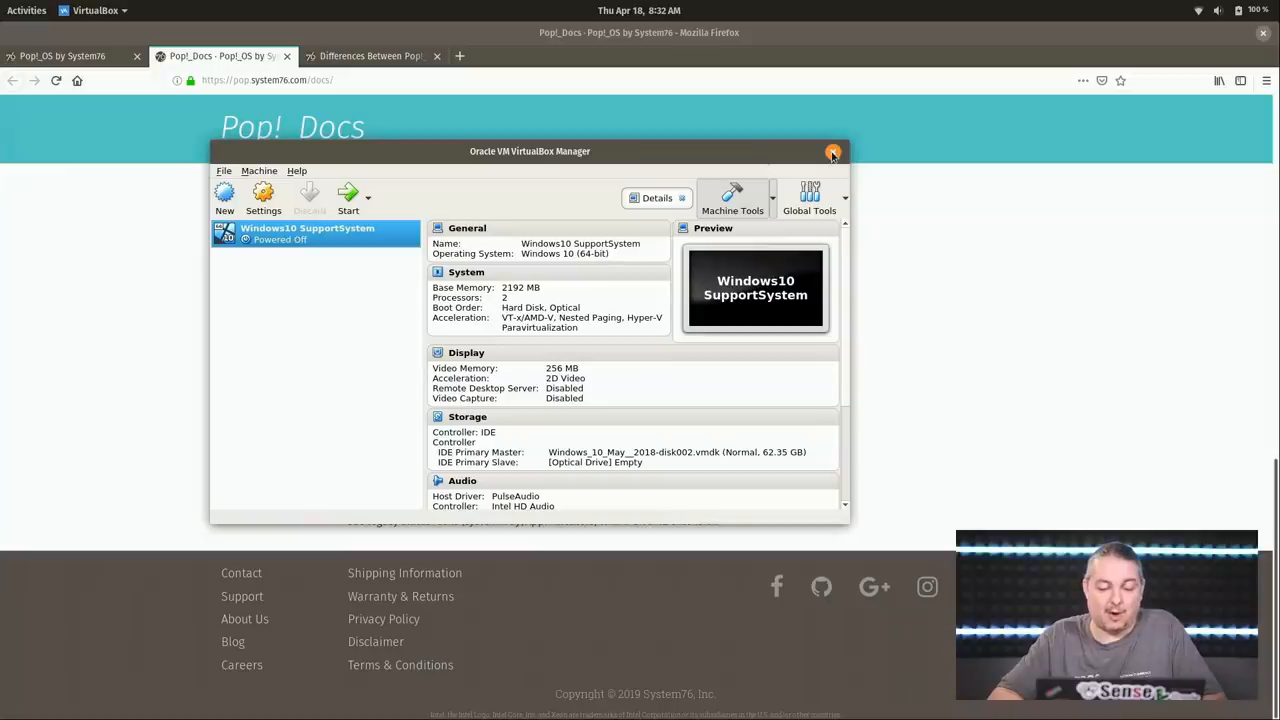
left_click(832, 152)
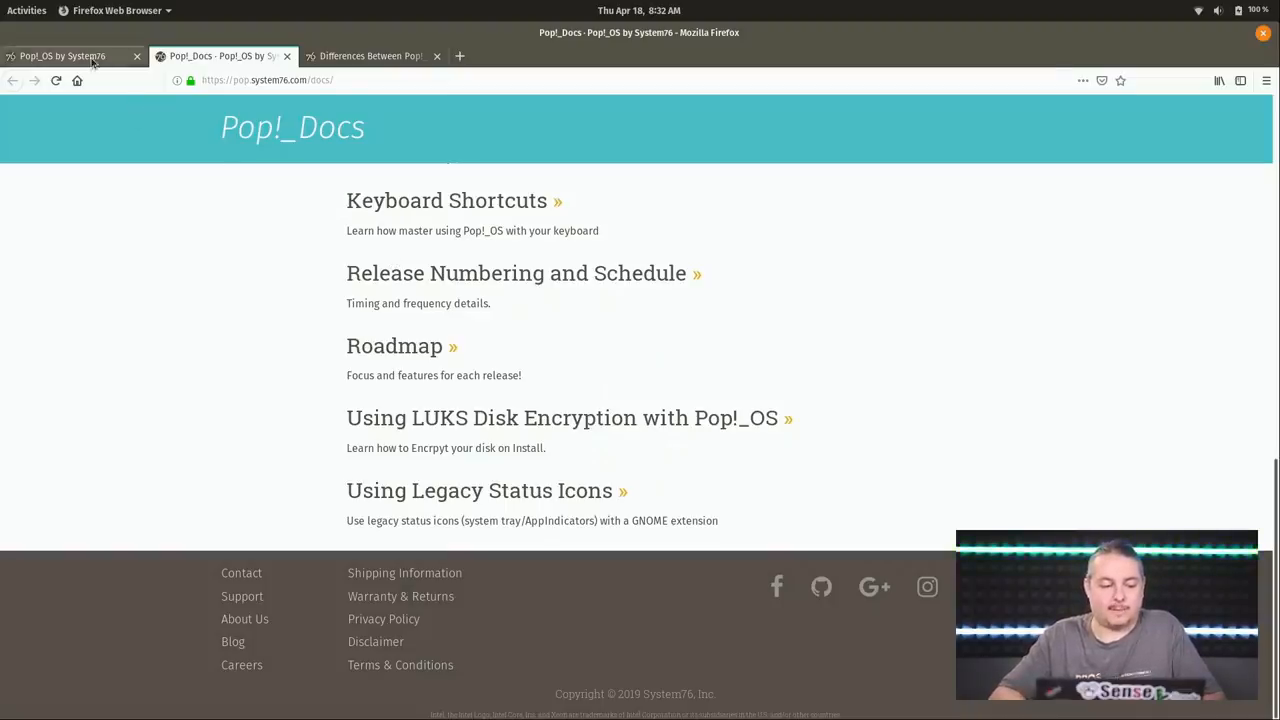
Step: Switch to the Pop!_OS website tab and bring up Files showing the Home folder
left_click(60, 56)
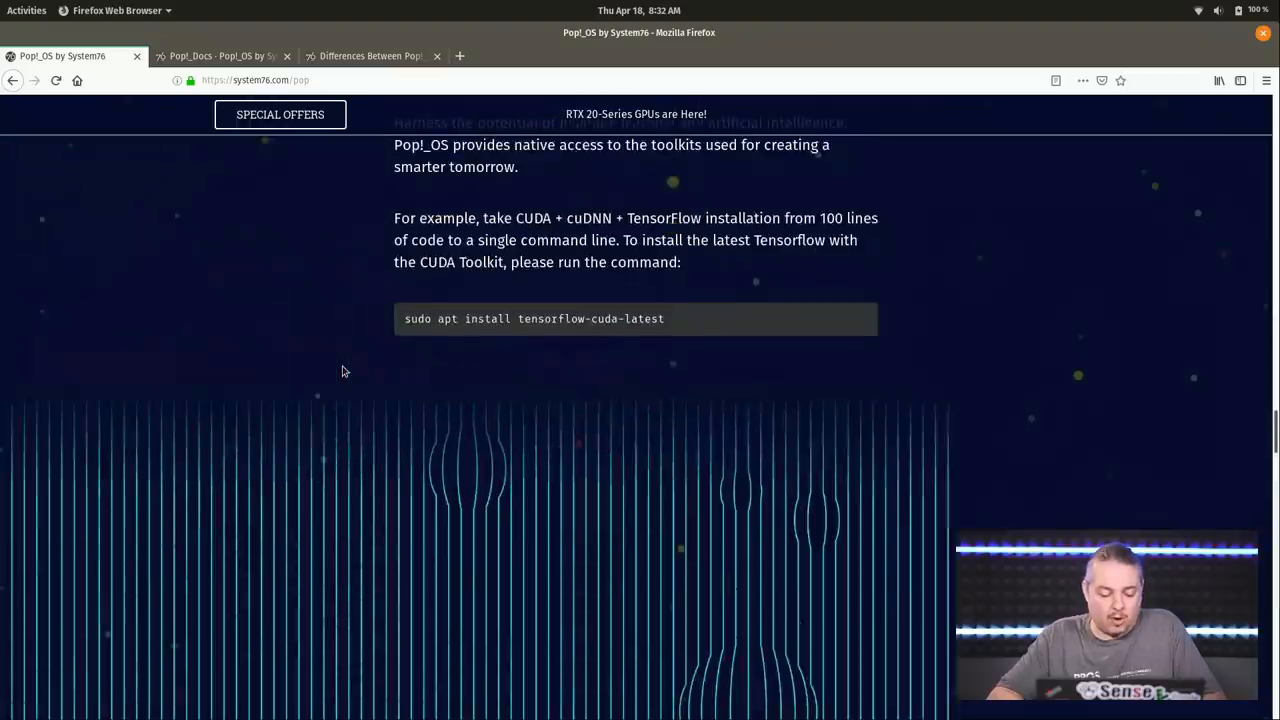
left_click(24, 550)
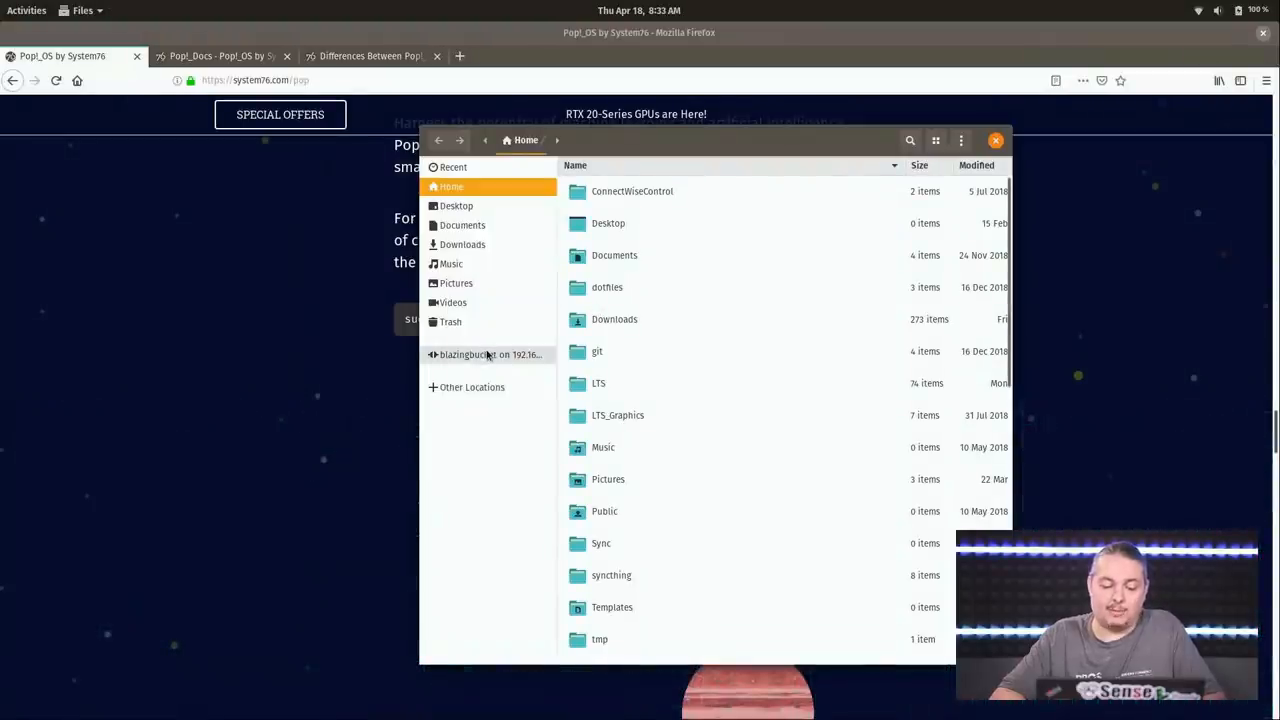
left_click(488, 354)
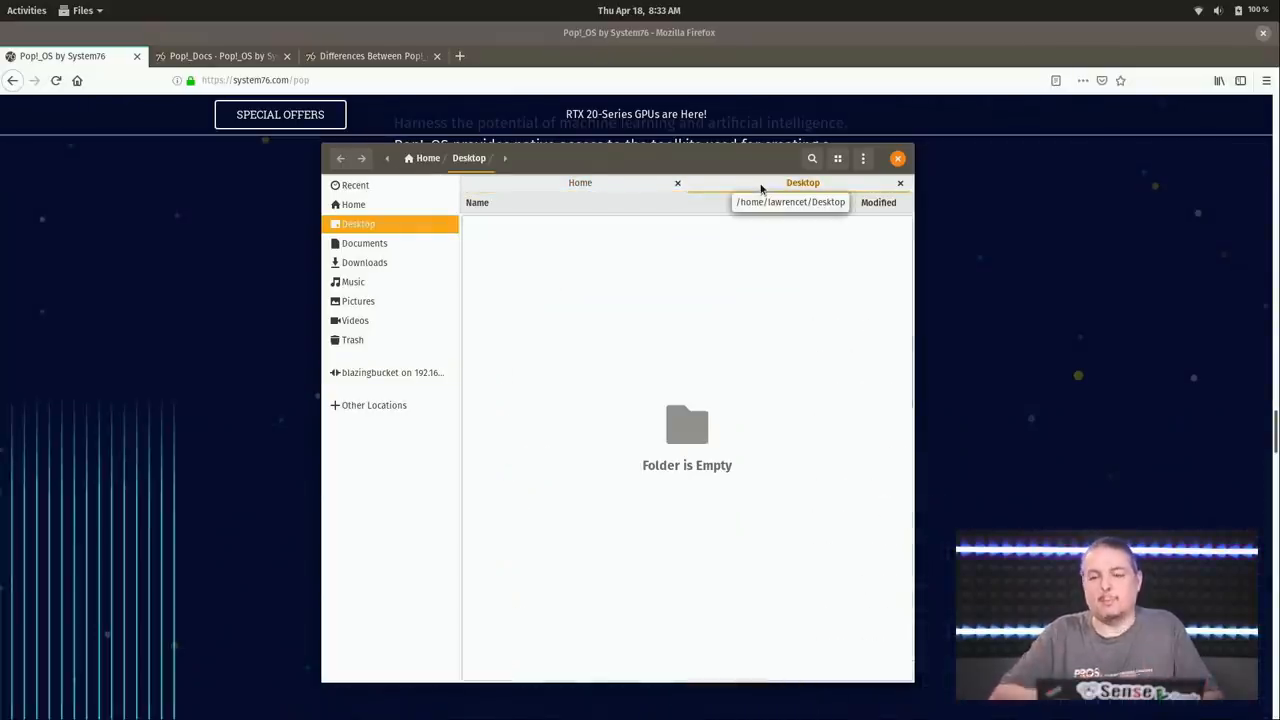
mouse_move(624, 170)
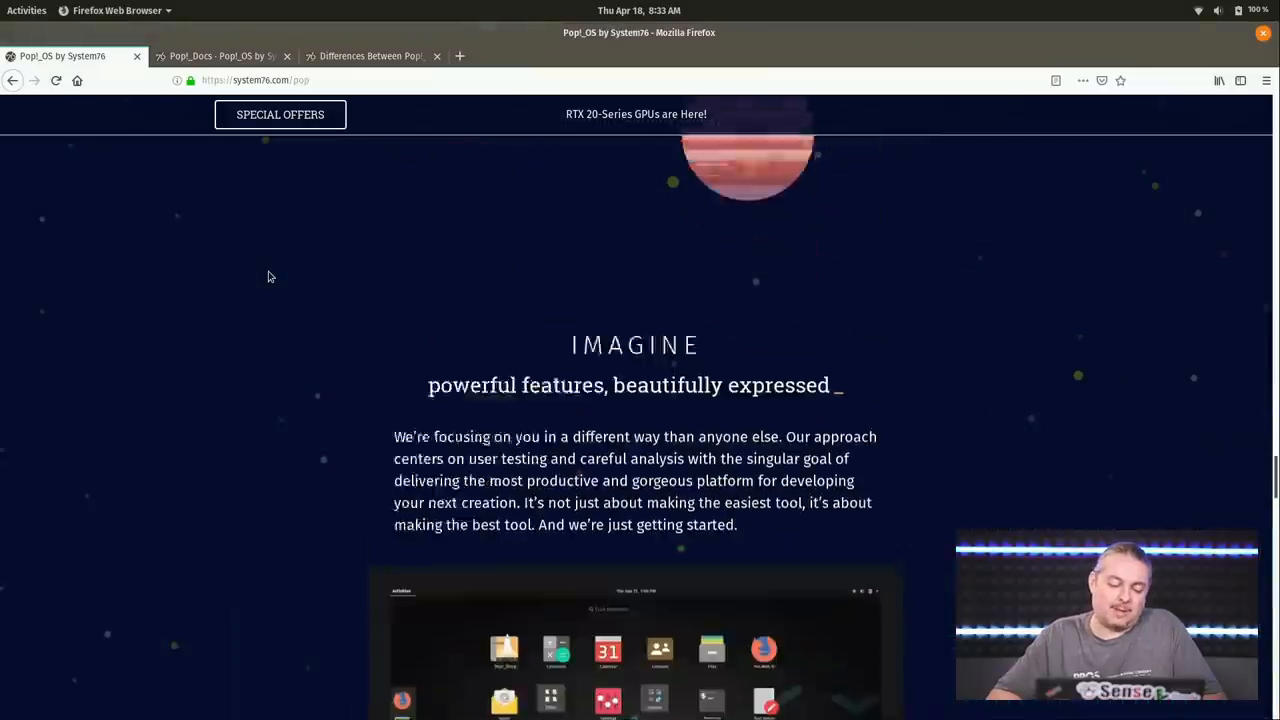
scroll("up", 3)
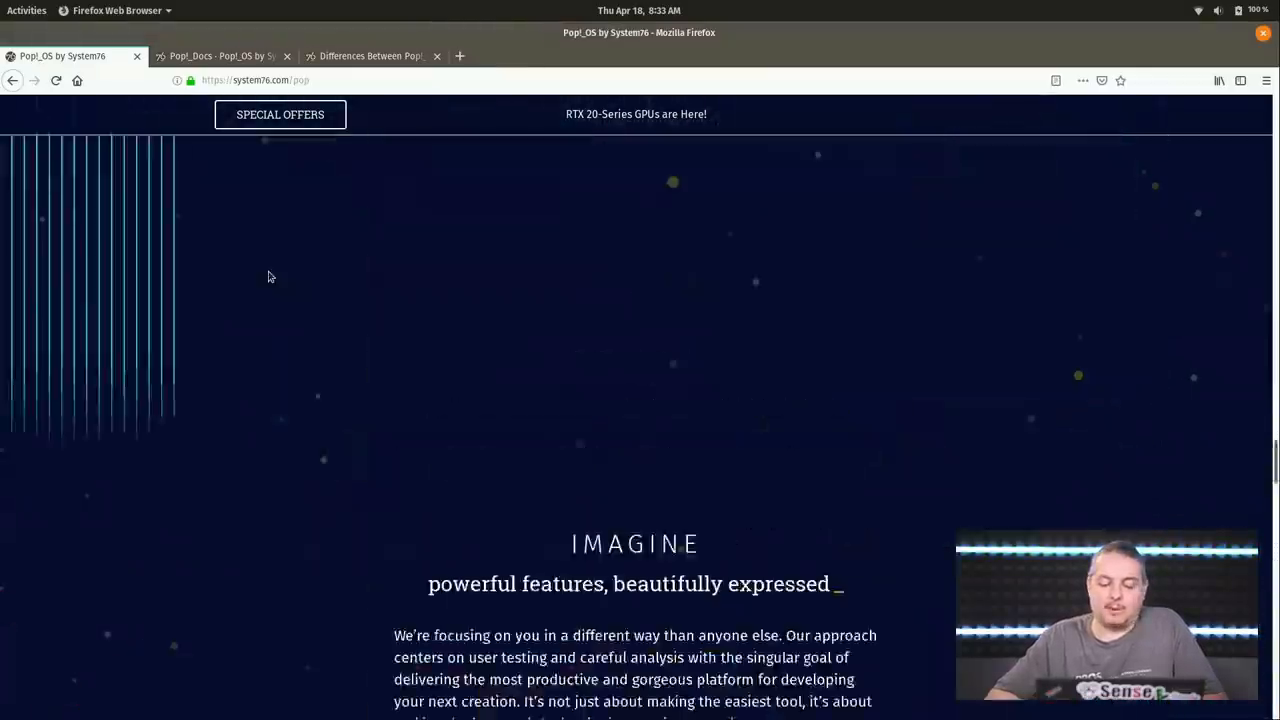
scroll("up", 3)
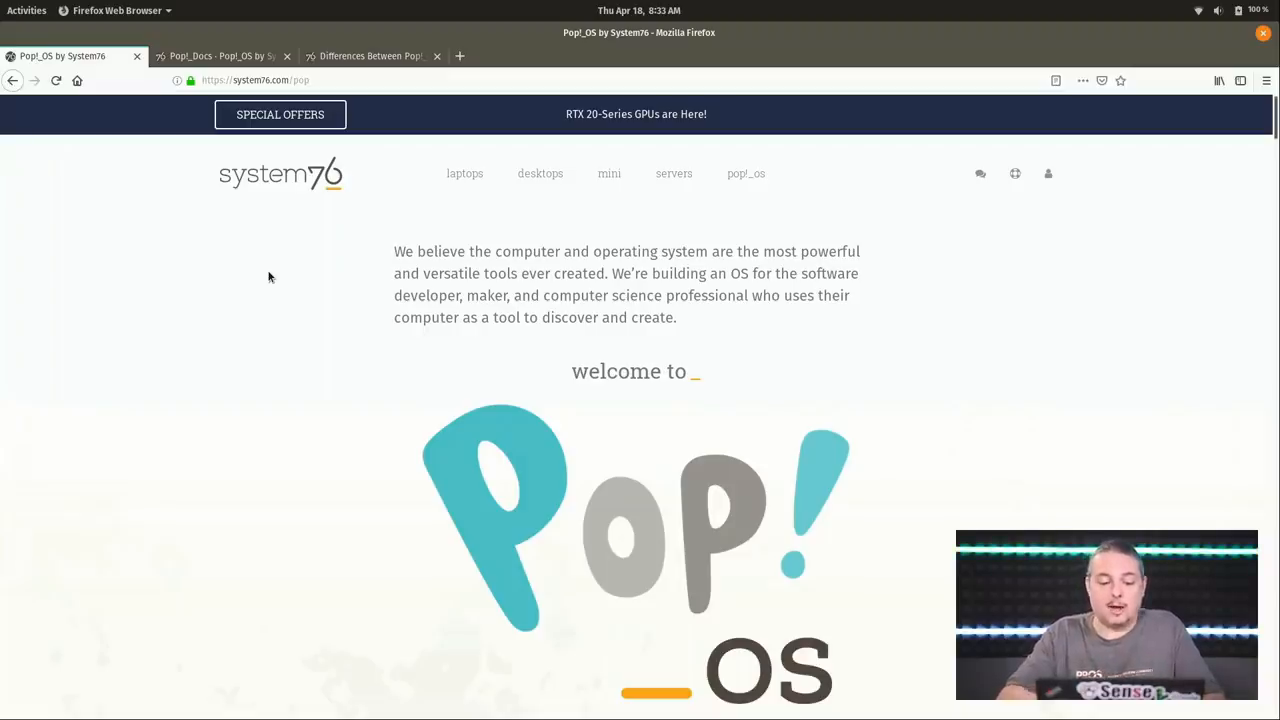
scroll("down", 3)
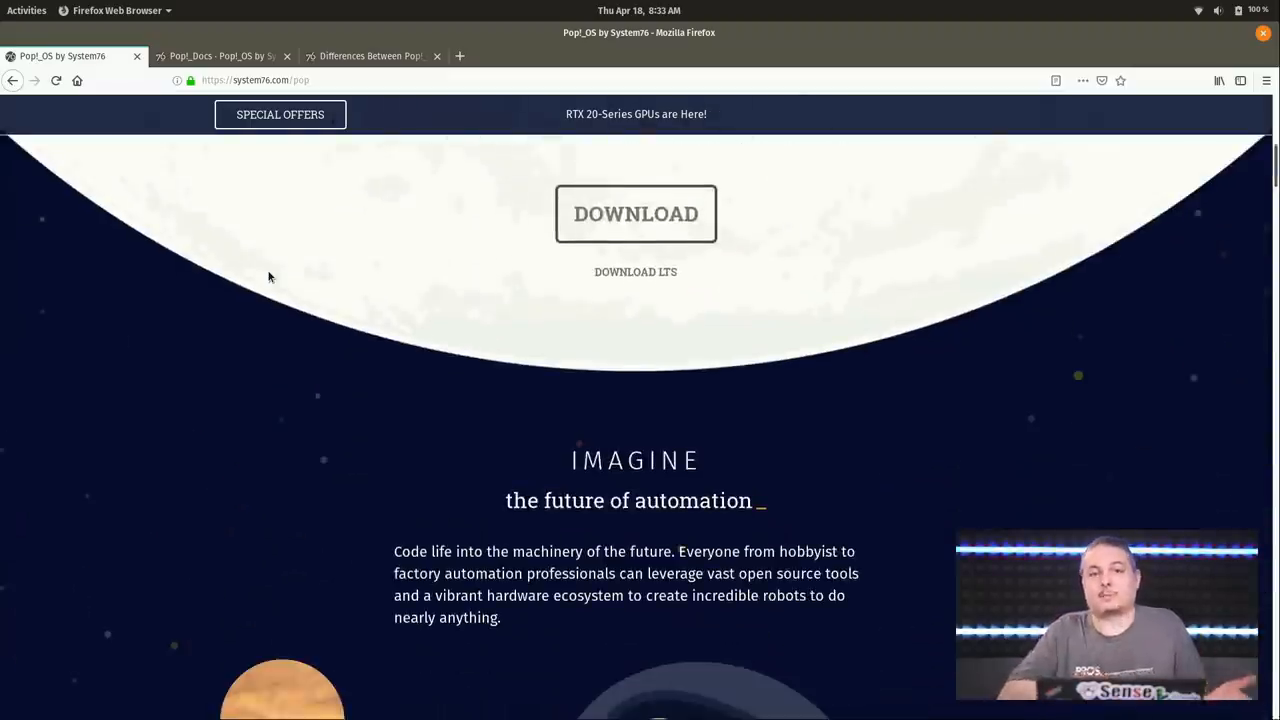
scroll("up", 3)
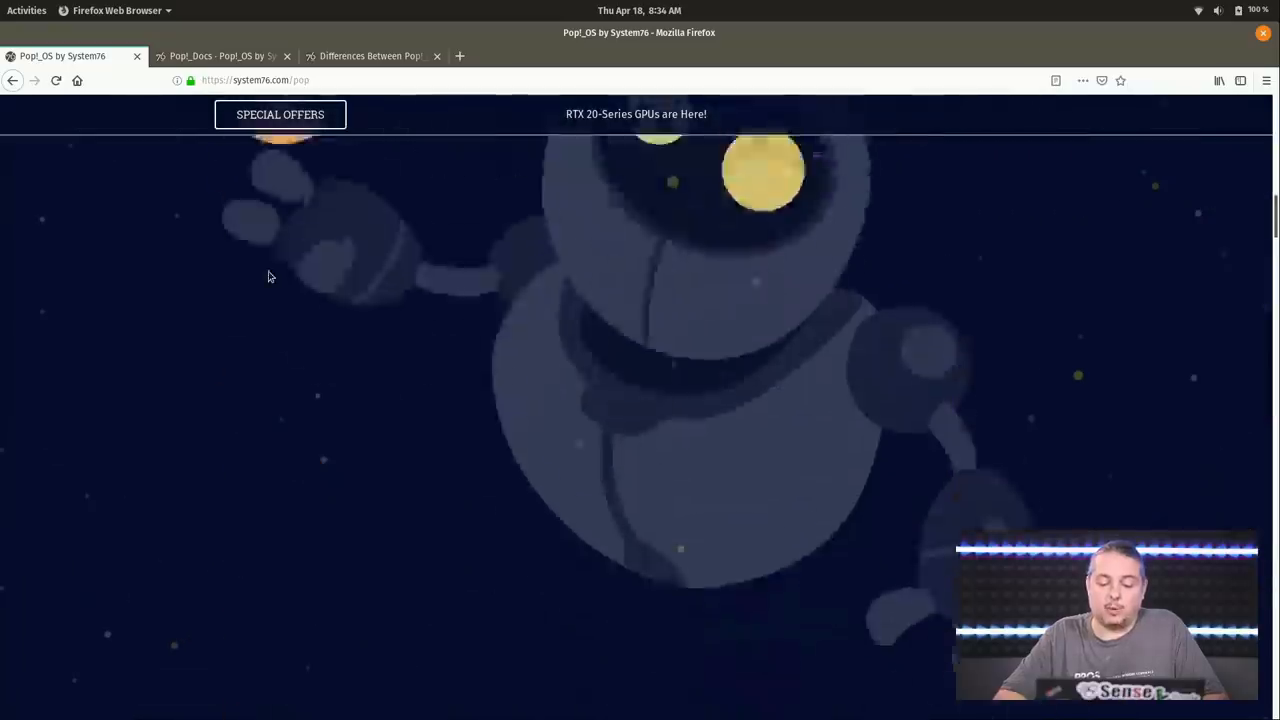
Step: Scroll the Pop!_OS page down to the streamlined workflow section
scroll("down", 3)
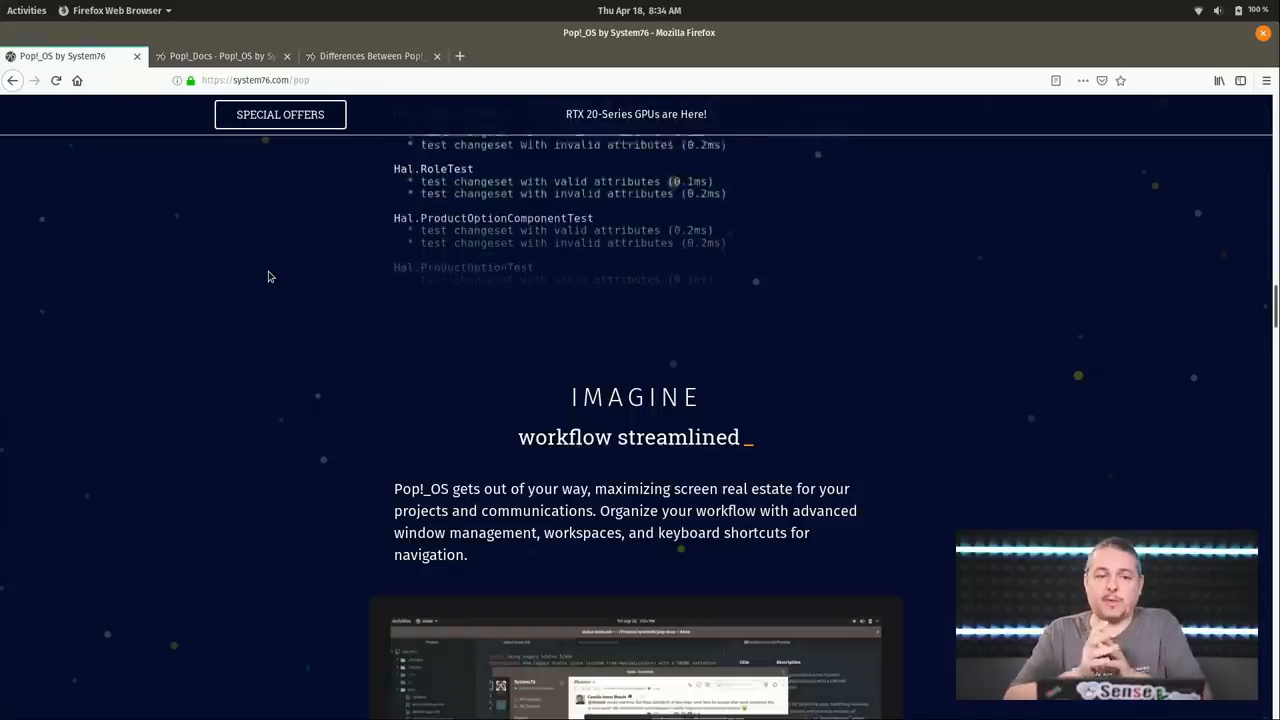
scroll("down", 3)
type("tw")
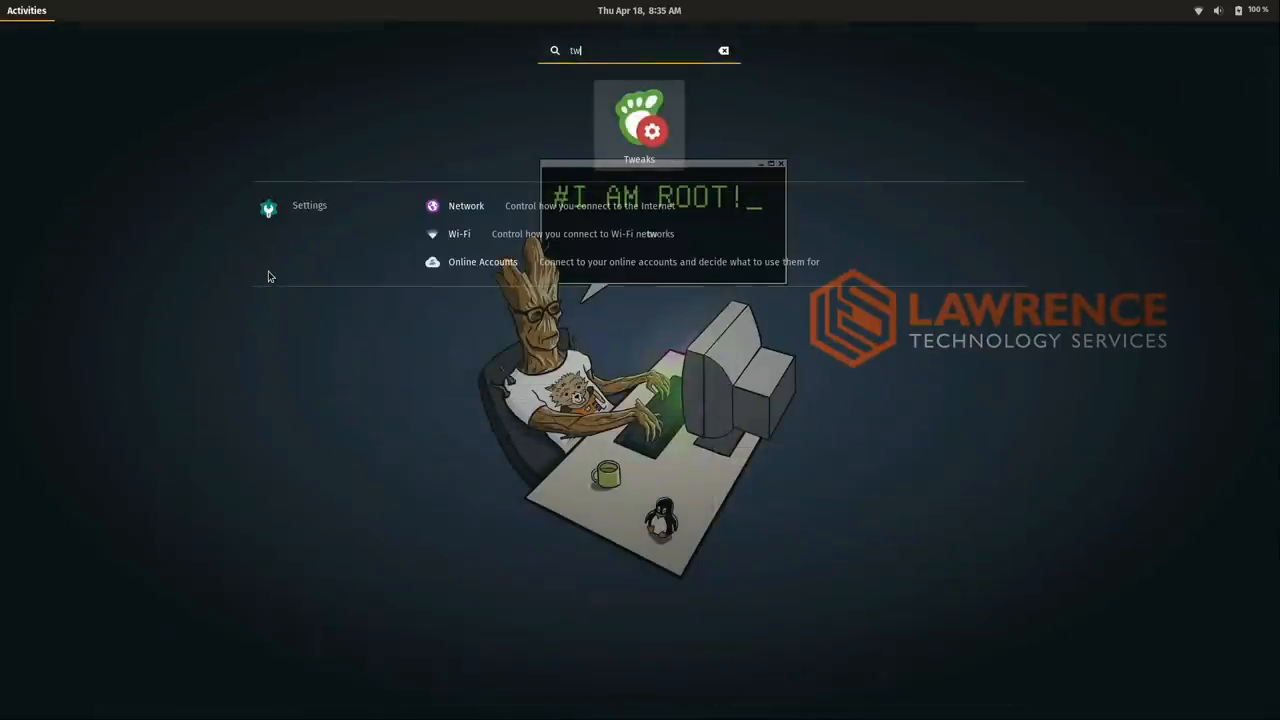
Step: Launch GNOME Tweaks and view its Desktop, Extensions, Startup Applications and Windows pages, then show the window overview
left_click(640, 120)
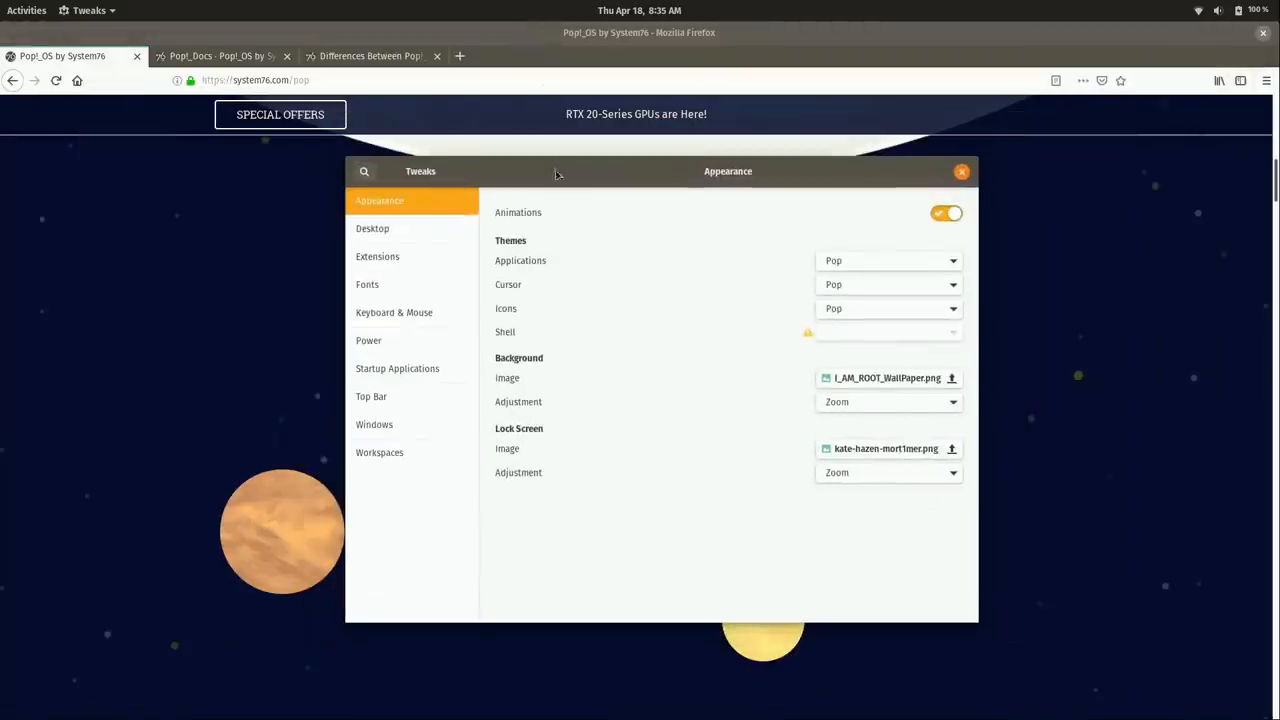
left_click(372, 228)
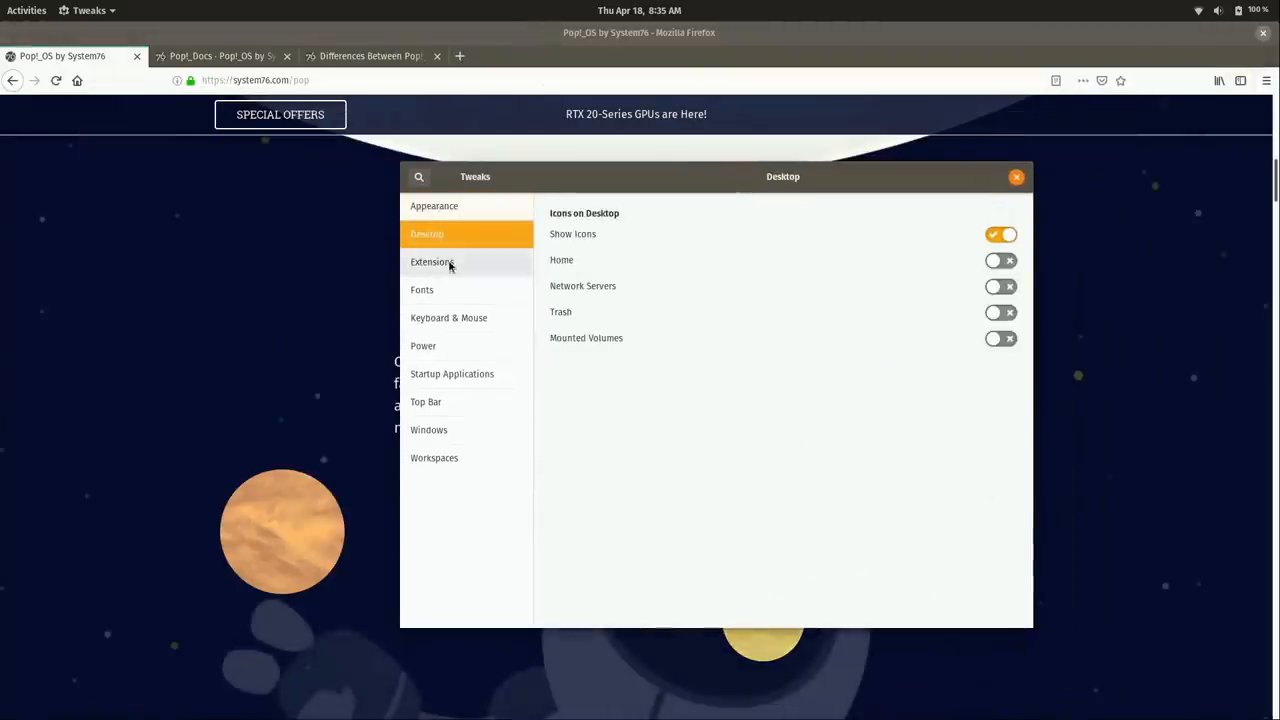
left_click(432, 260)
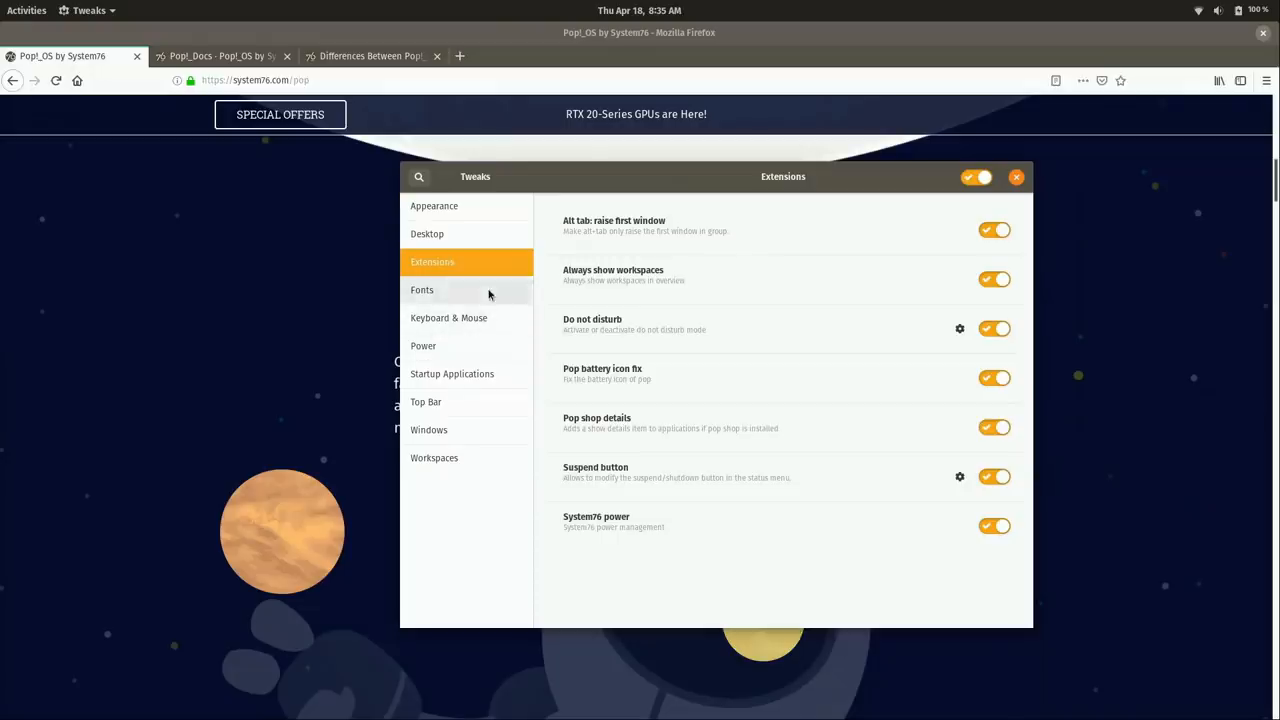
left_click(452, 374)
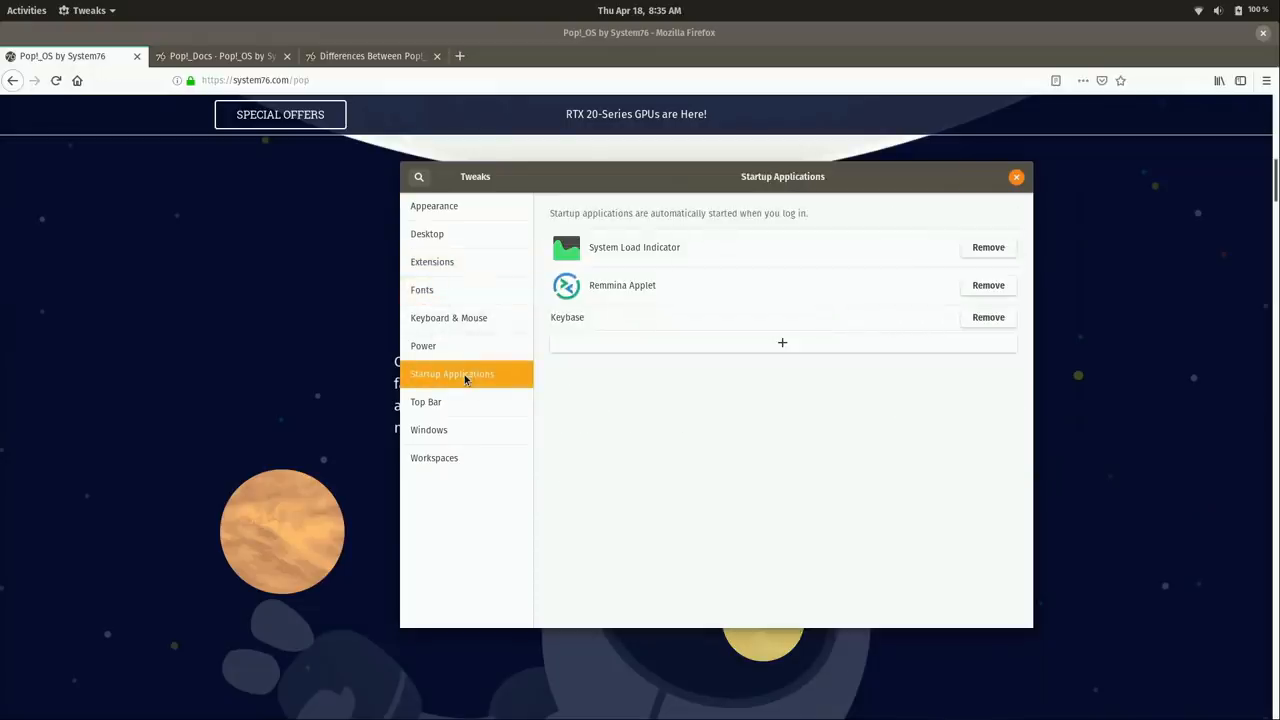
mouse_move(370, 292)
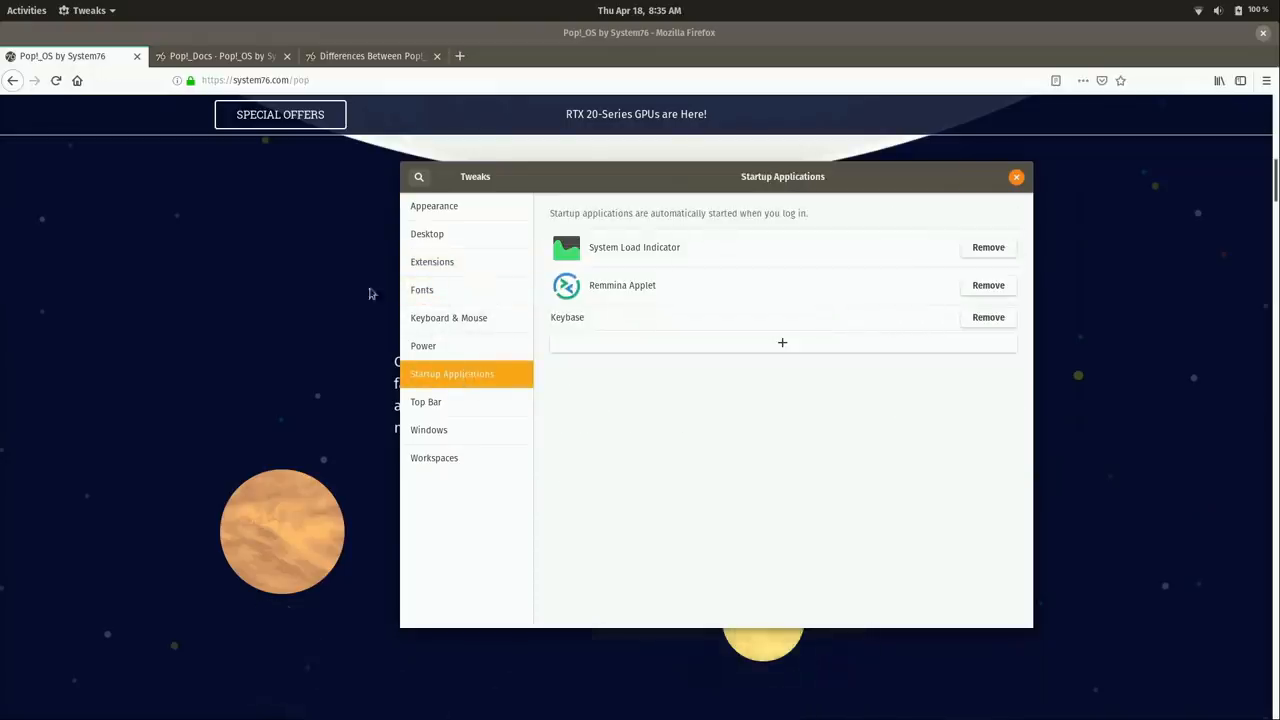
mouse_move(752, 236)
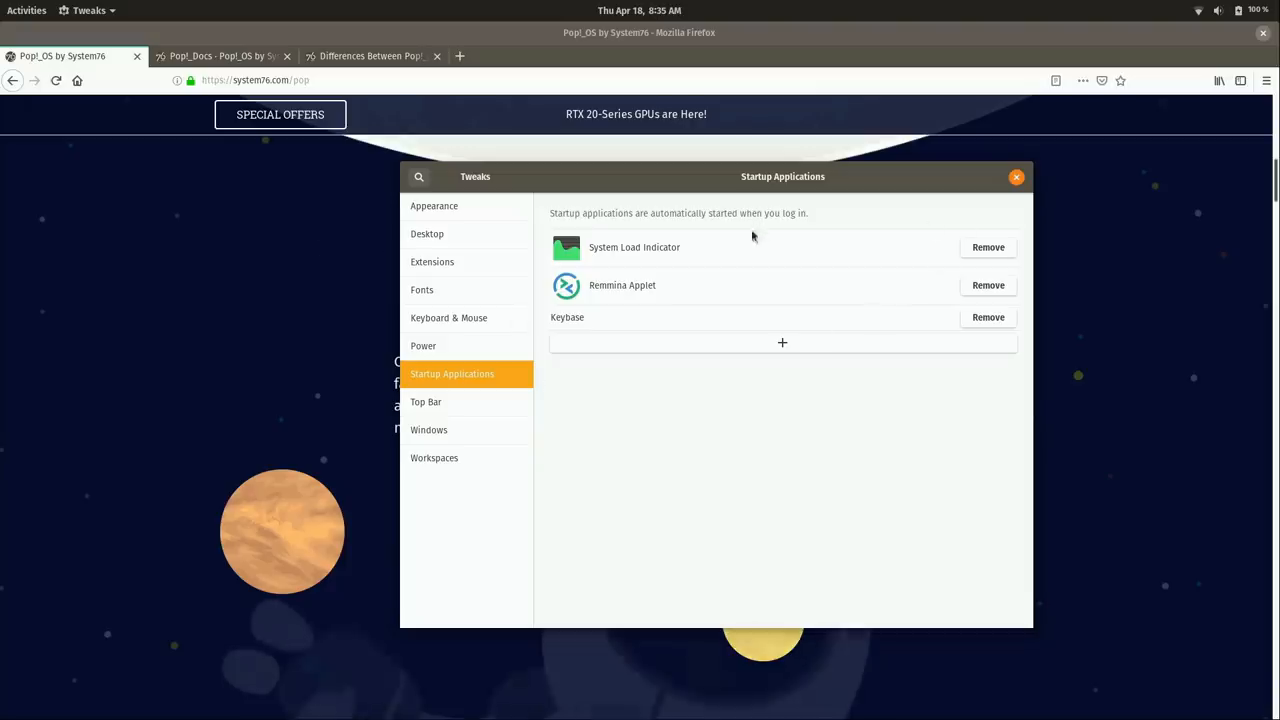
left_click(428, 428)
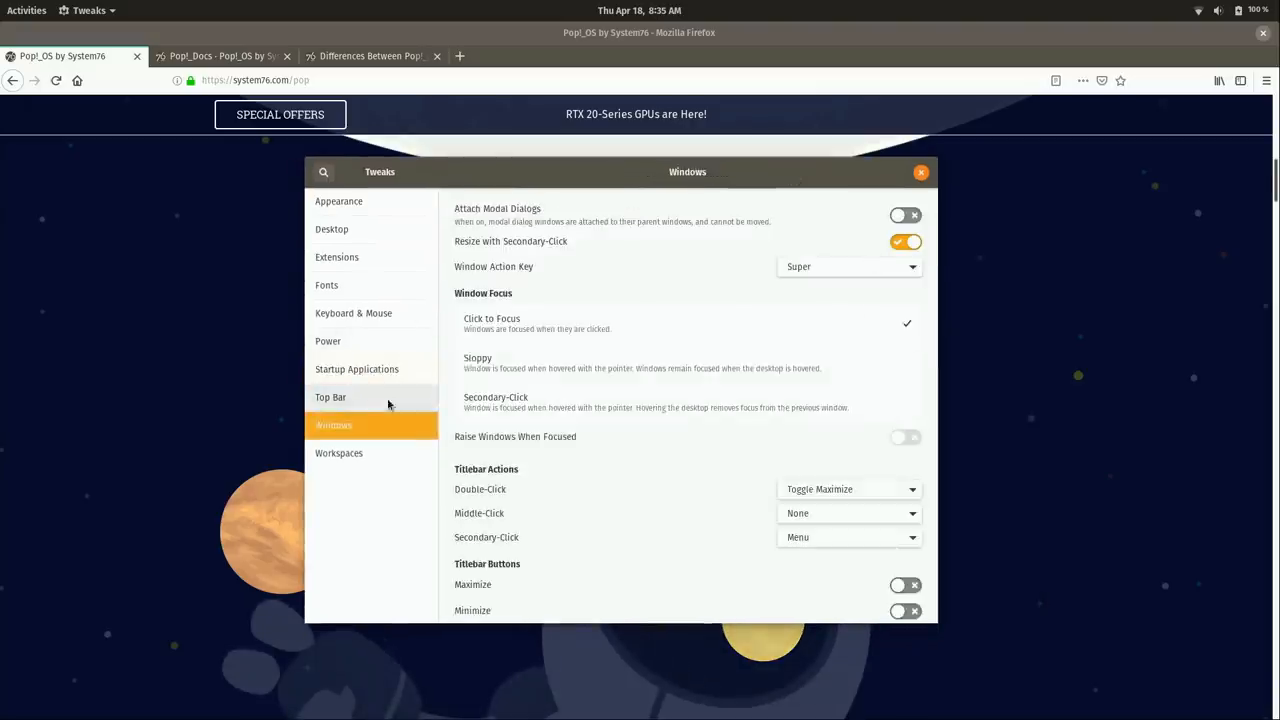
left_click(26, 10)
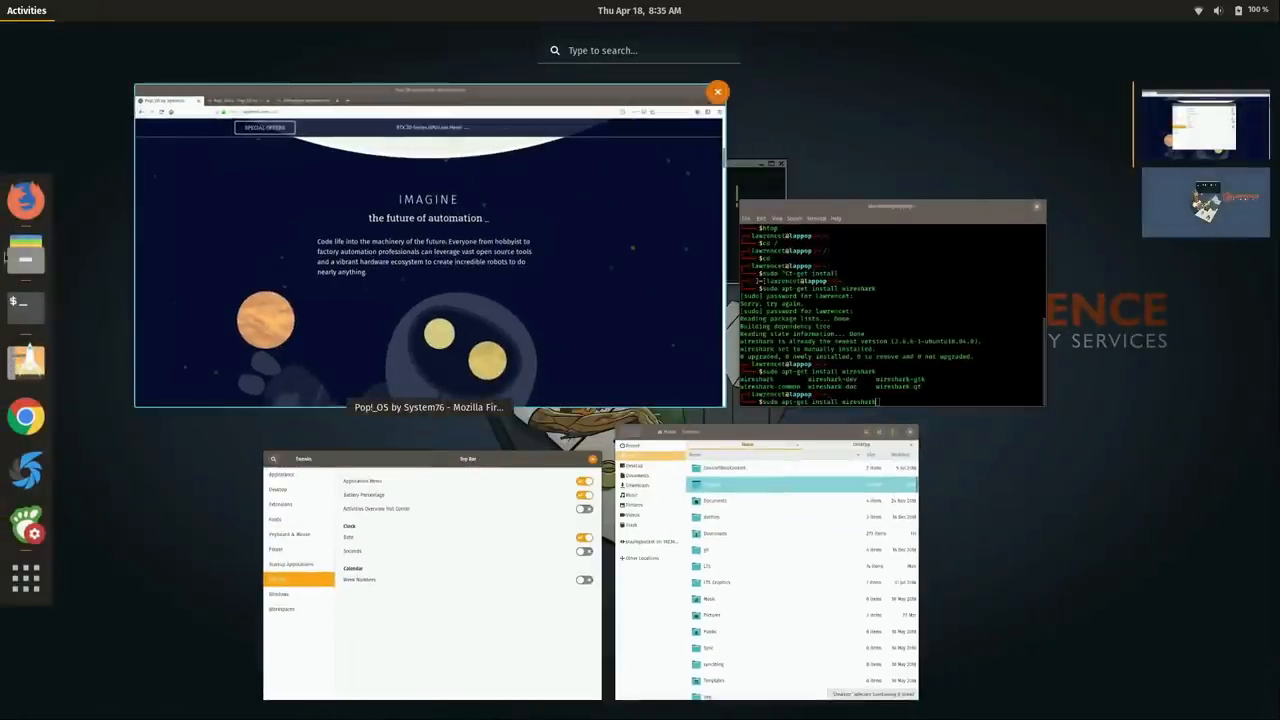